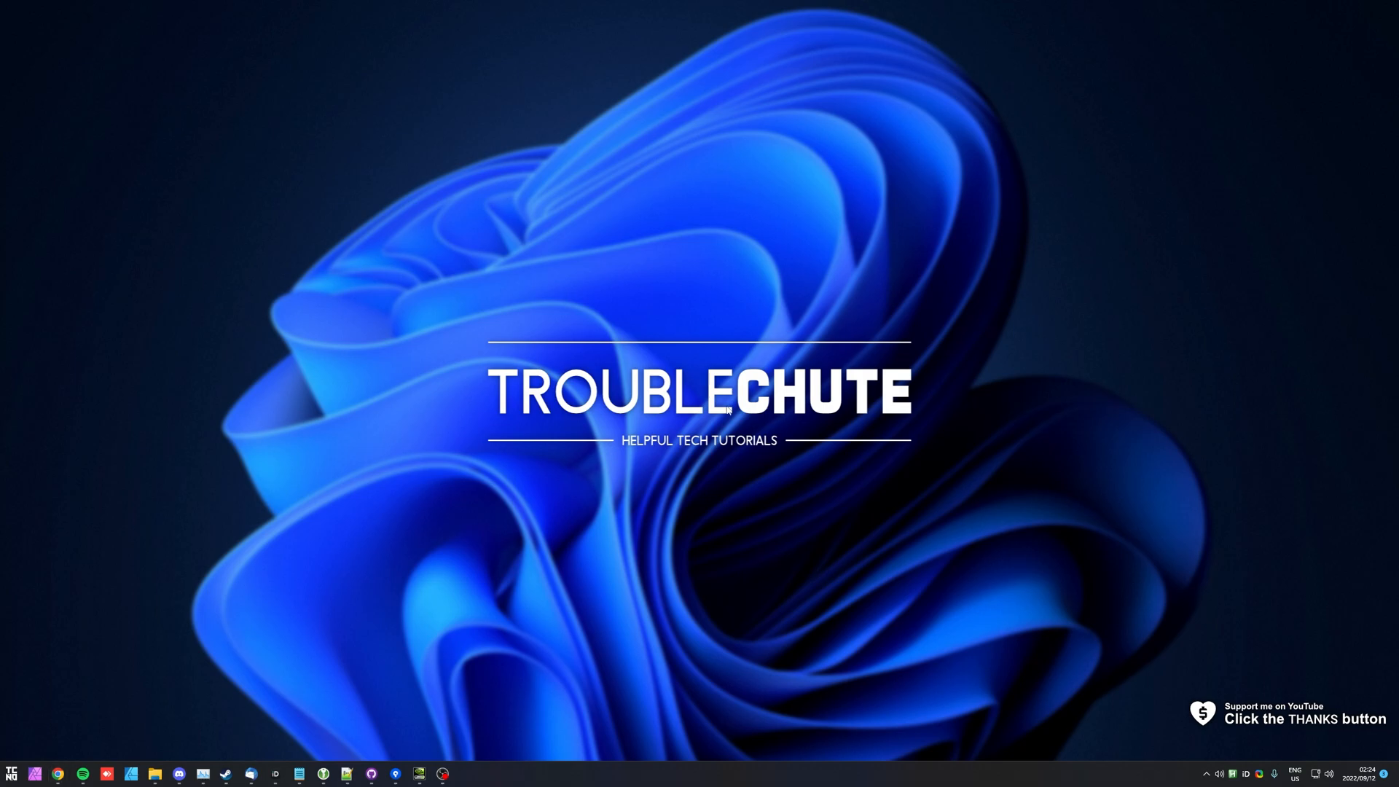
Browse the flowlauncher.com page and its demo search, then go to the project's GitHub repository.
left_click(14, 774)
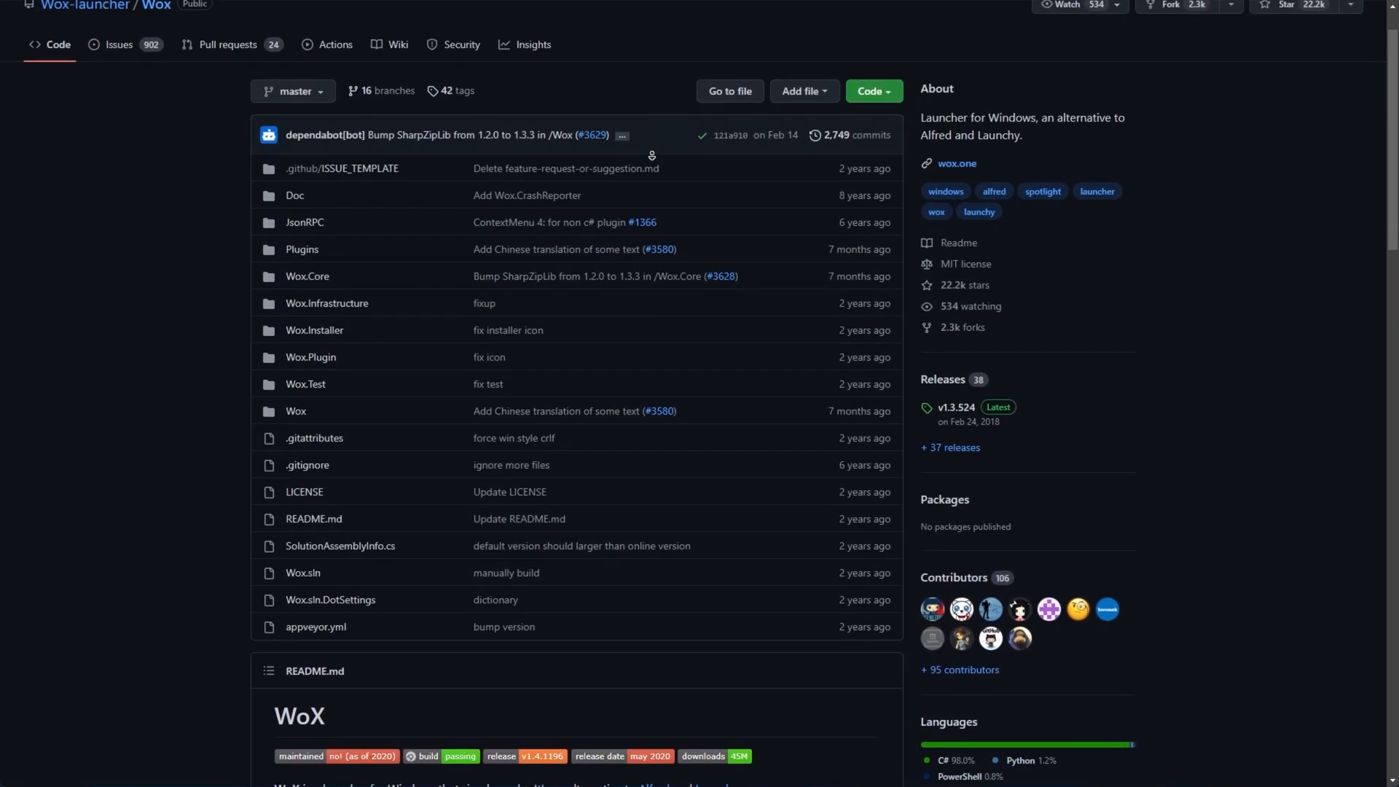
scroll("down", 3)
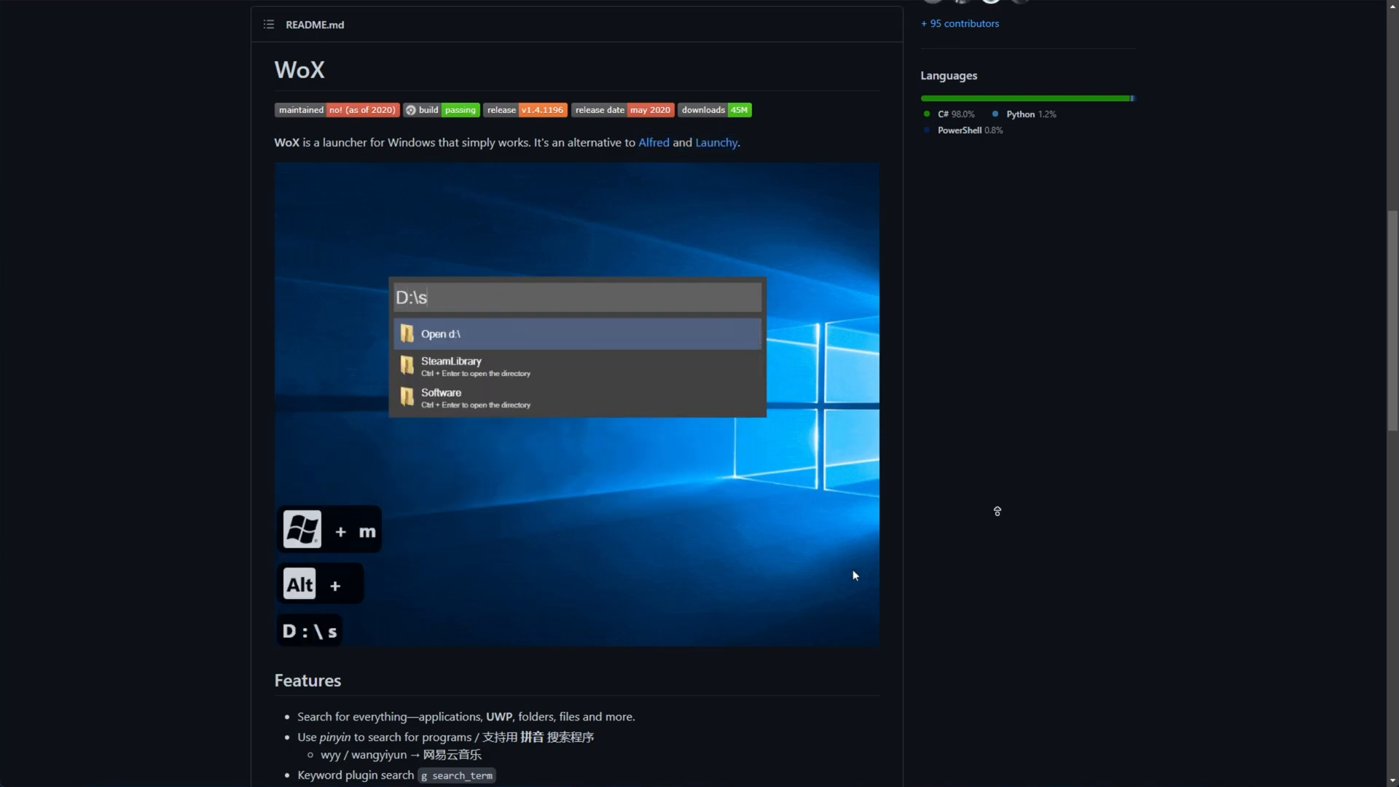
scroll("up", 3)
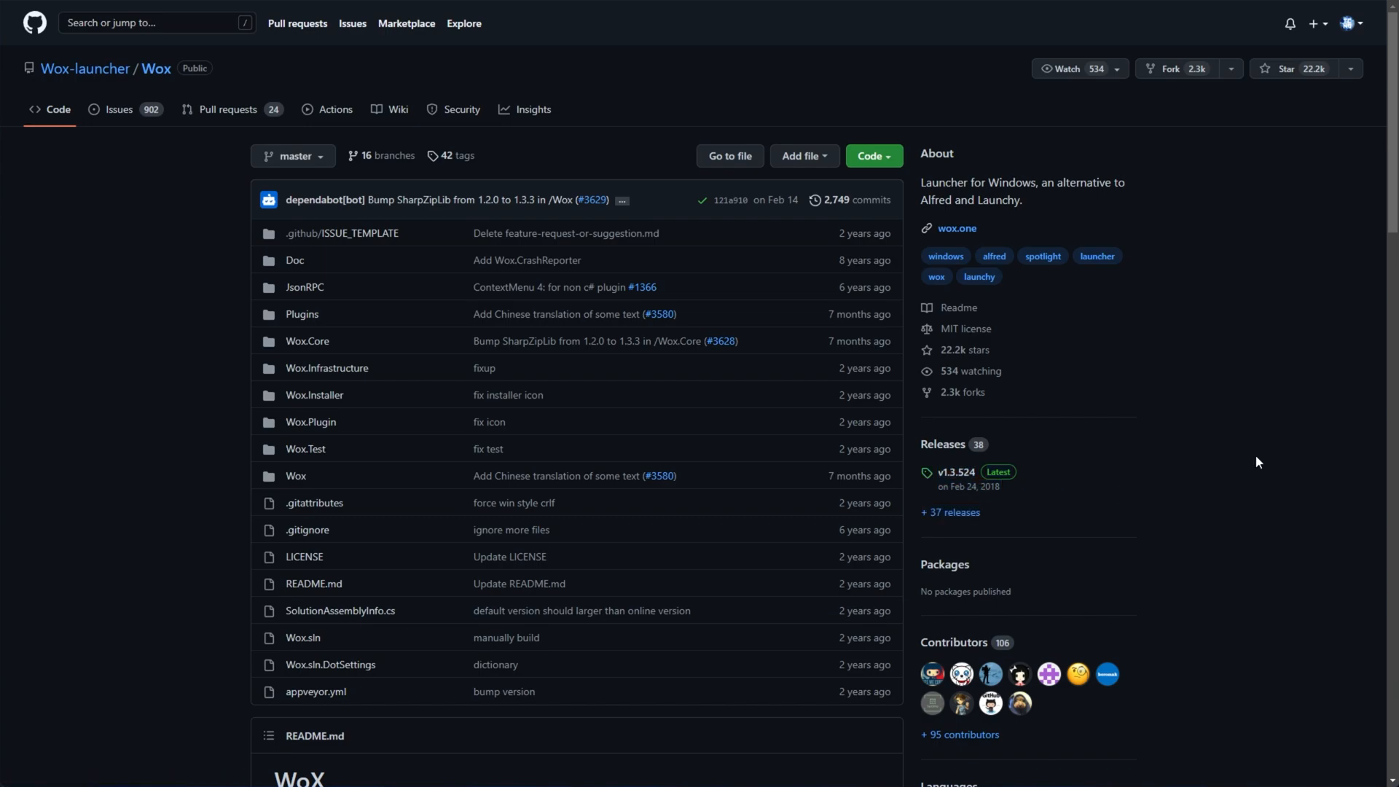
mouse_move(1156, 451)
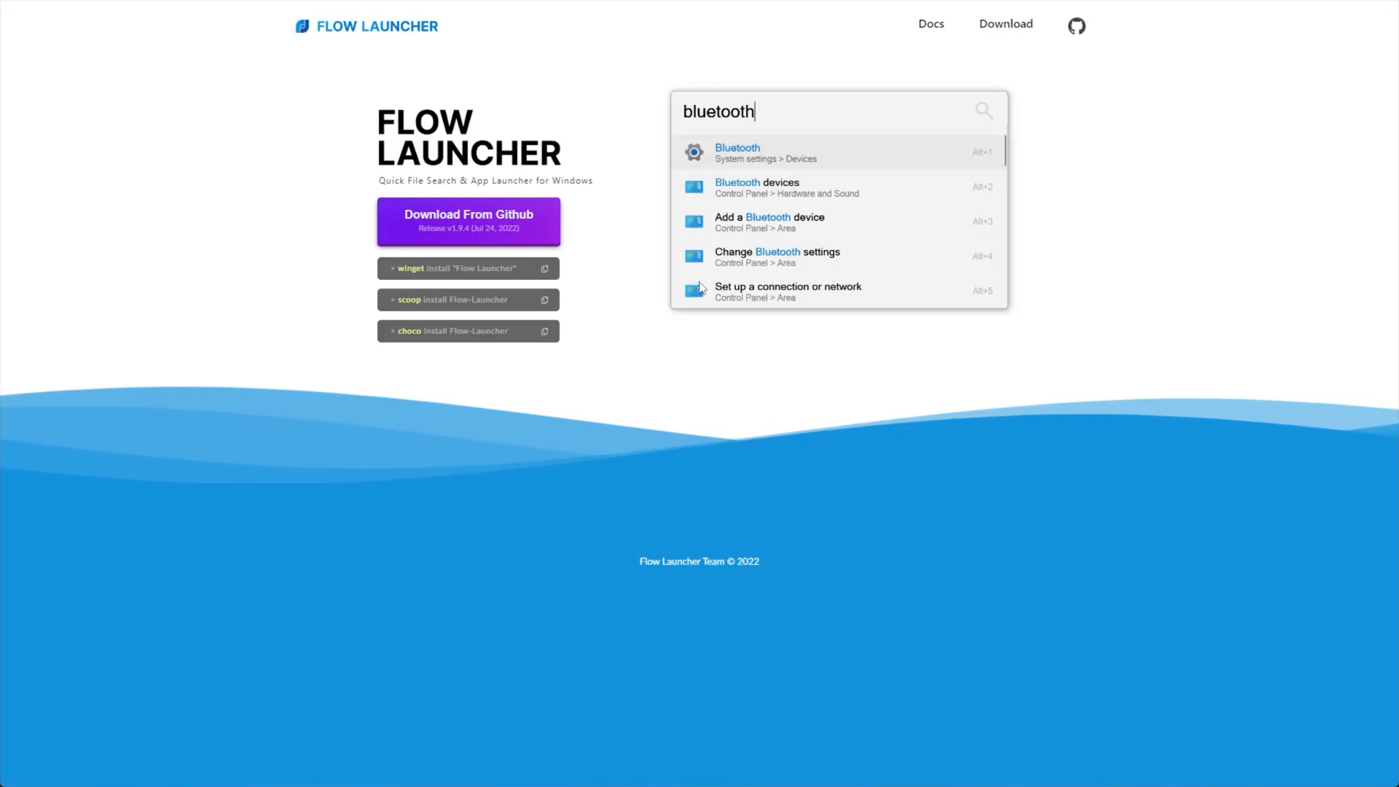
mouse_move(1077, 33)
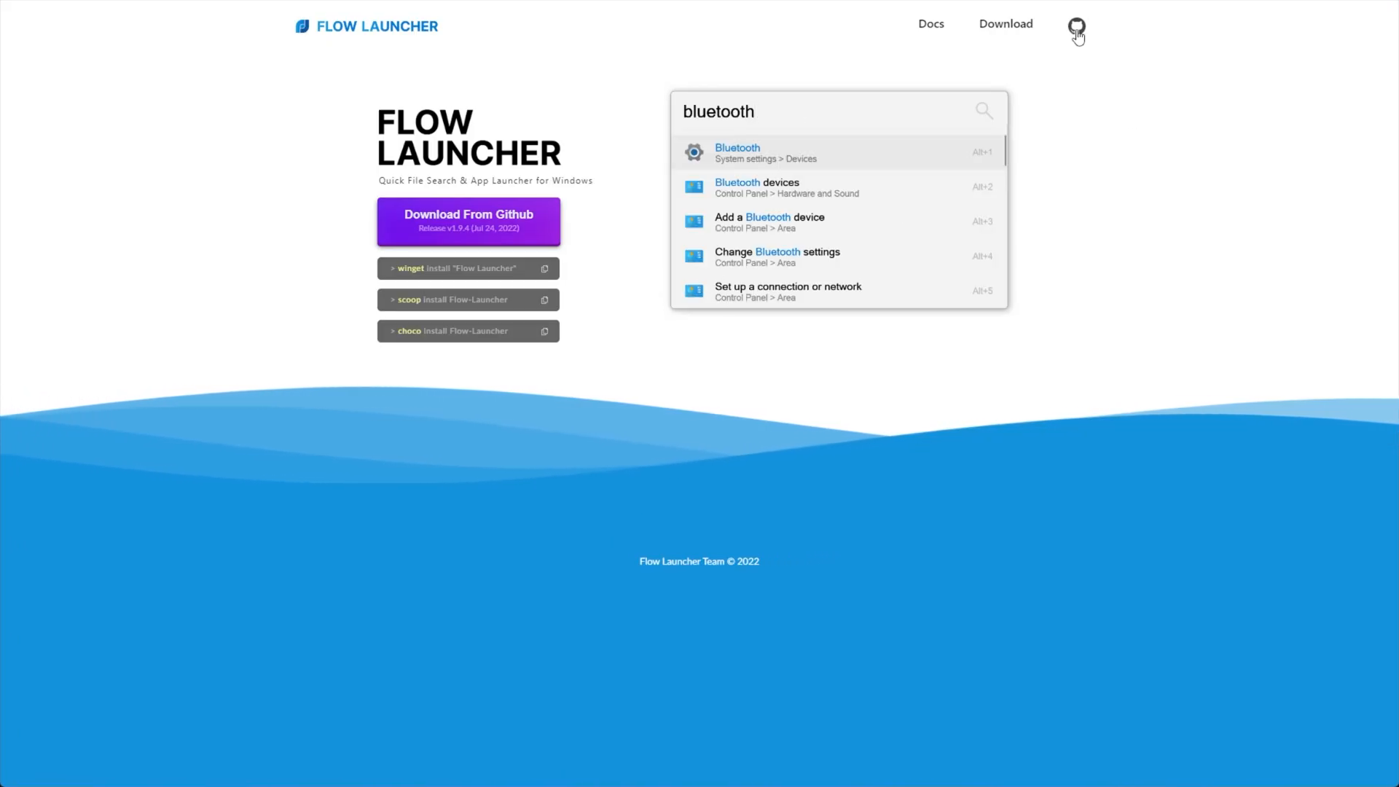
type("b stack")
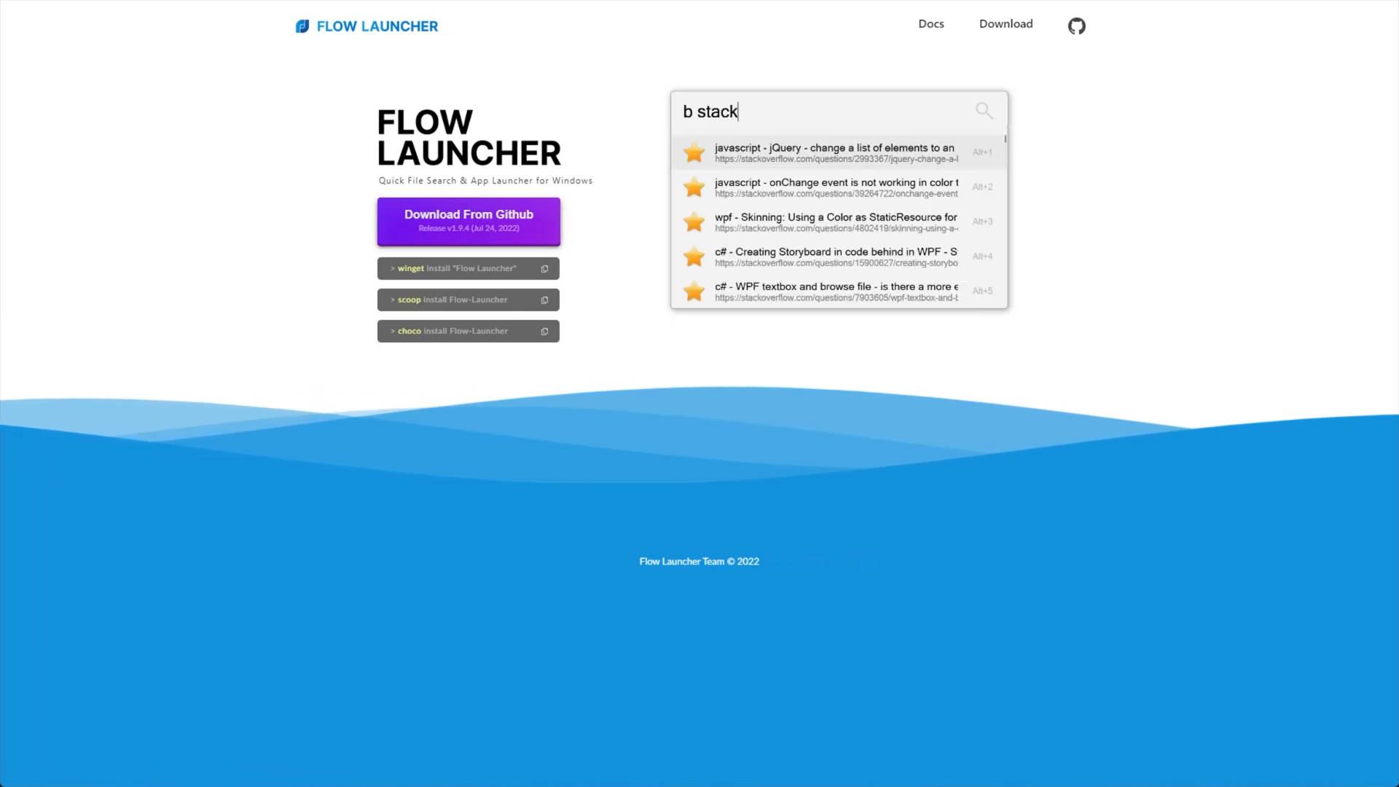
left_click(1077, 25)
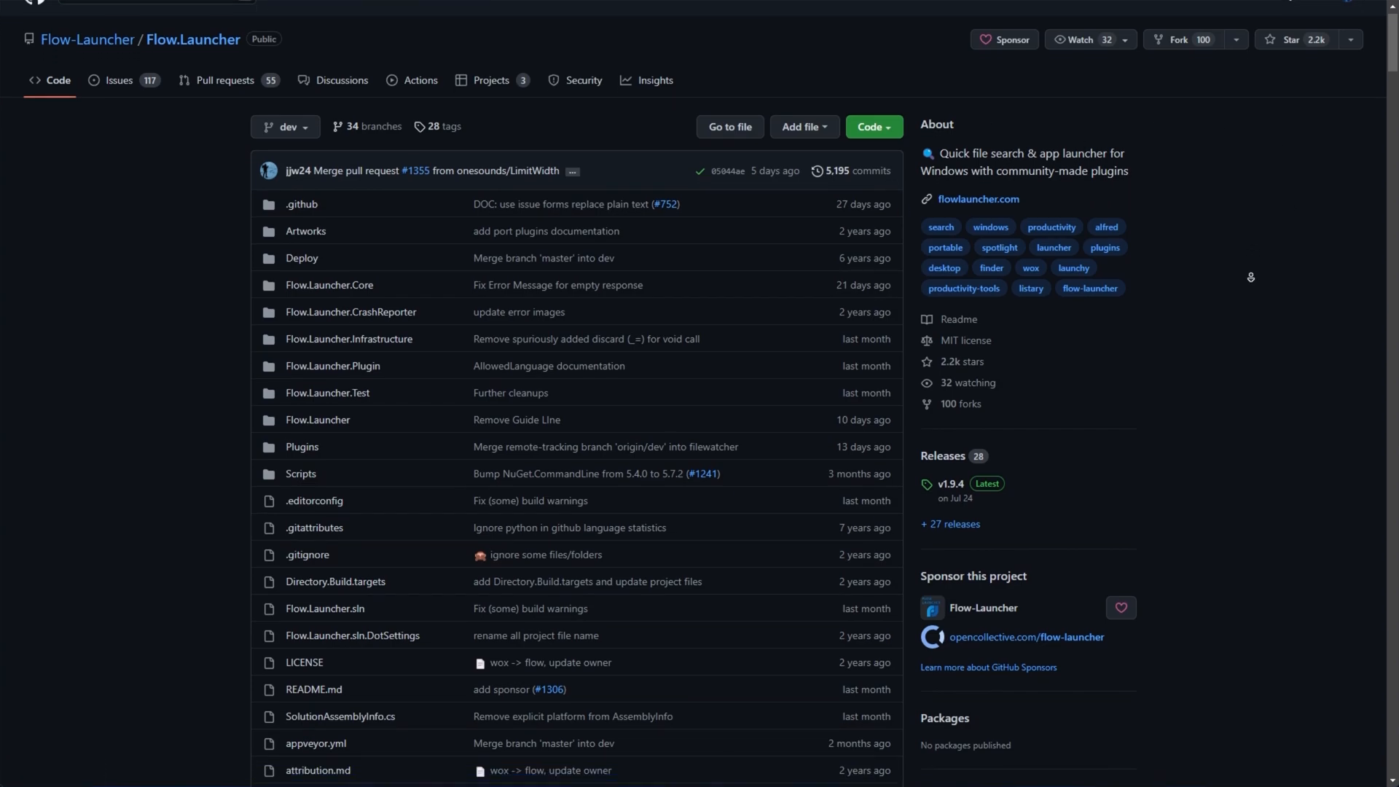
scroll("down", 3)
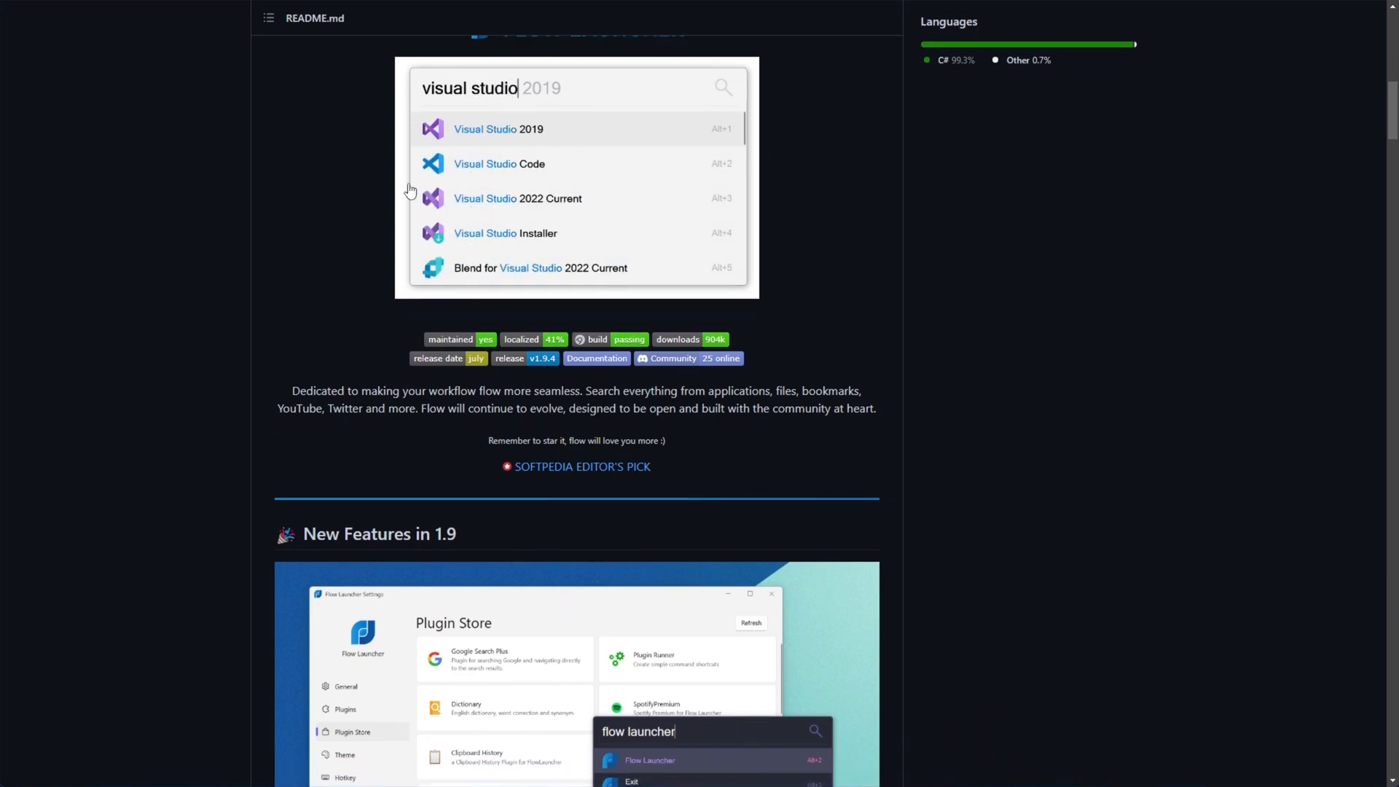
scroll("down", 3)
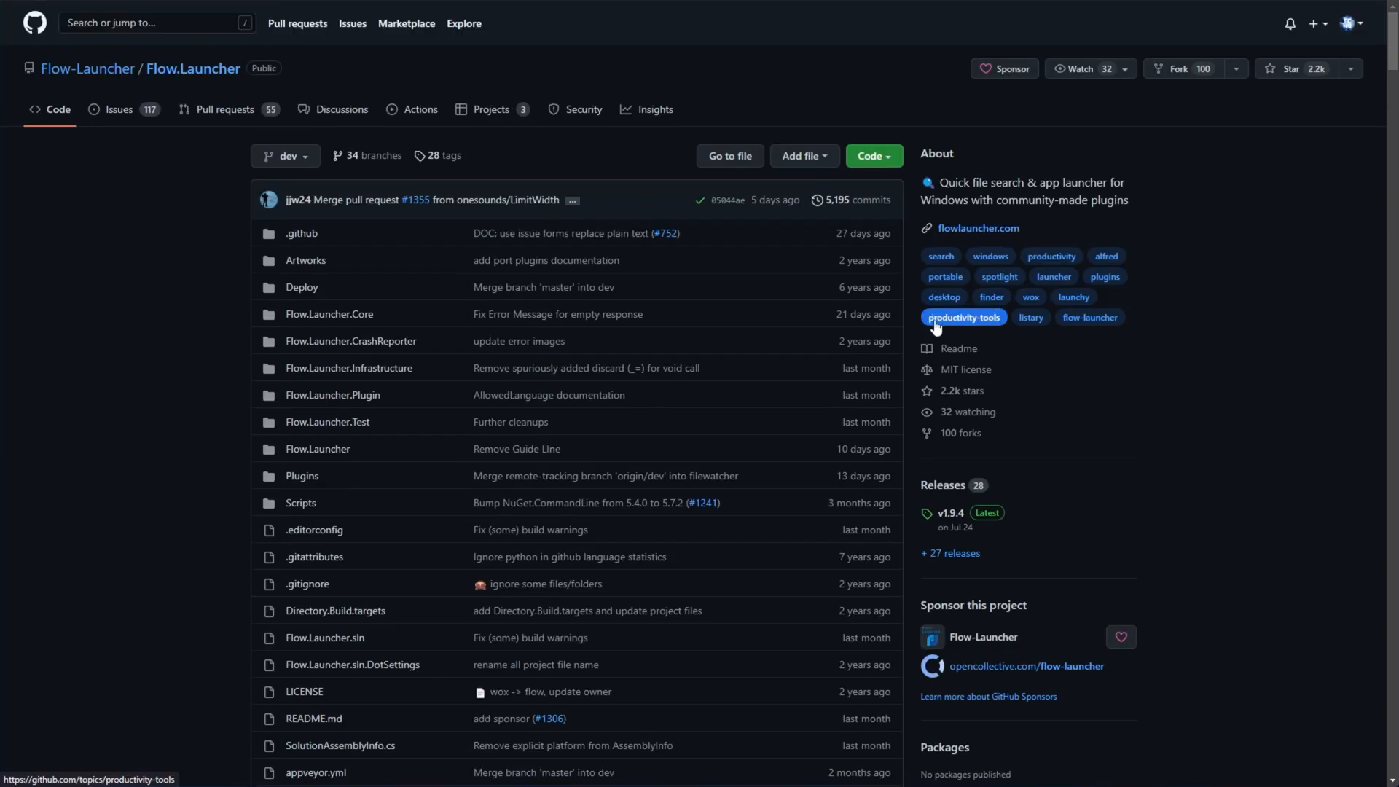
mouse_move(958, 348)
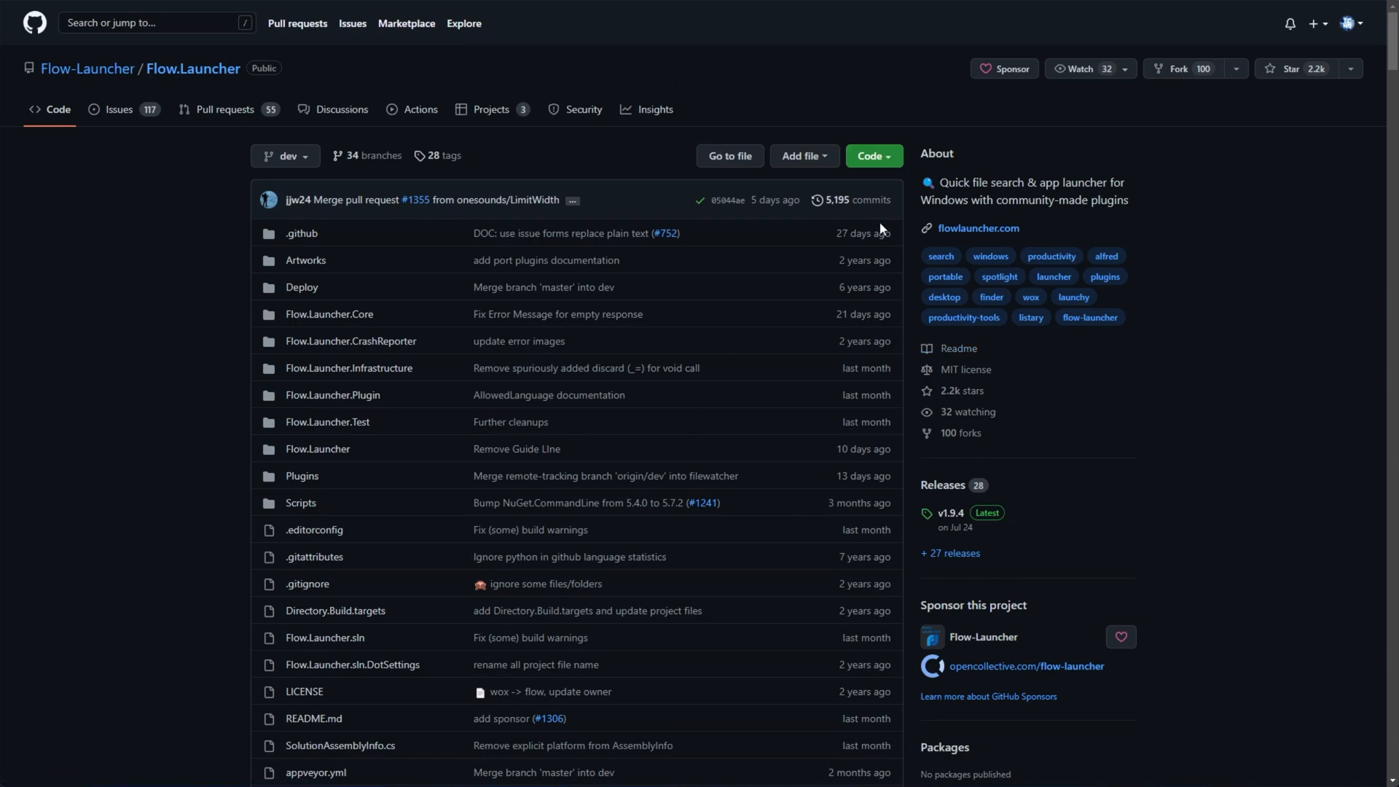
mouse_move(1020, 149)
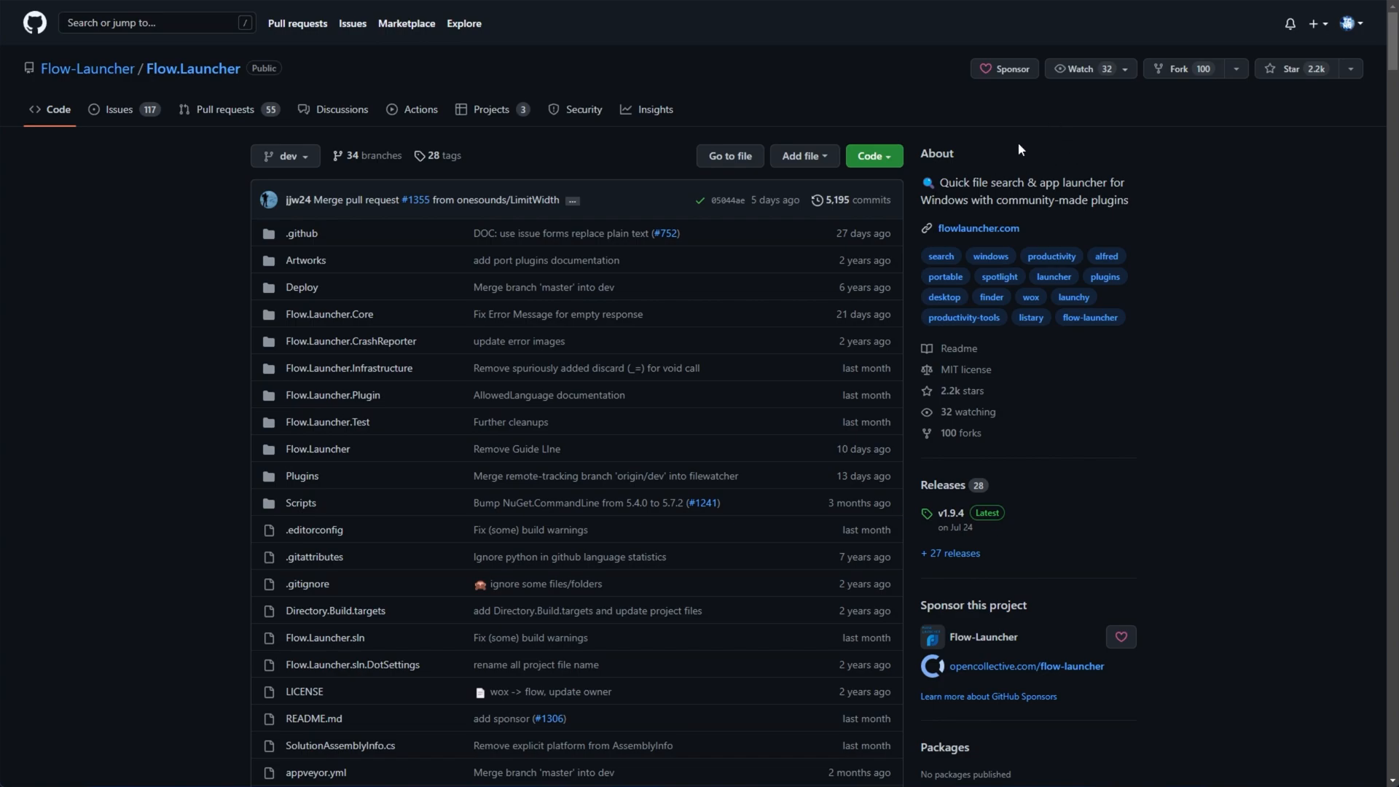
mouse_move(1074, 176)
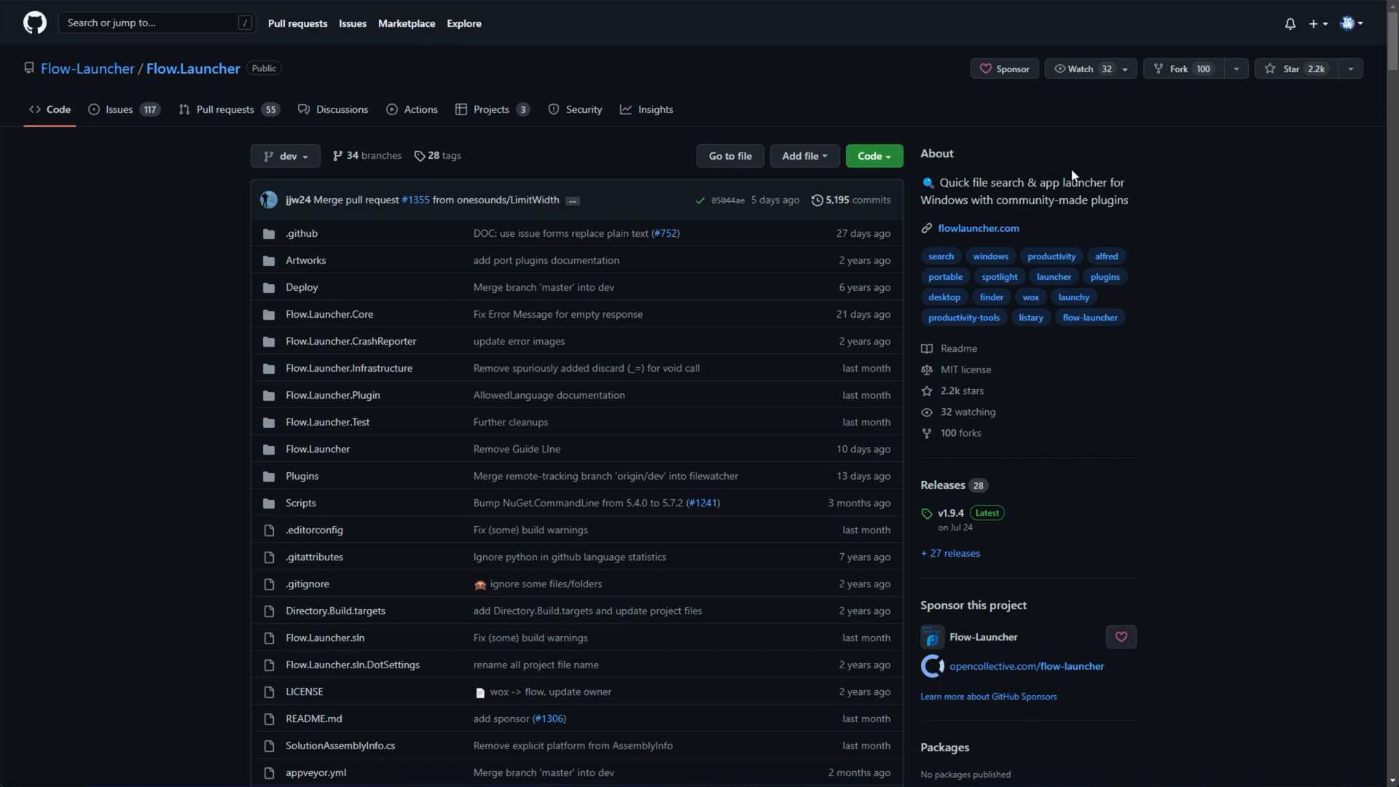
mouse_move(531, 258)
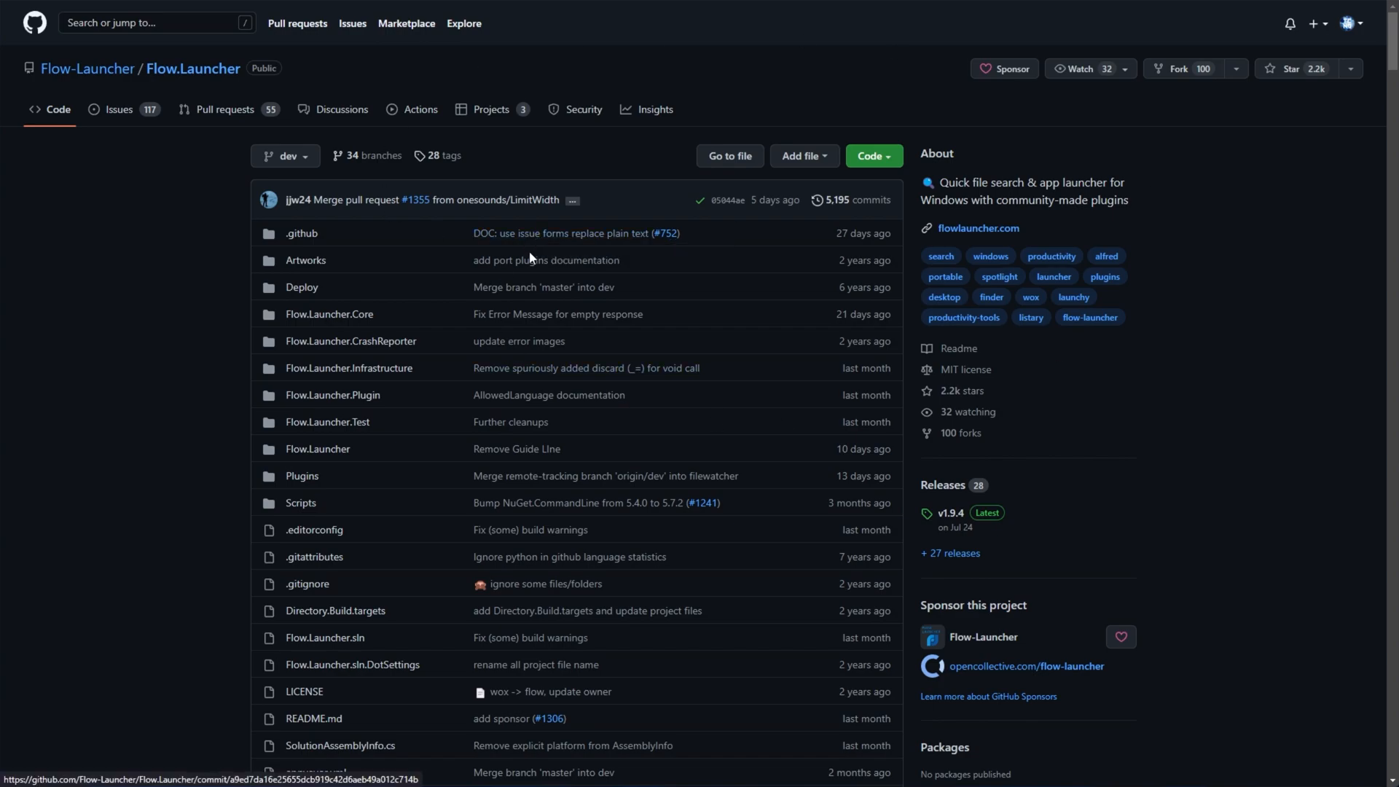
Switch back to the flowlauncher.com tab showing the GitHub download option.
left_click(978, 227)
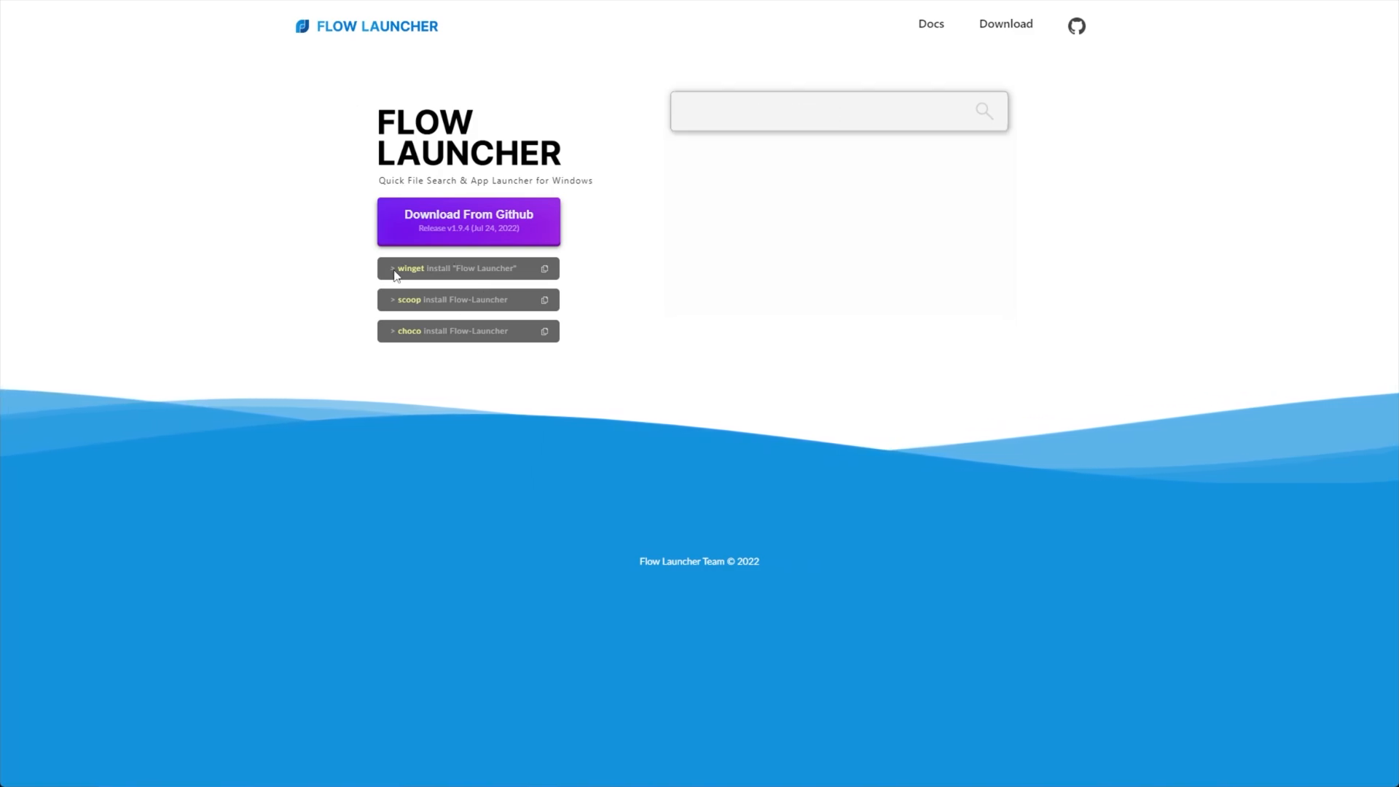
type("> 192.168.1.1")
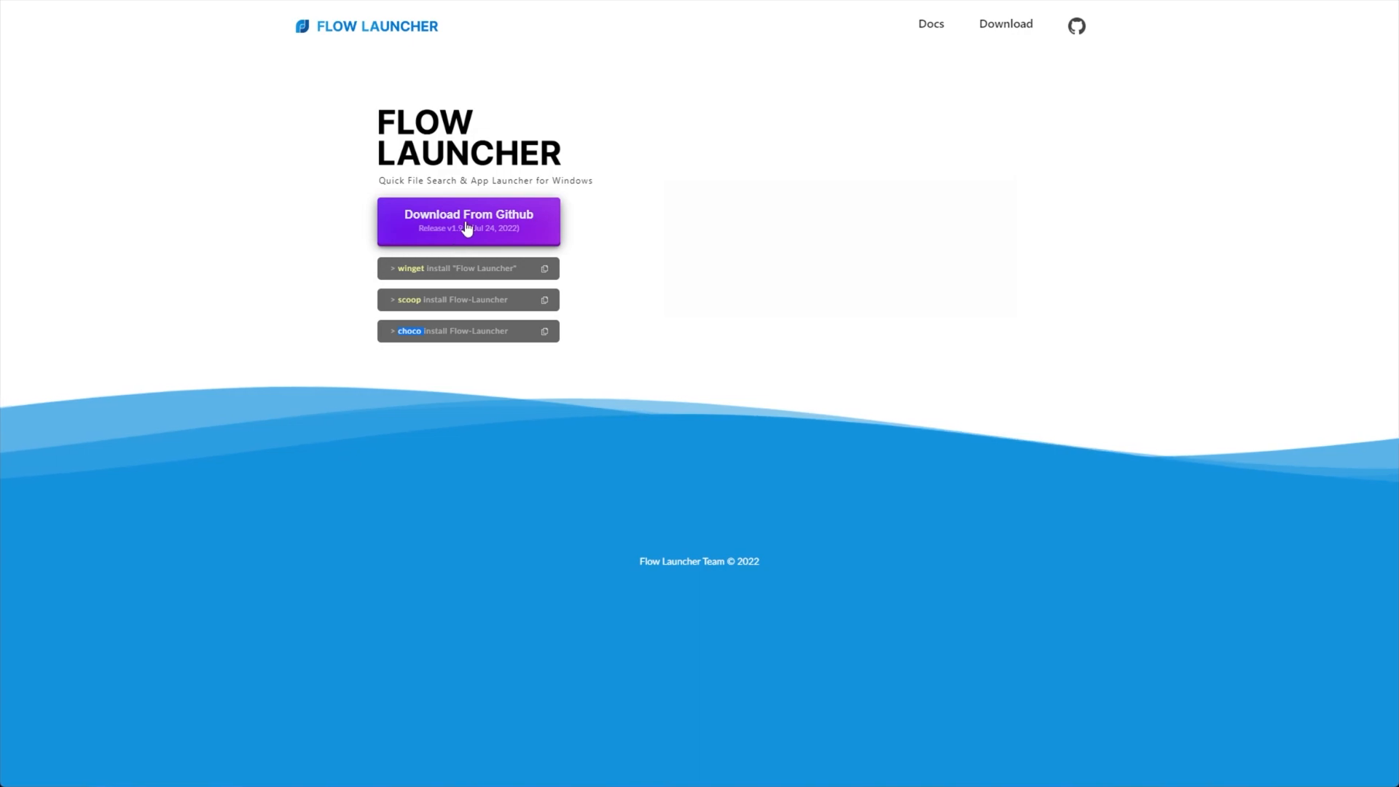
Return to the GitHub repository and reach the v1.9.4 release's Assets list.
left_click(467, 222)
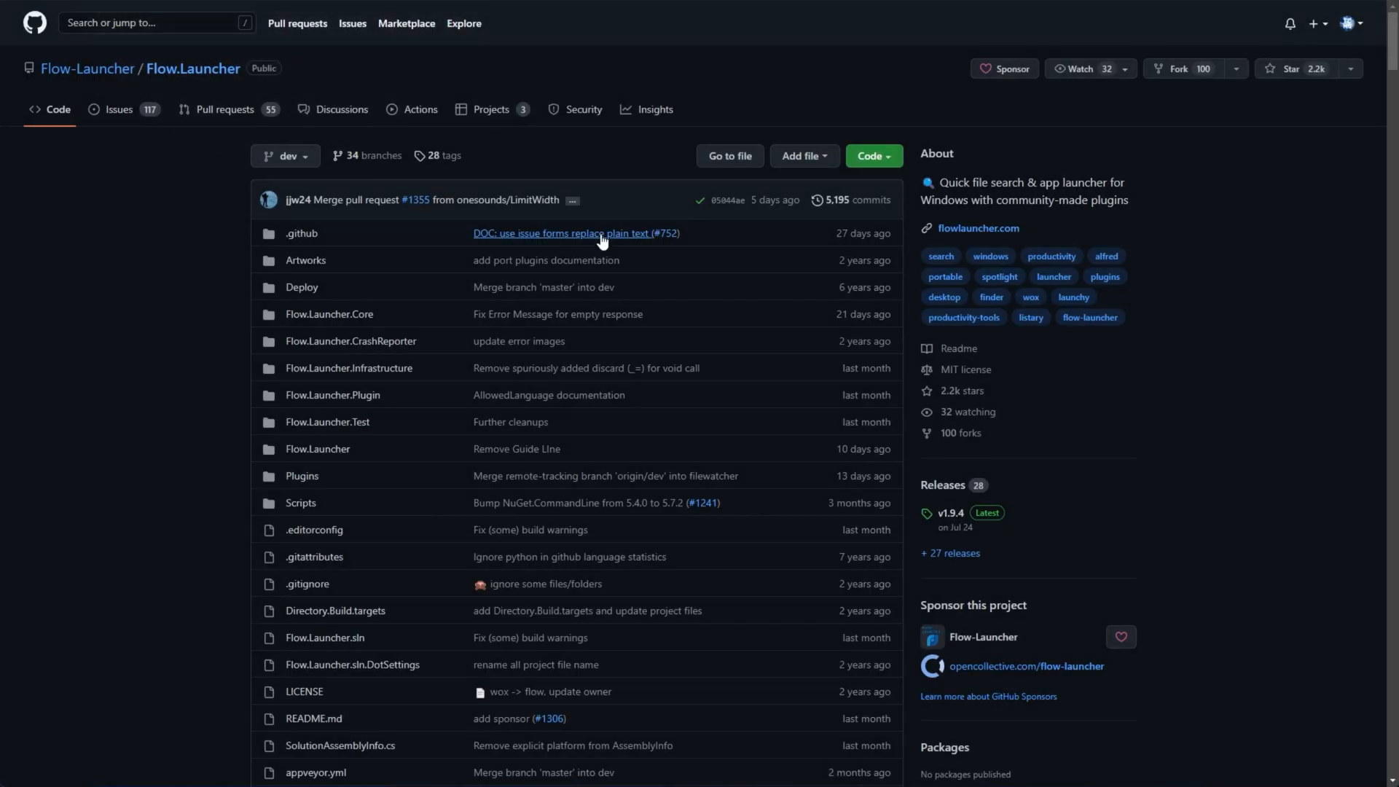
mouse_move(975, 464)
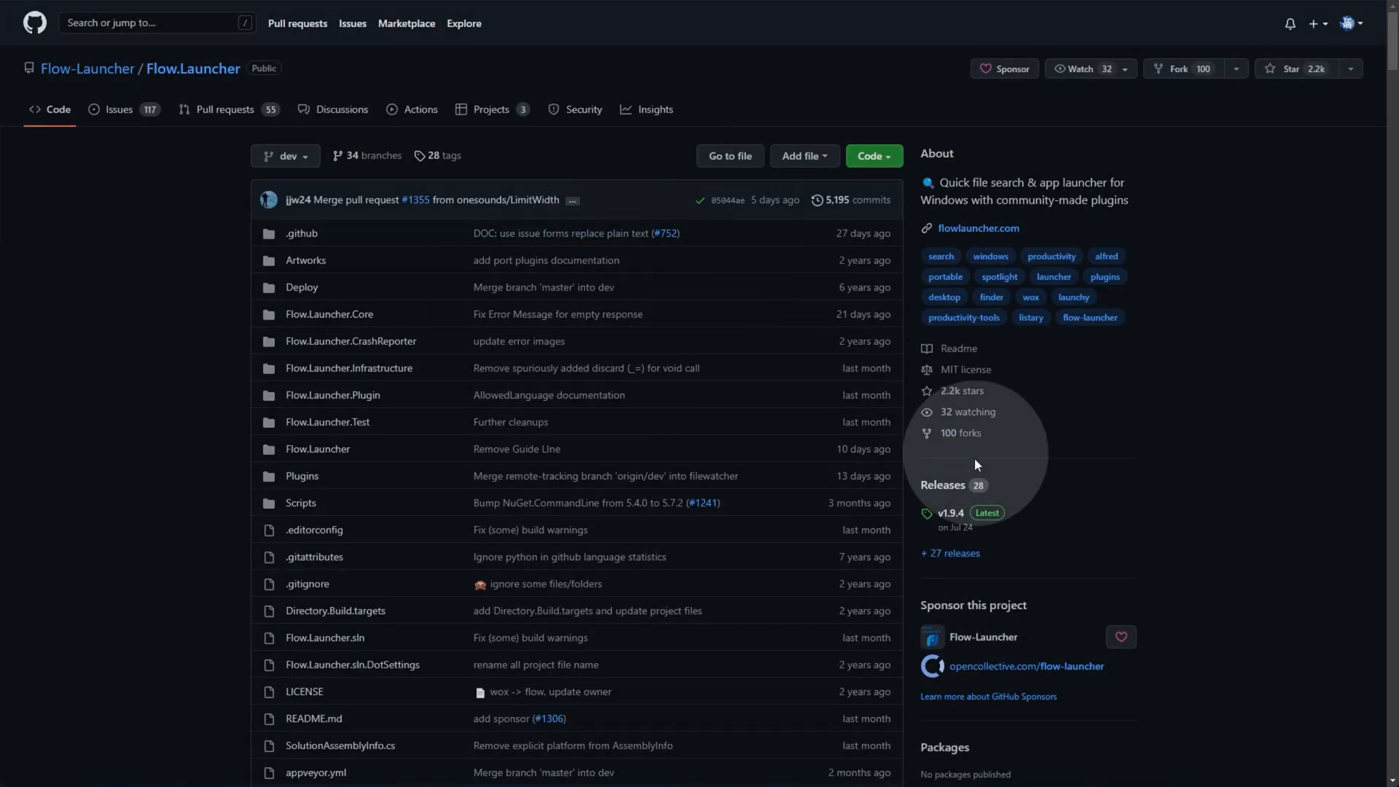
mouse_move(954, 525)
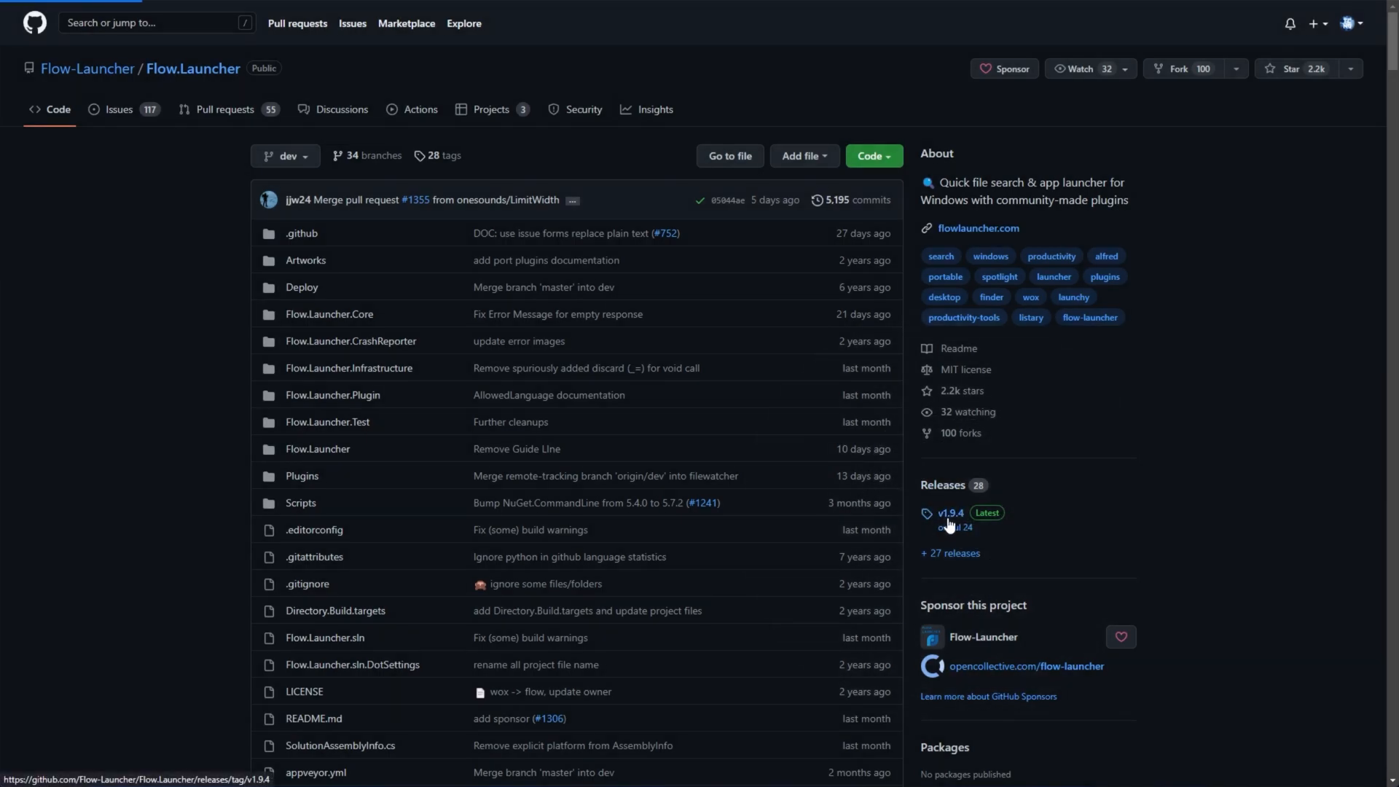
left_click(950, 512)
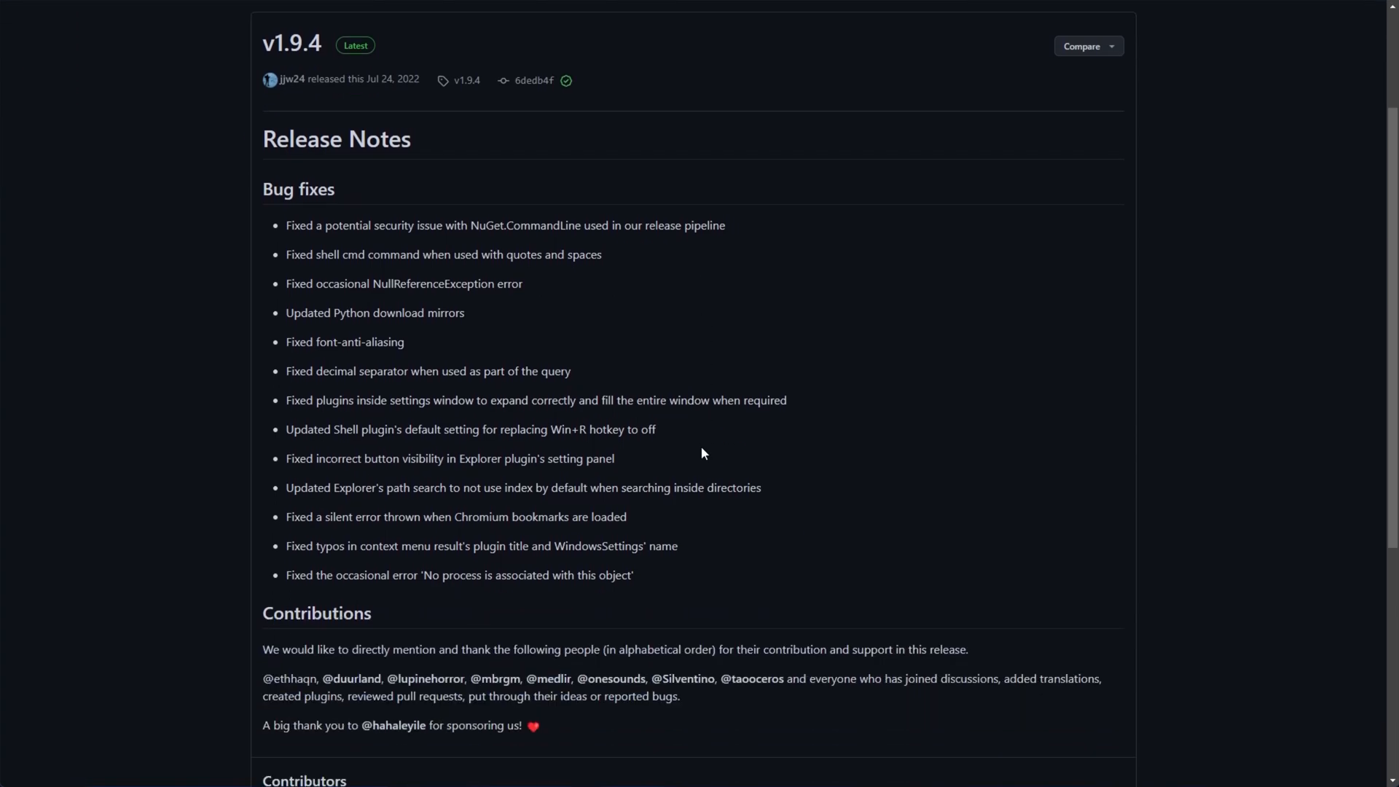
scroll("down", 3)
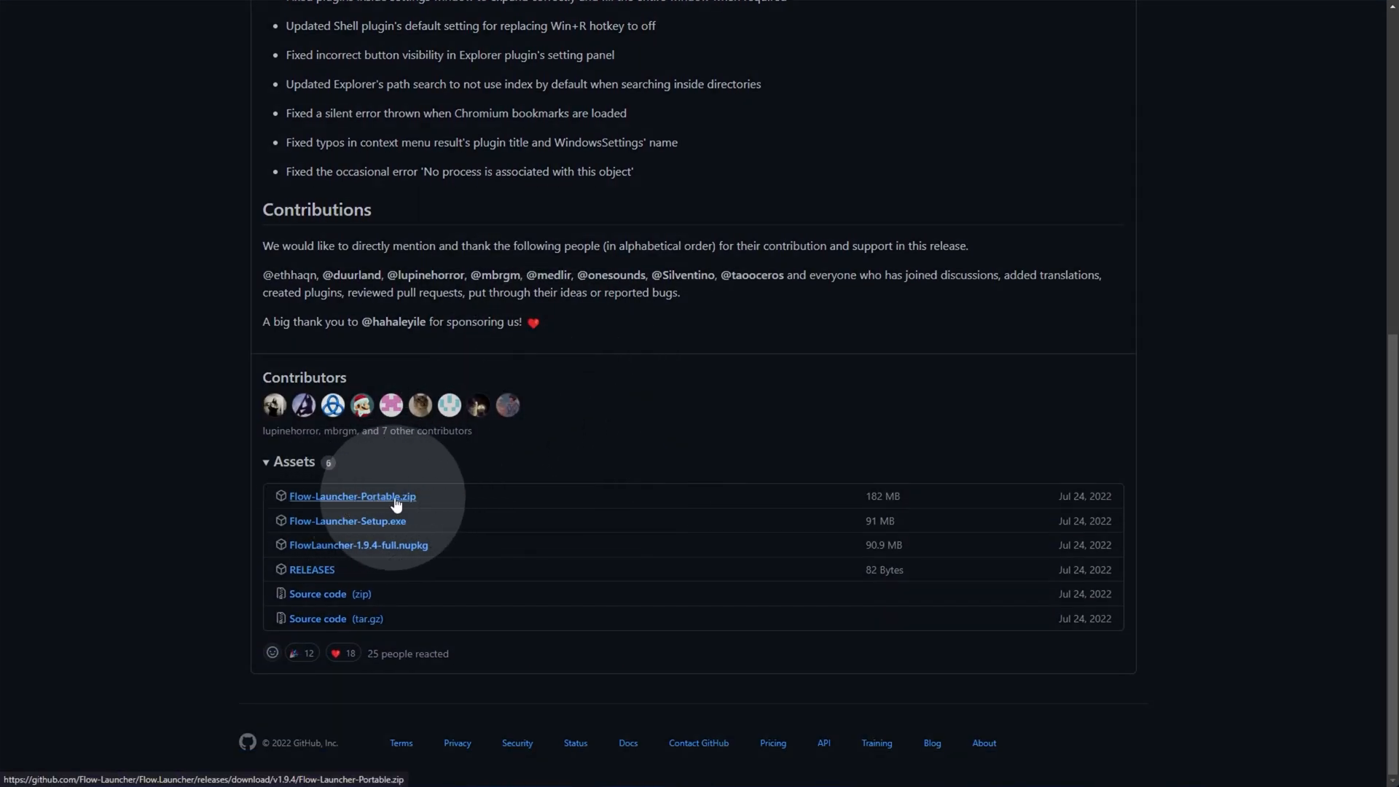
mouse_move(399, 507)
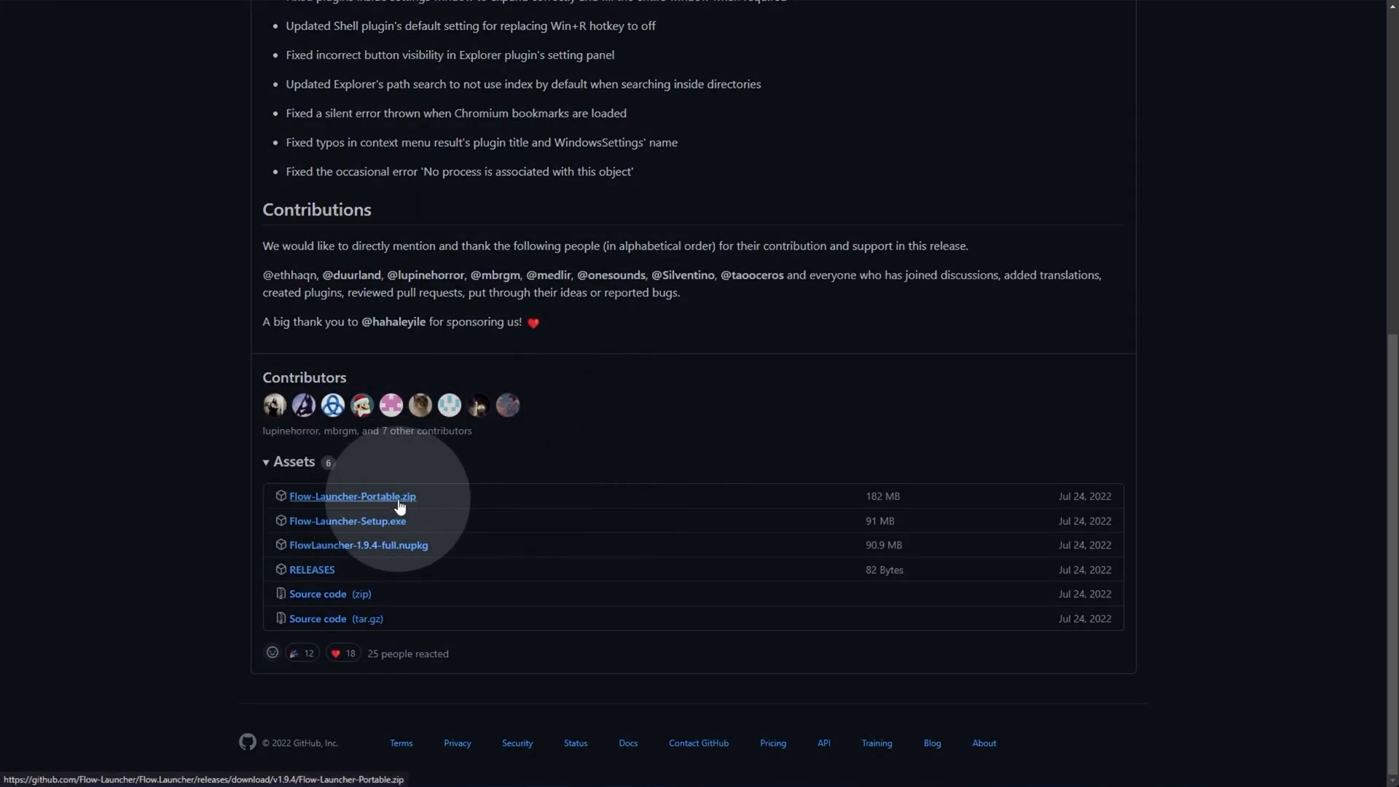
mouse_move(392, 538)
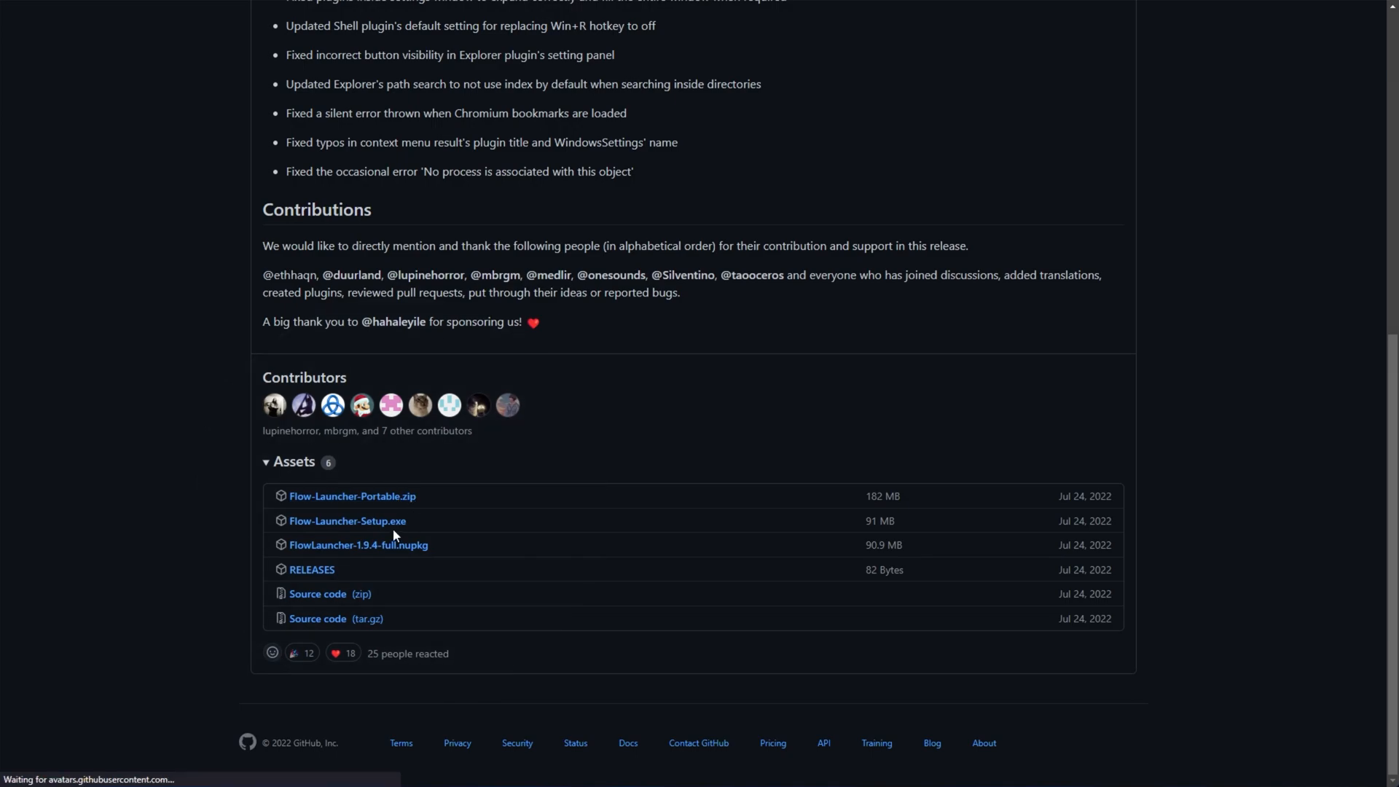
mouse_move(813, 395)
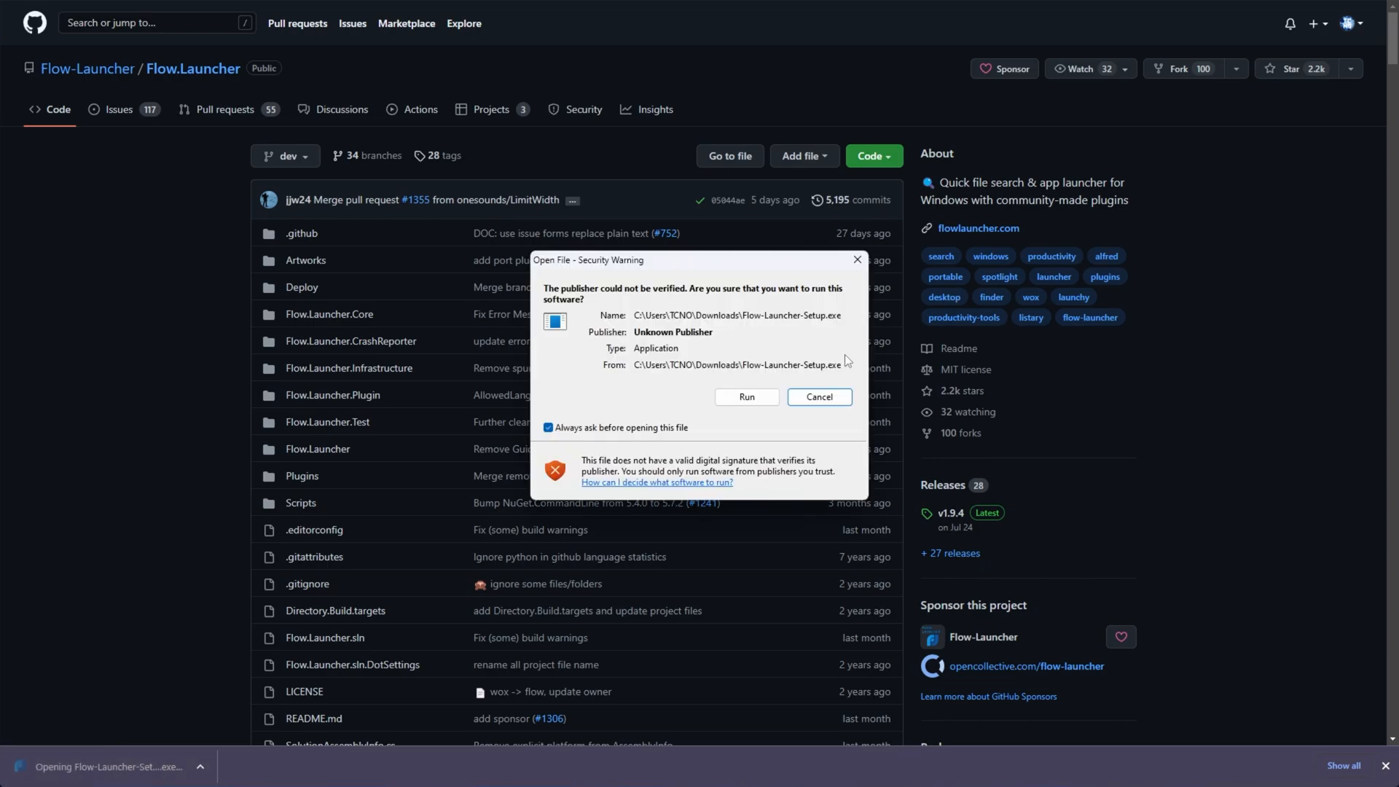
Allow the unverified Flow Launcher installer to run via the security warning's Run option.
left_click(745, 396)
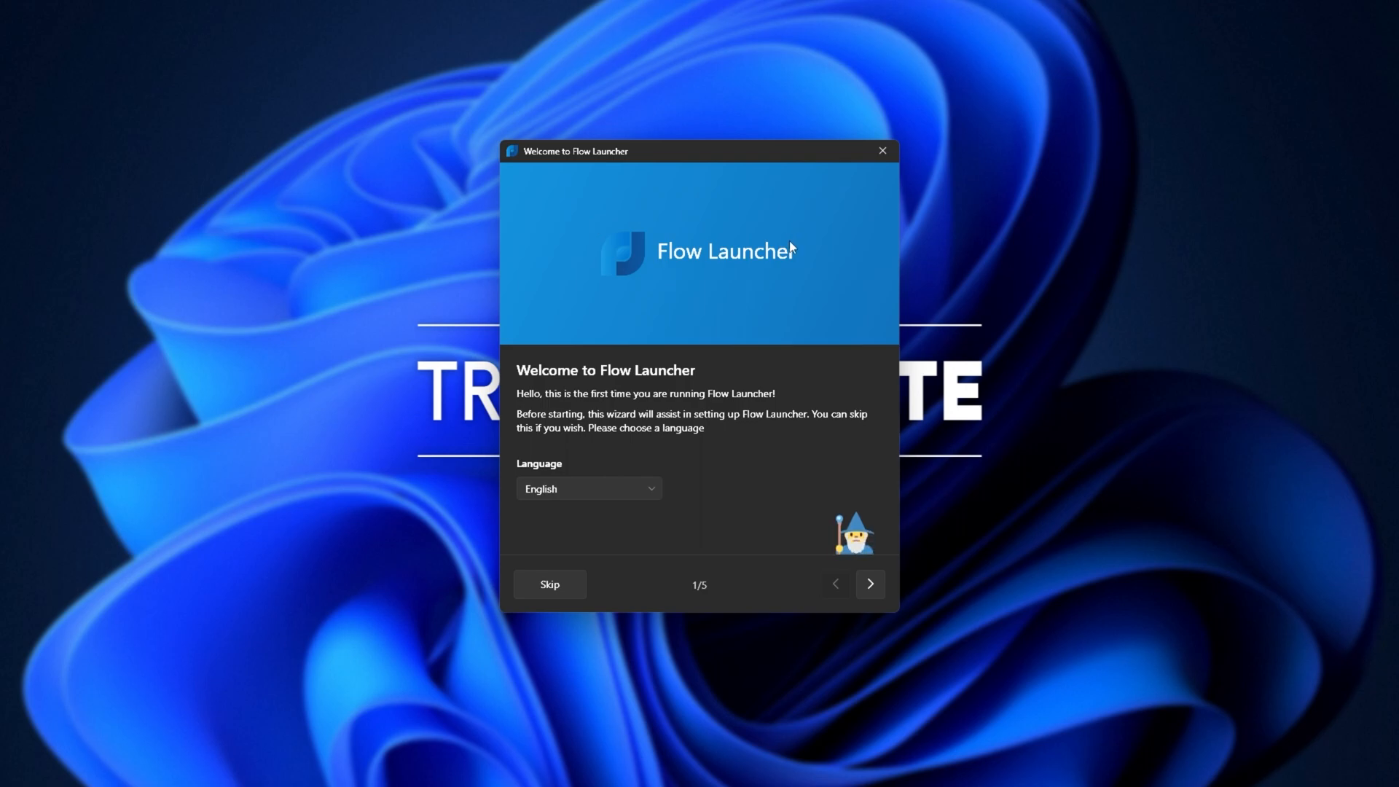
mouse_move(650, 506)
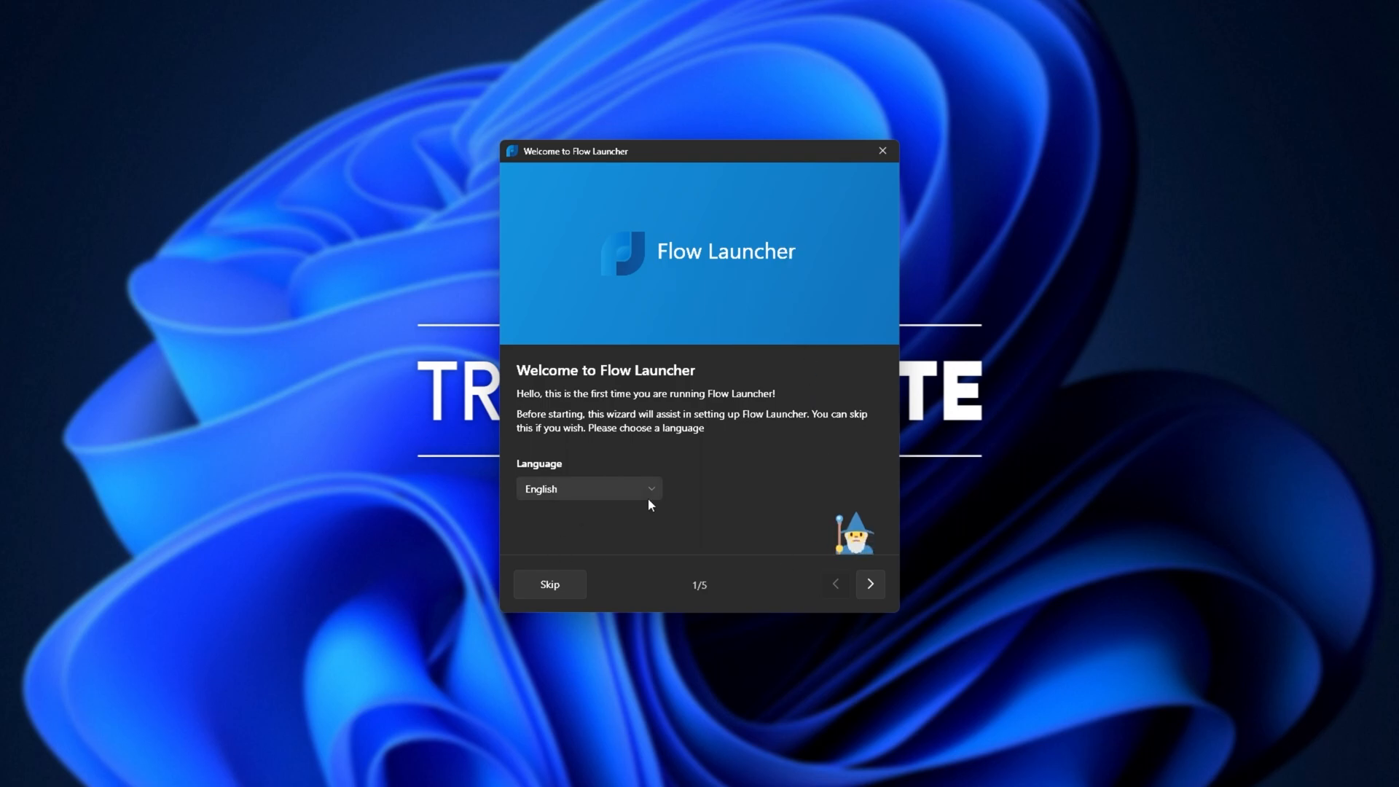
Advance the welcome wizard through the hotkey and action keyword pages to page 5/5.
left_click(868, 583)
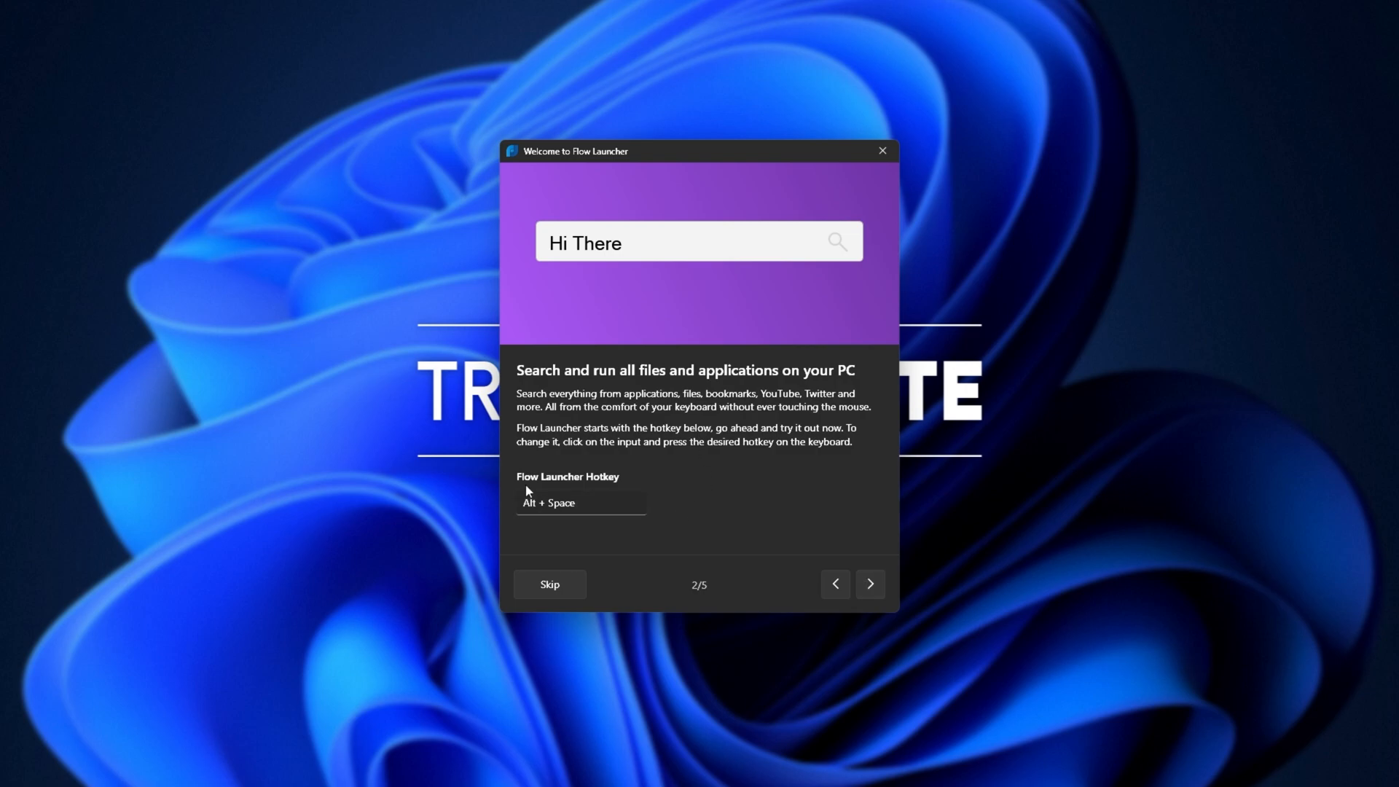
mouse_move(512, 520)
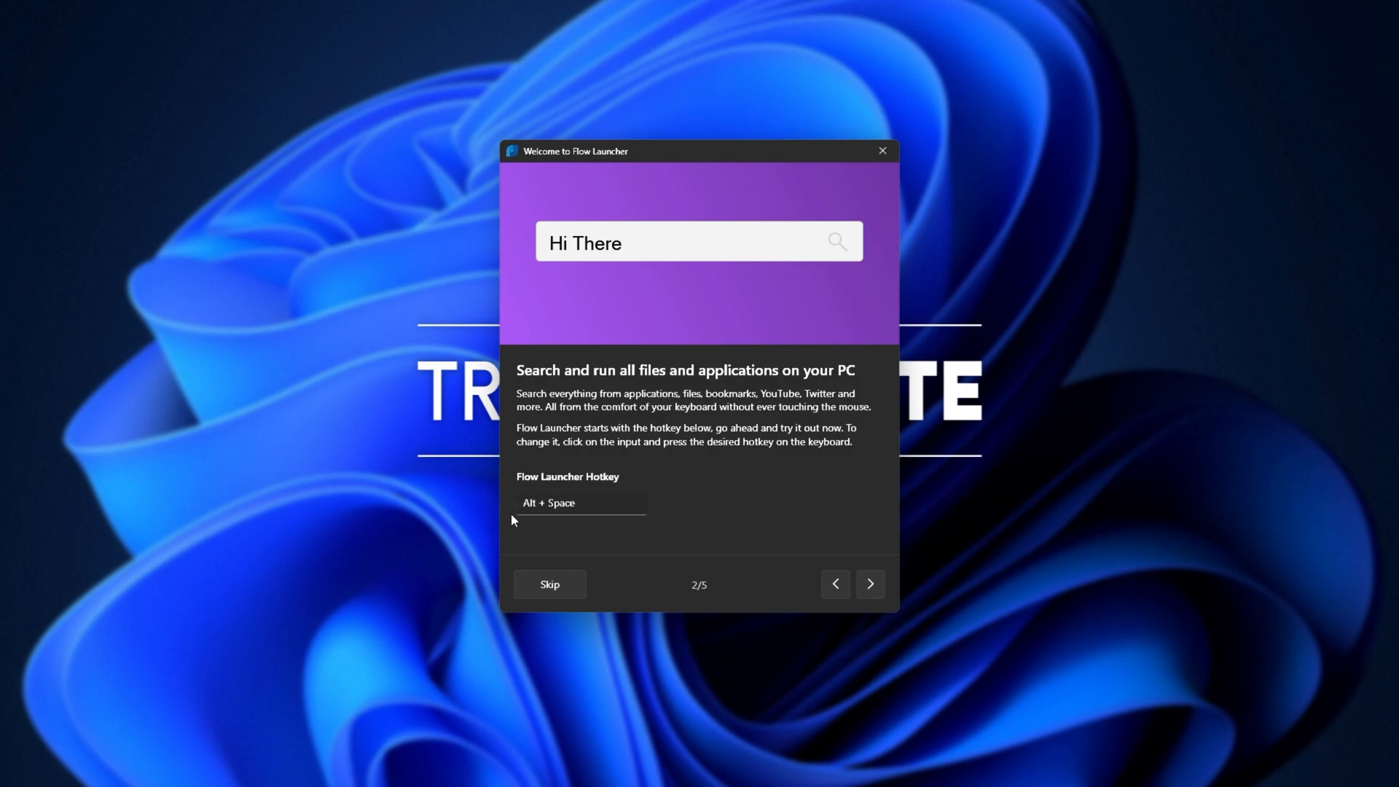
left_click(580, 503)
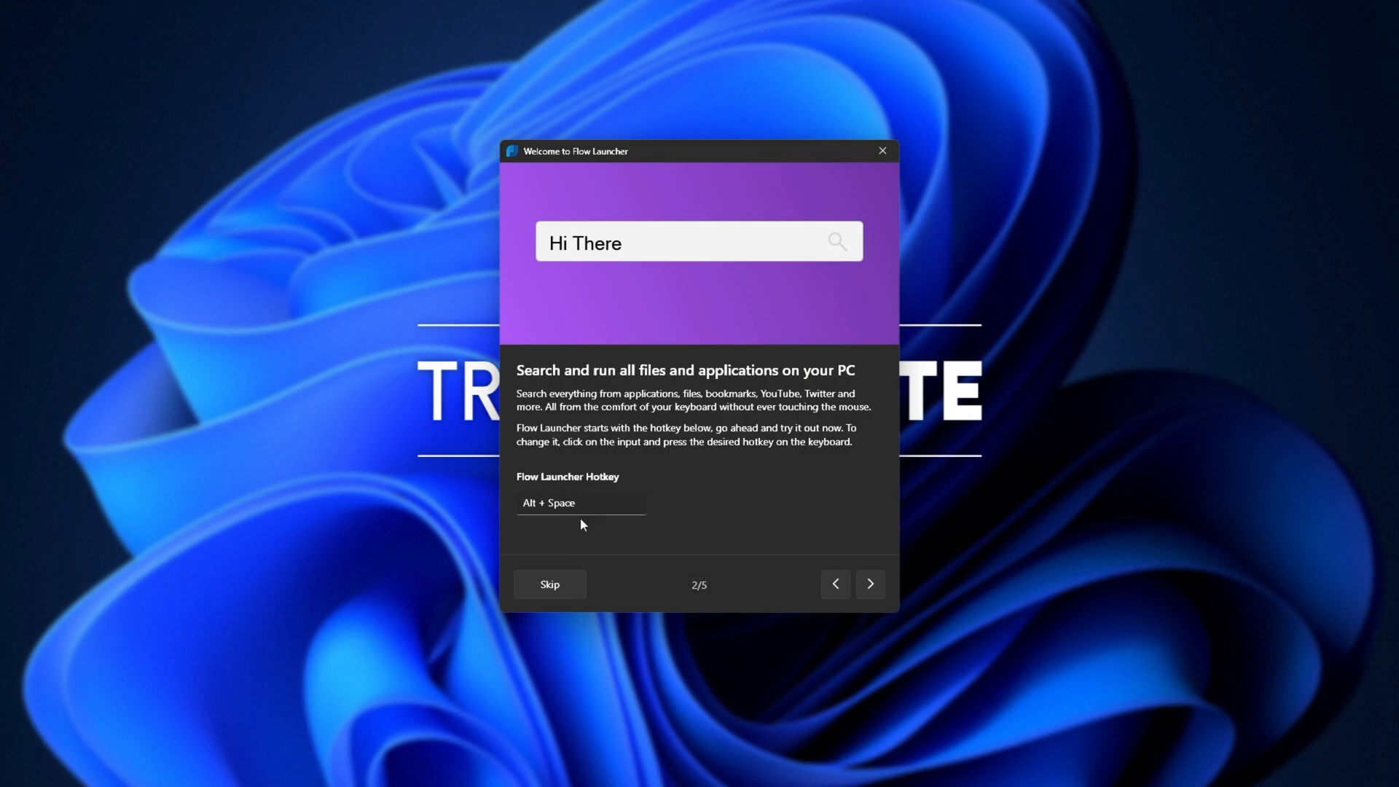
mouse_move(545, 521)
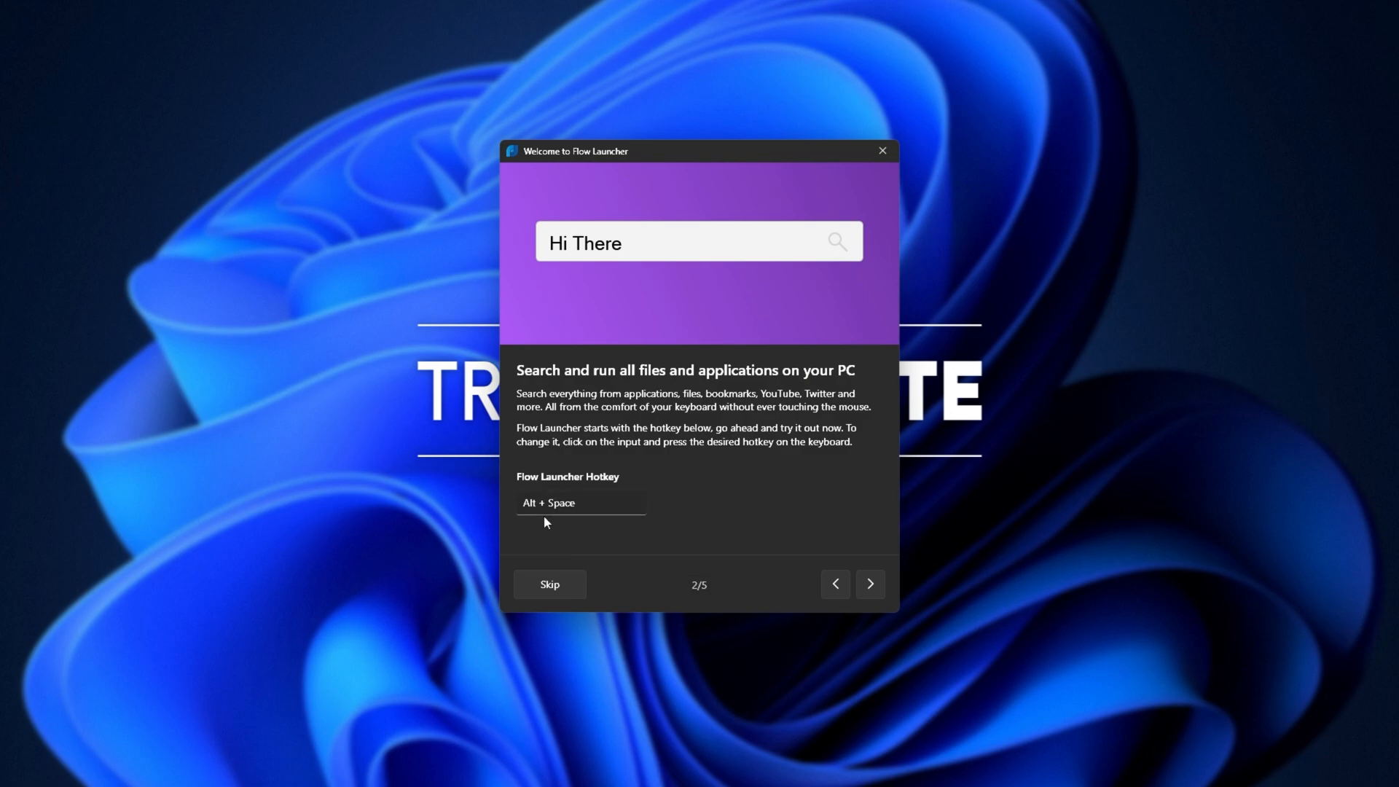
mouse_move(547, 611)
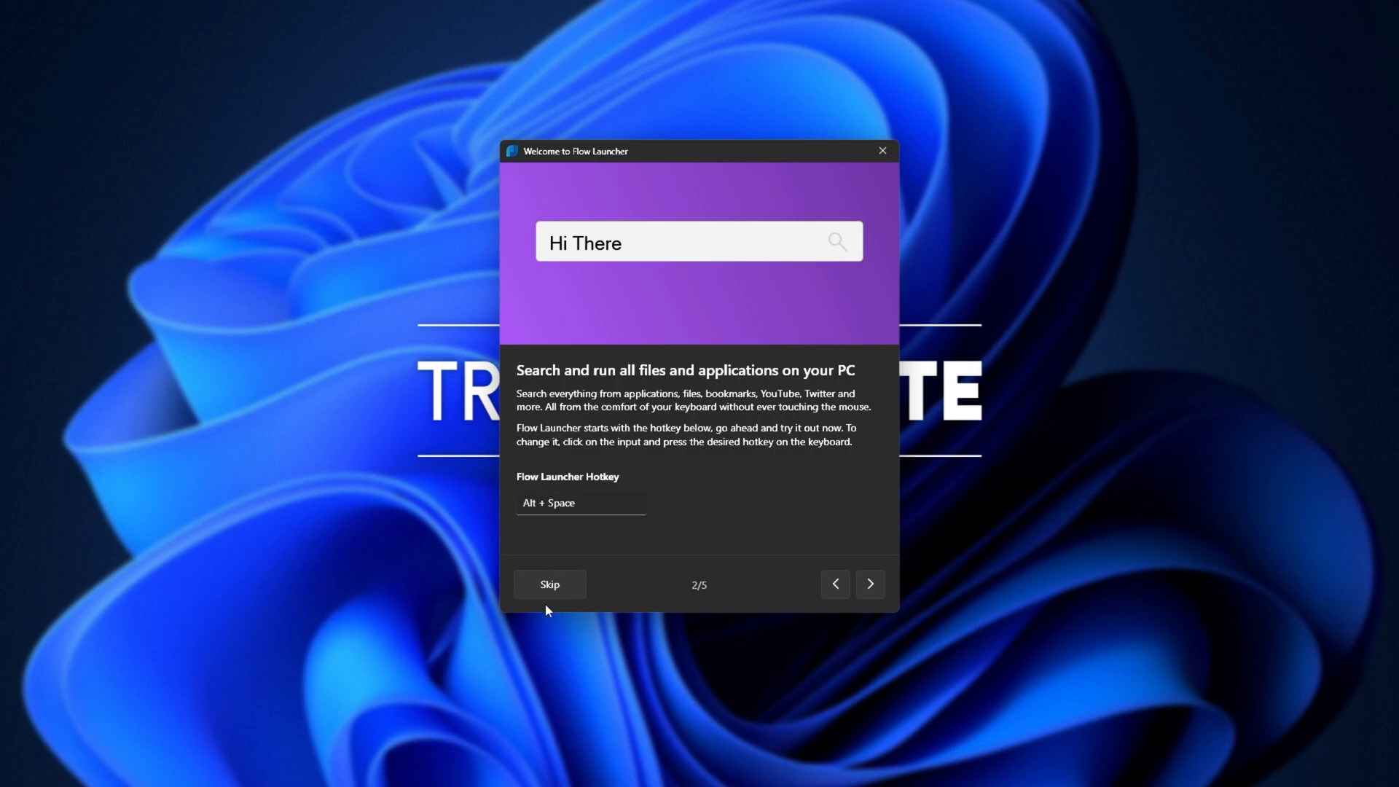
mouse_move(788, 508)
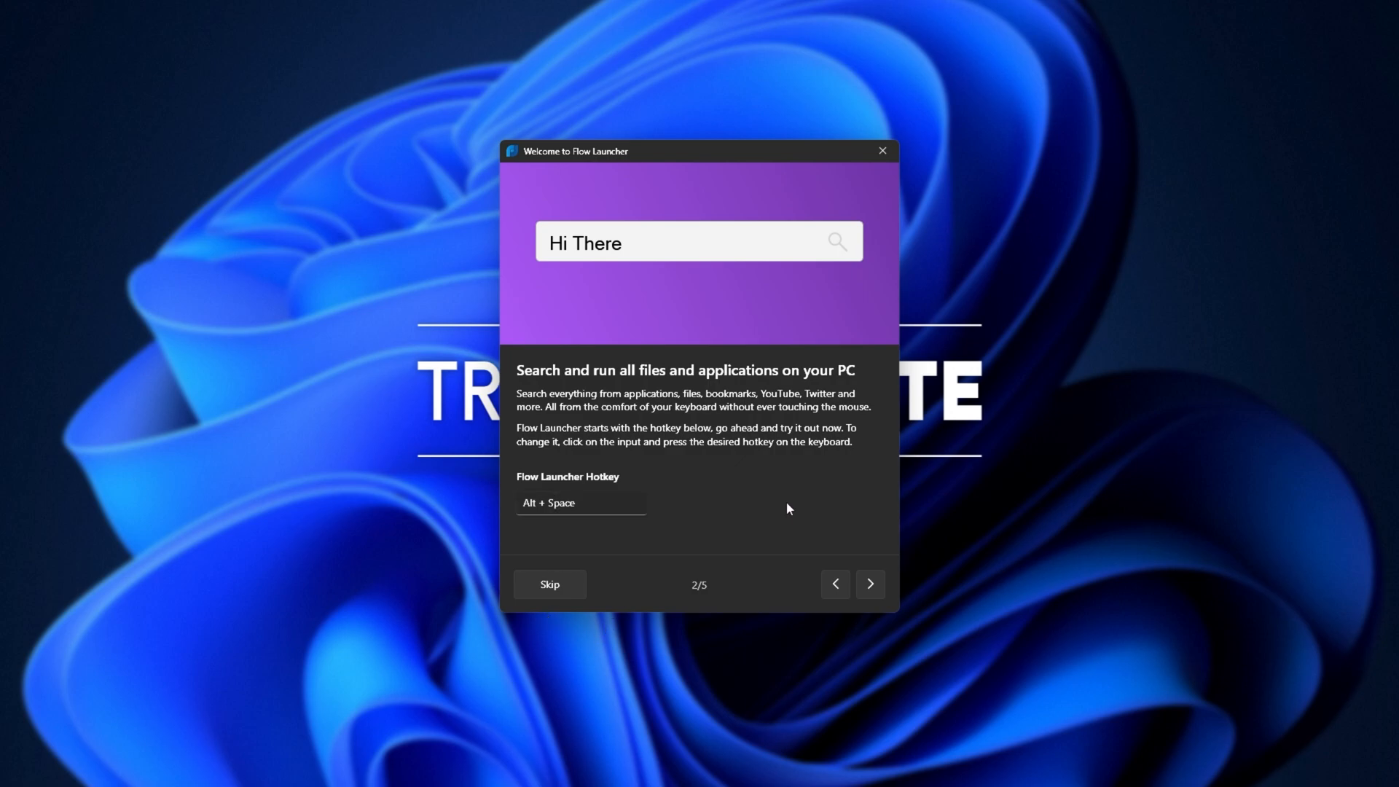
mouse_move(669, 575)
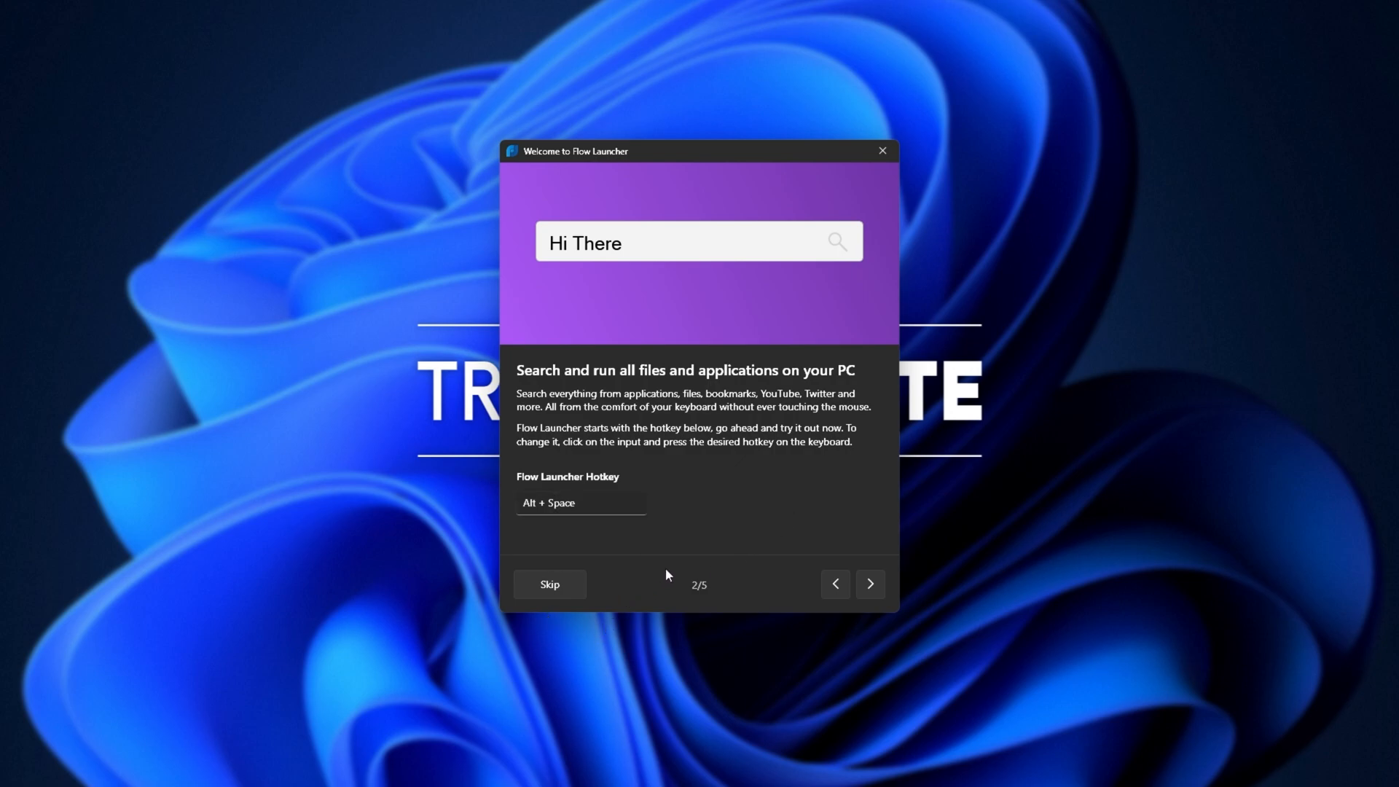
mouse_move(870, 583)
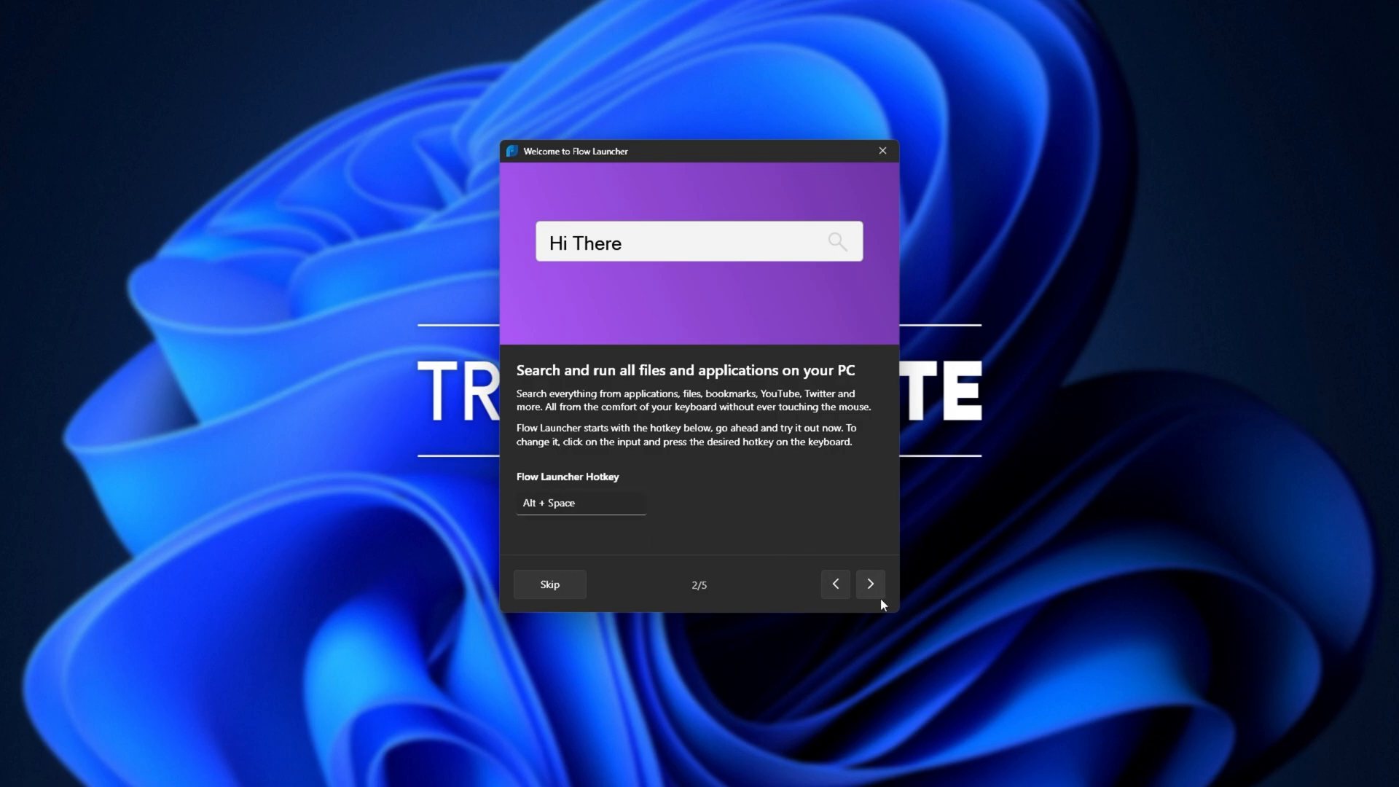
left_click(868, 587)
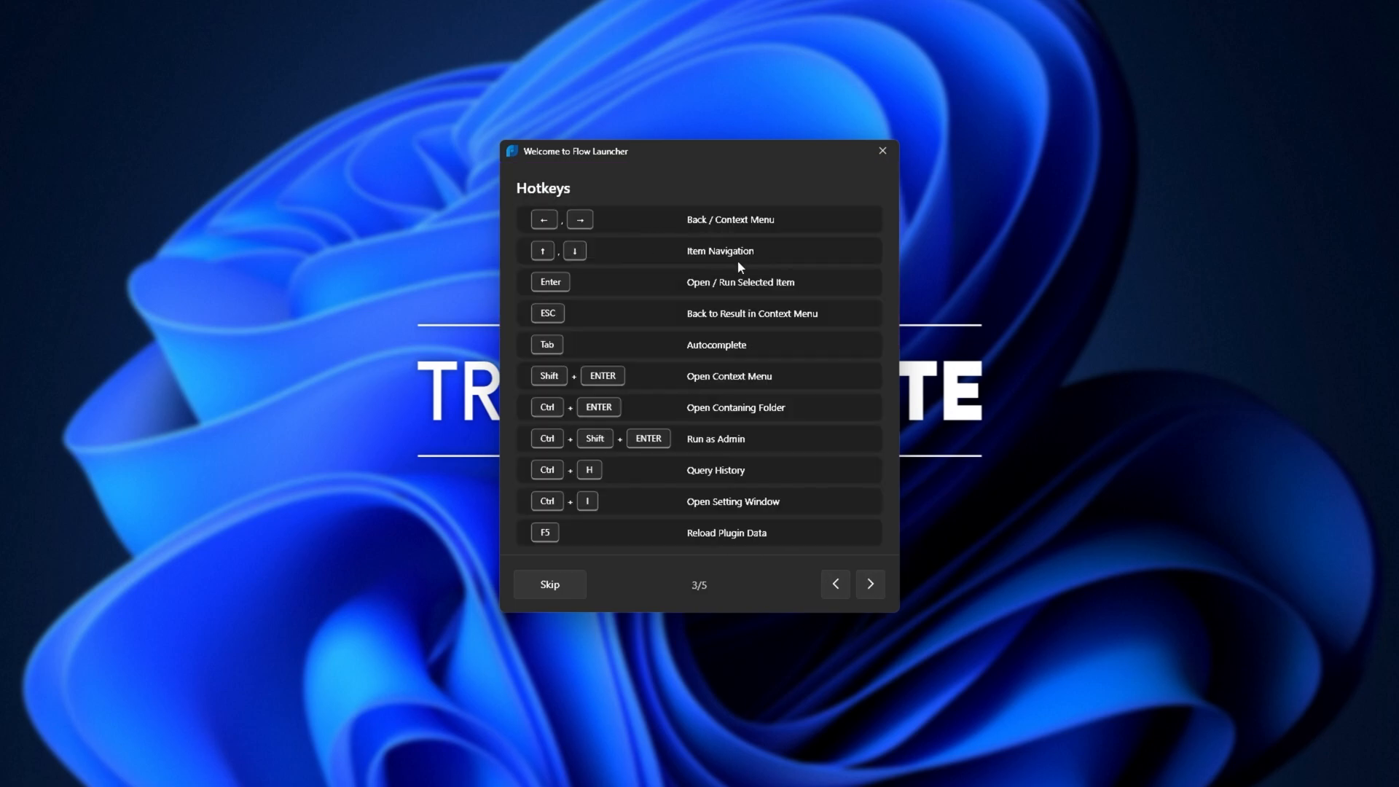
mouse_move(830, 260)
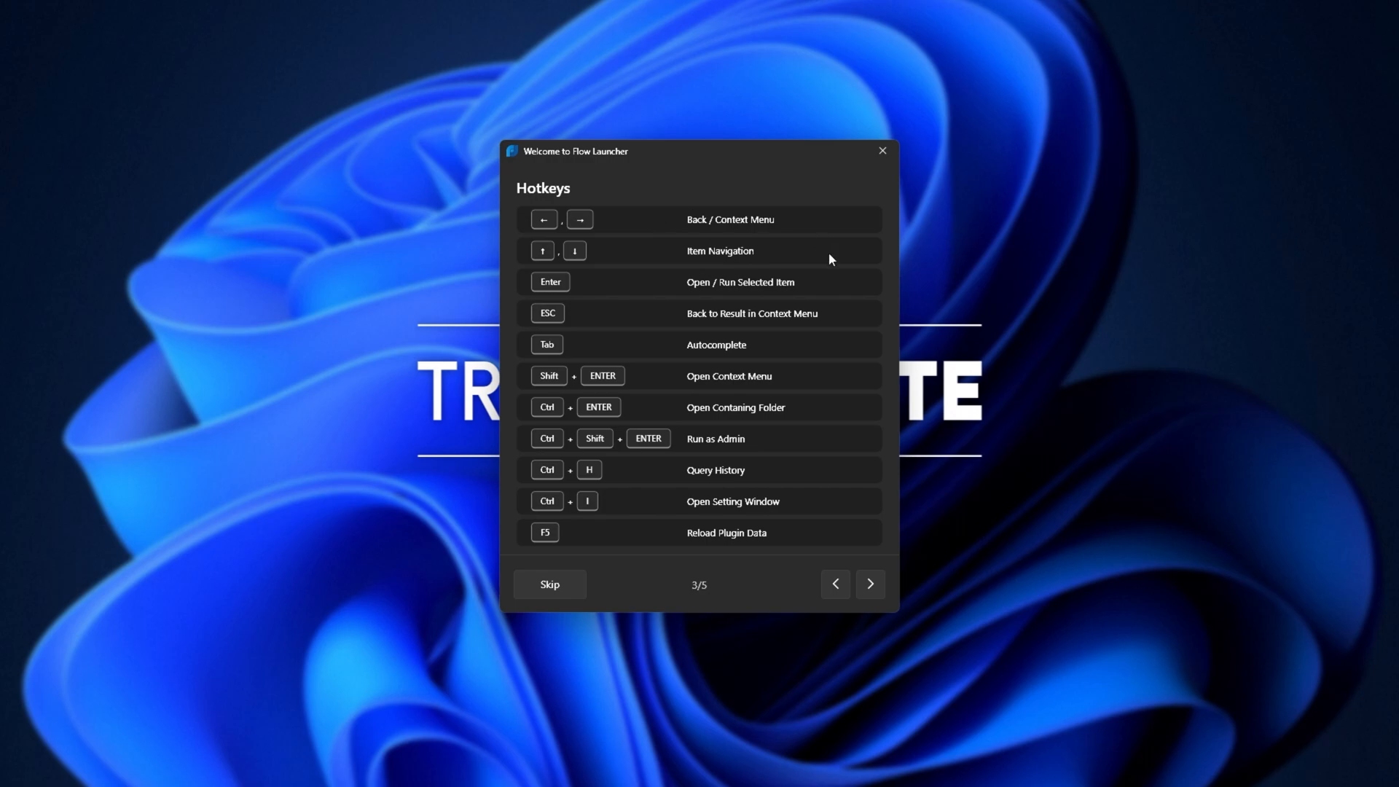
mouse_move(675, 357)
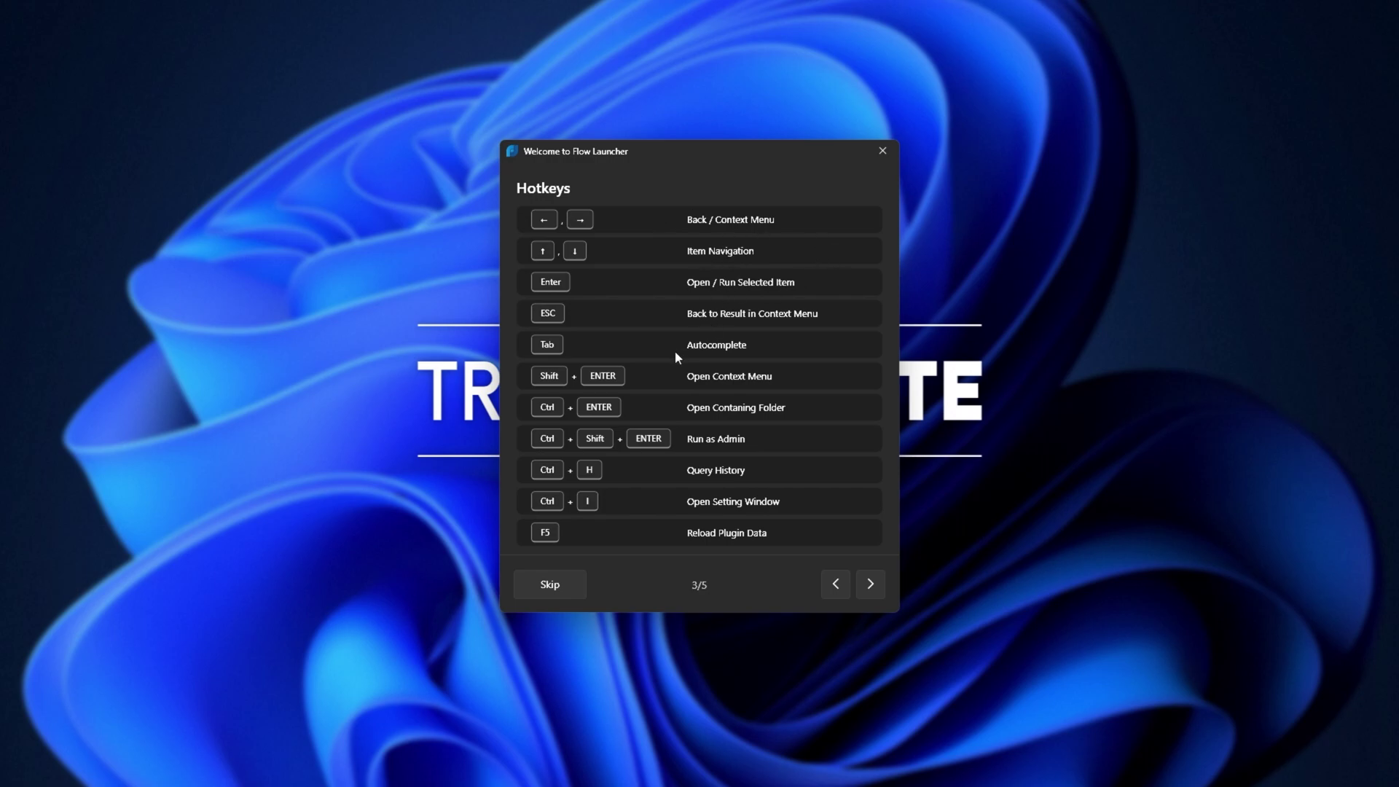
mouse_move(682, 384)
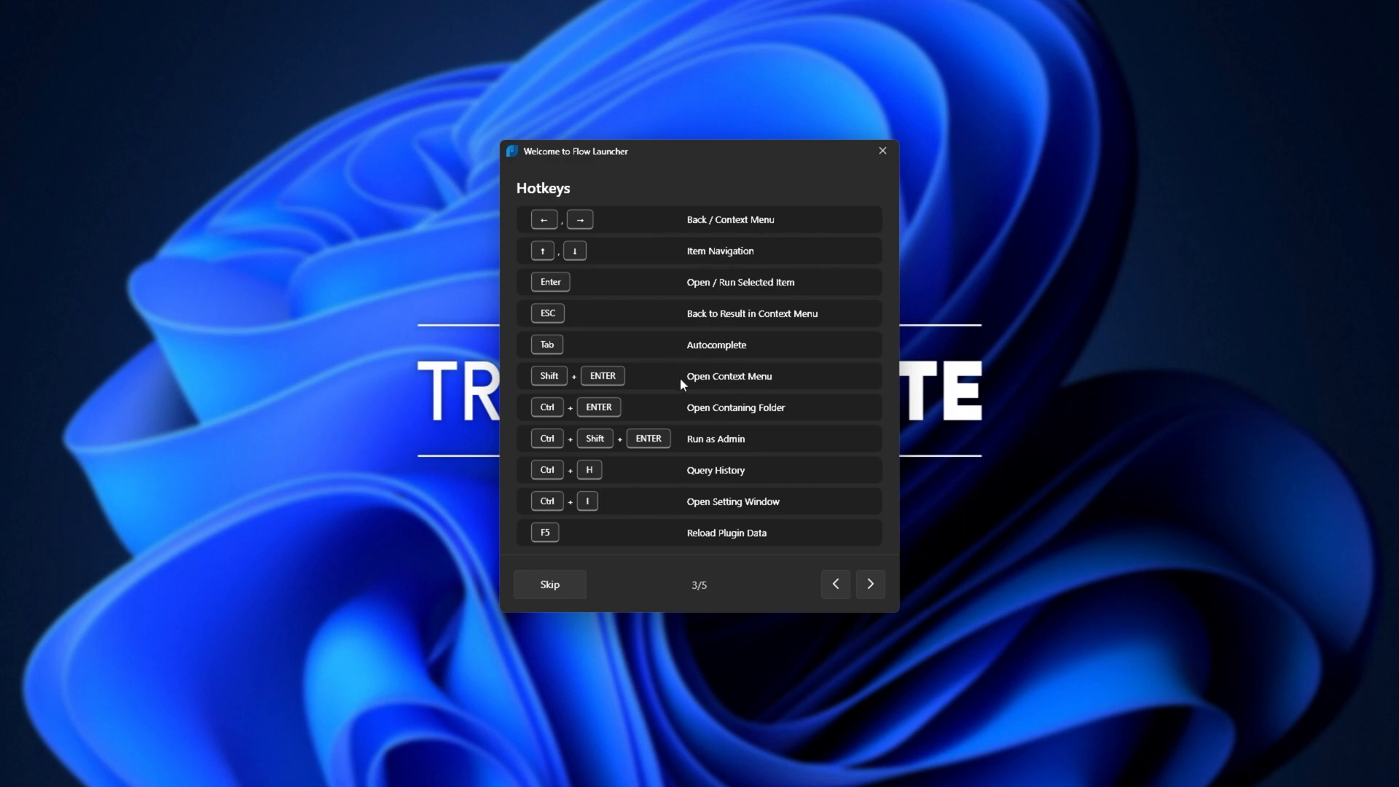
mouse_move(729, 424)
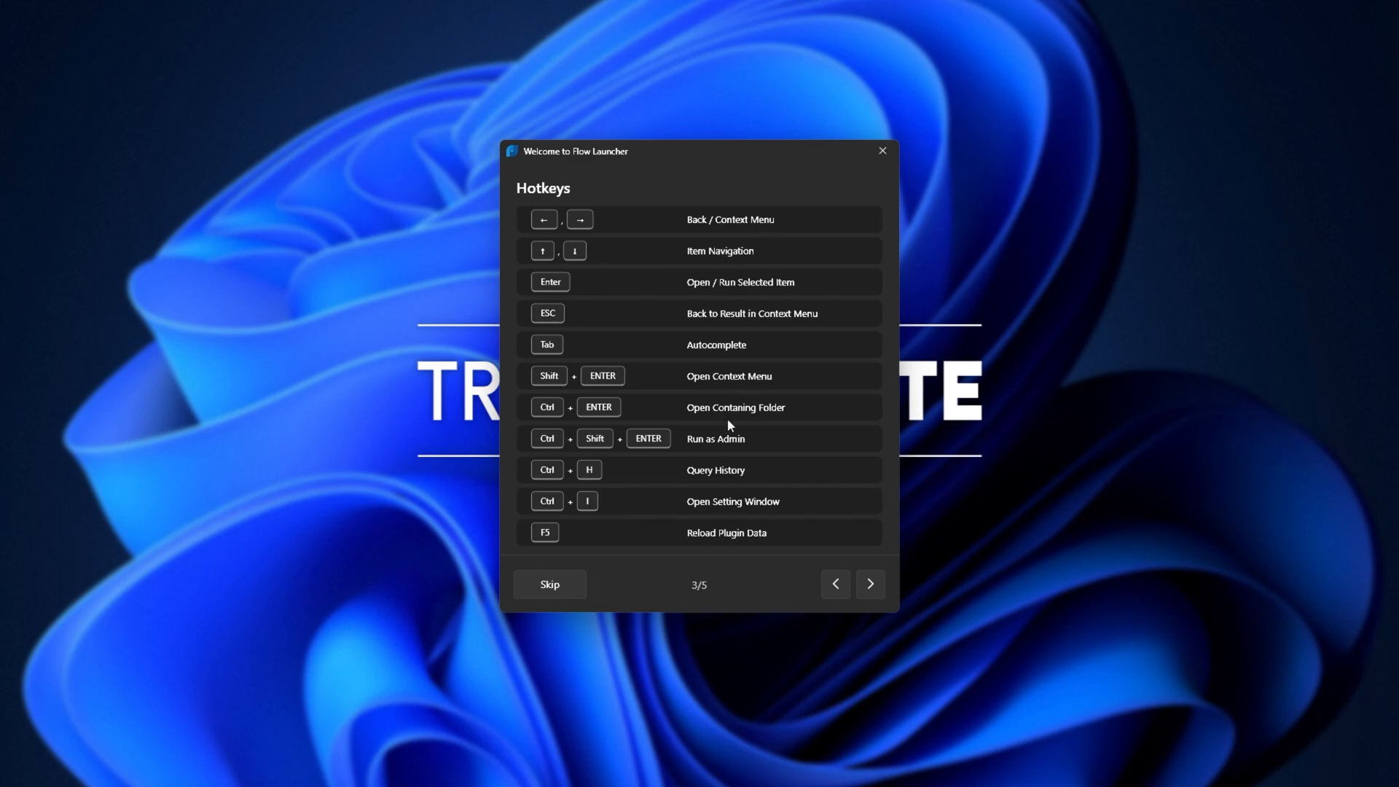
mouse_move(735, 484)
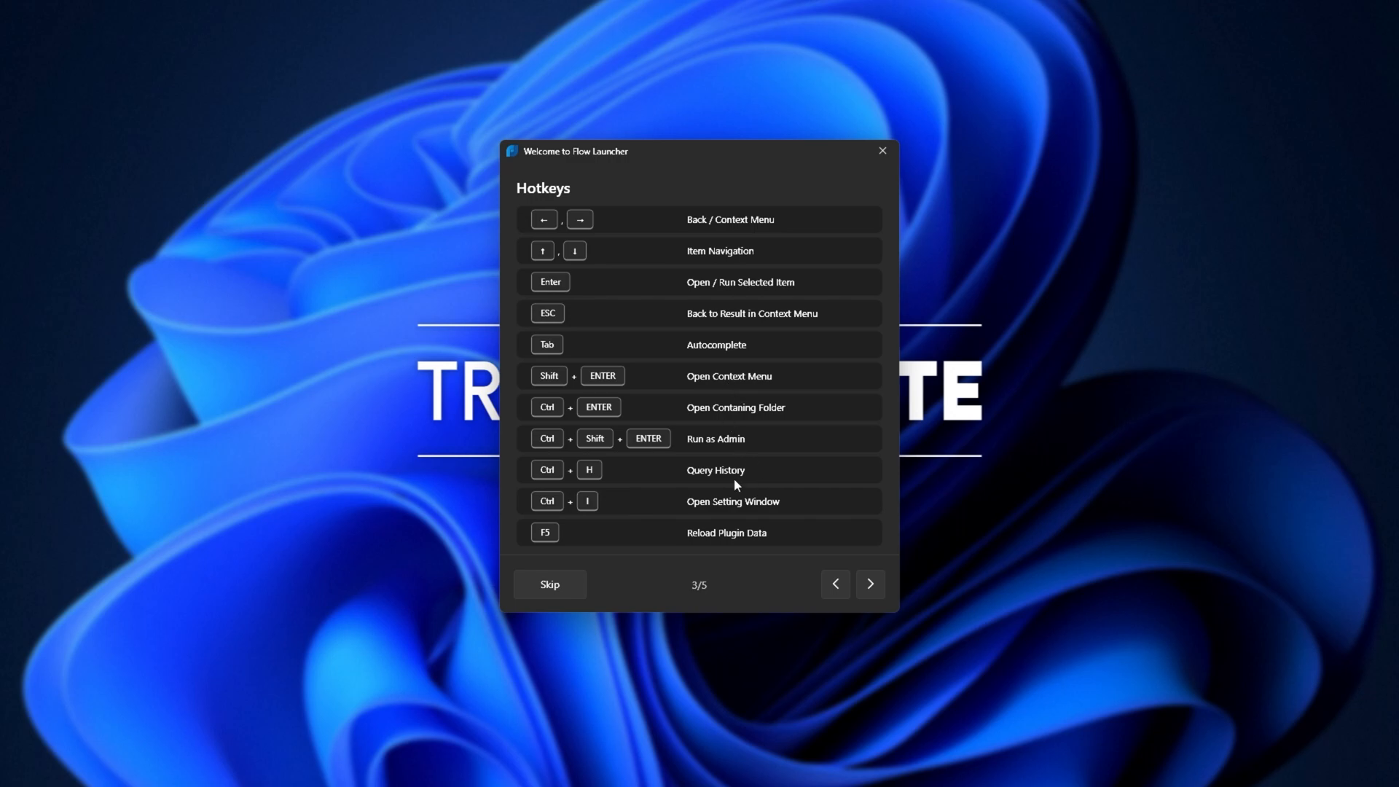
left_click(868, 583)
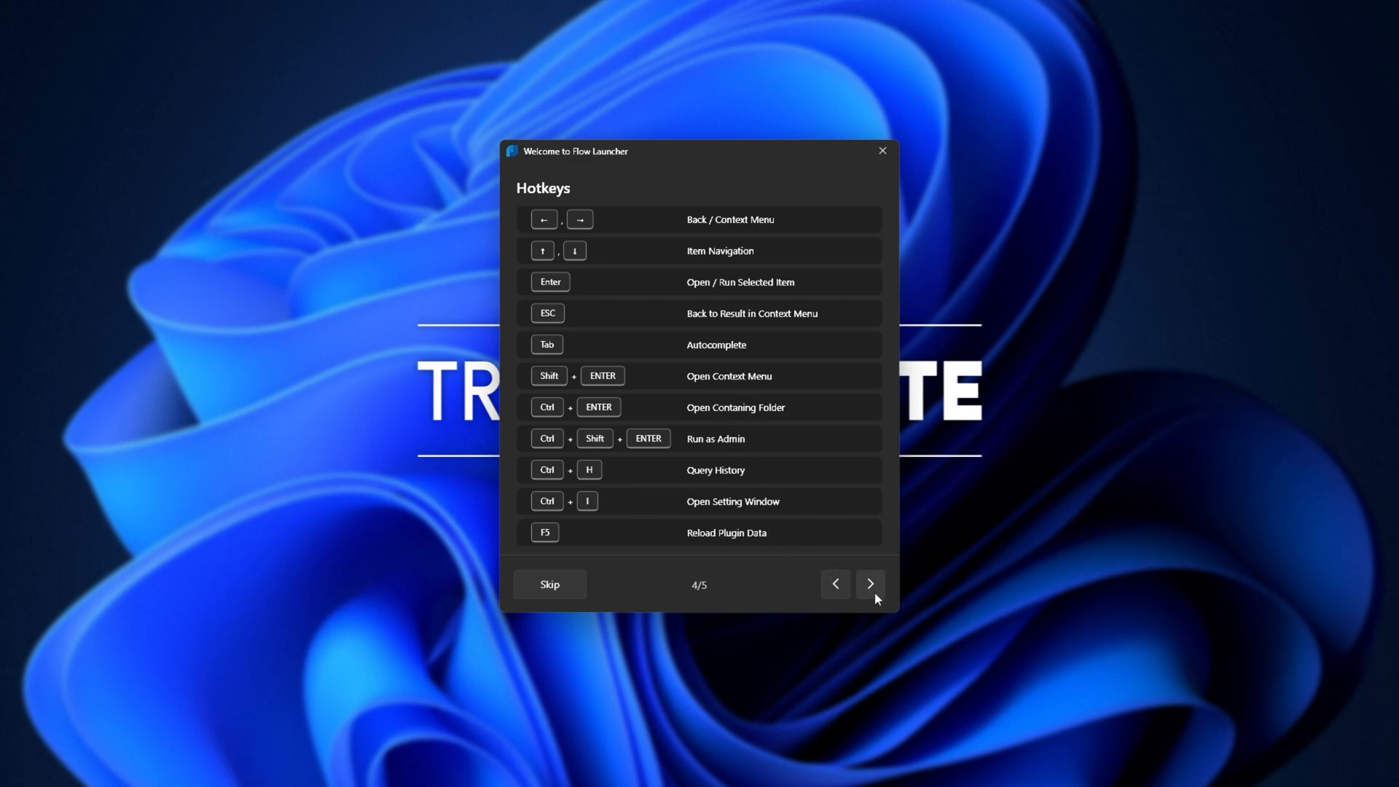
left_click(868, 583)
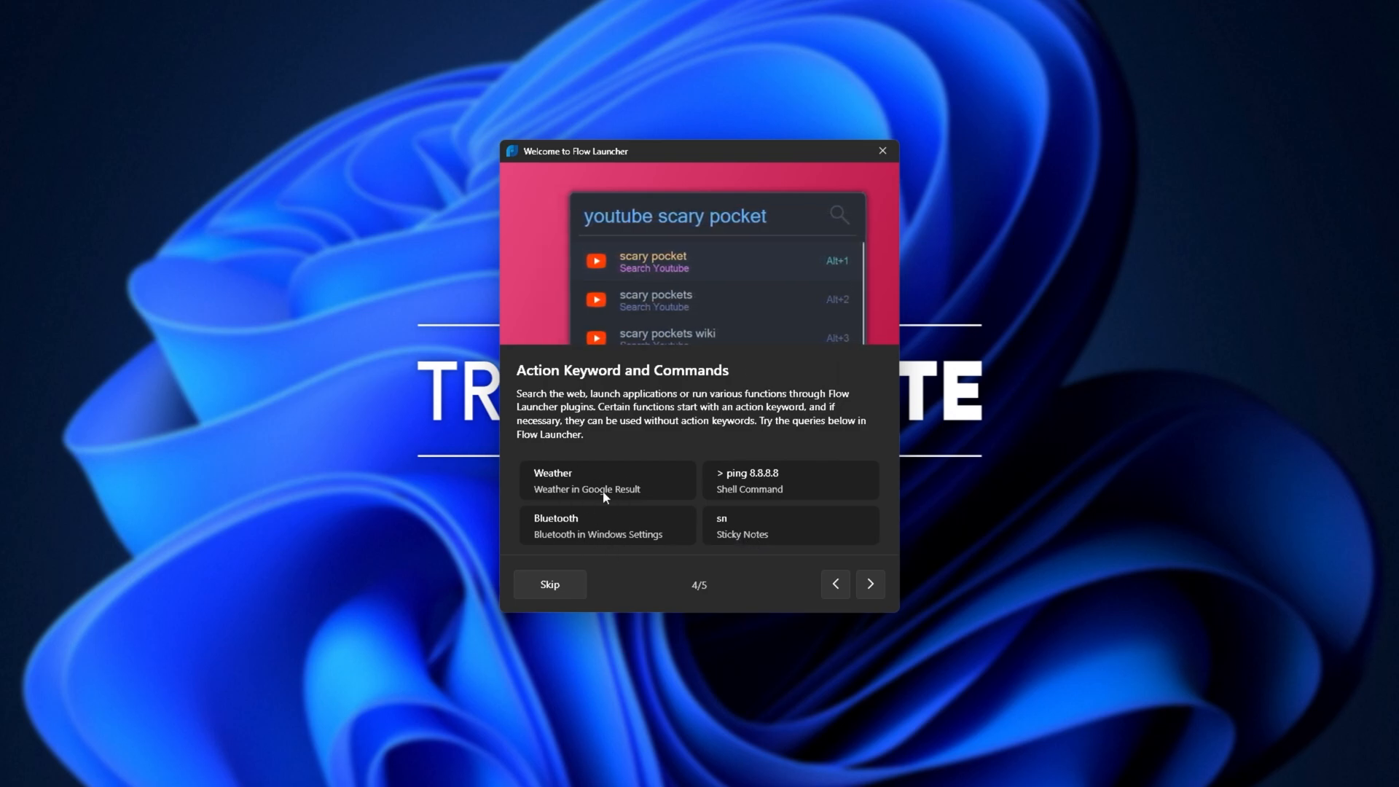
left_click(869, 583)
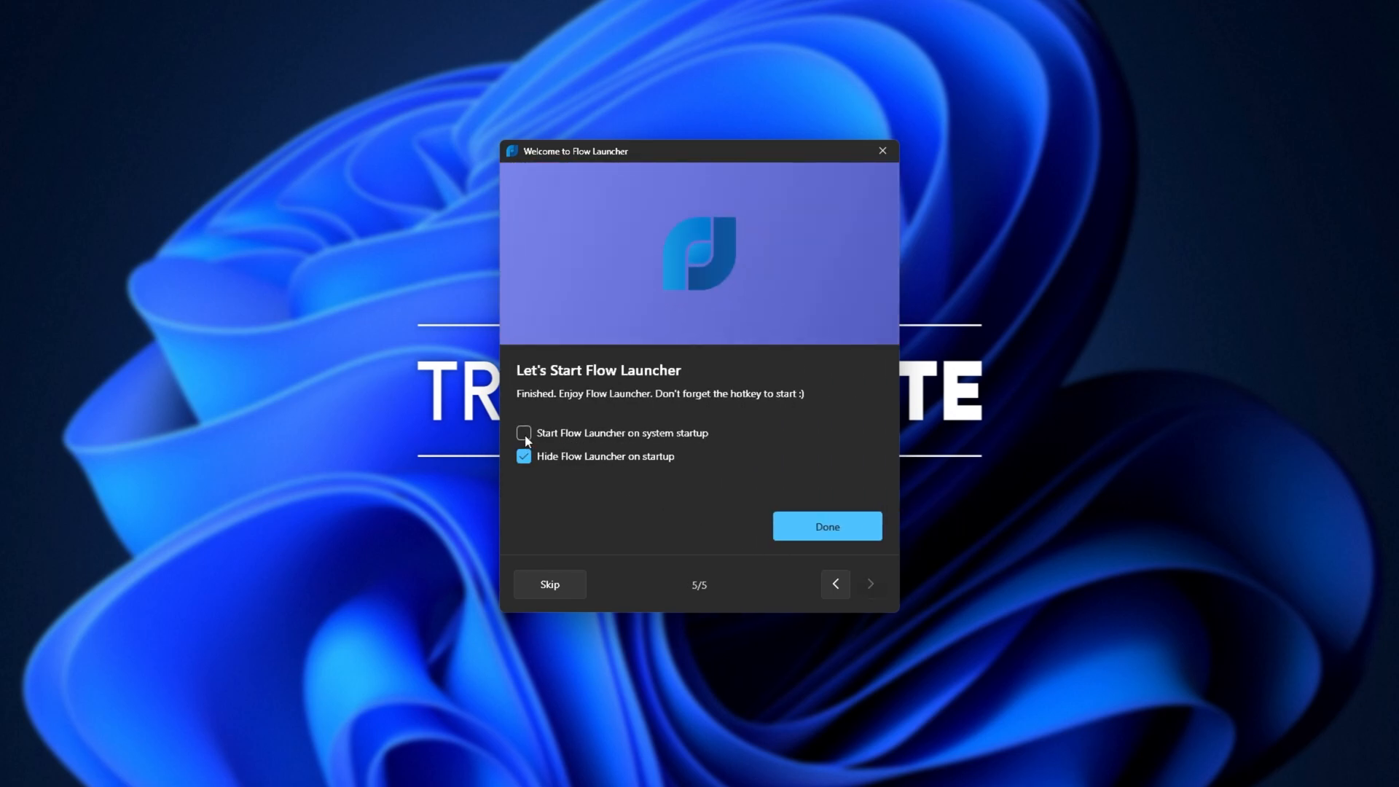
Enable 'Start Flow Launcher on system startup' in the wizard's final page.
left_click(523, 433)
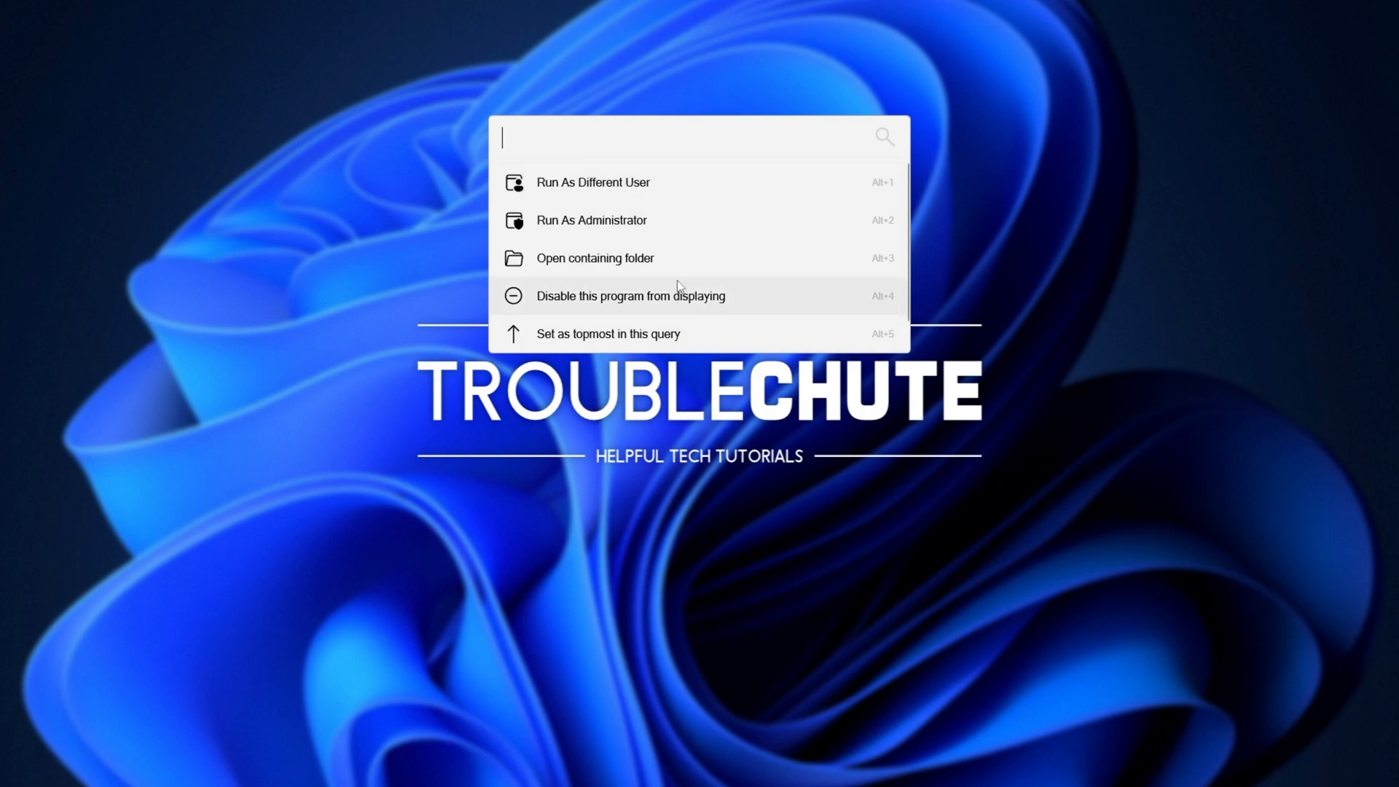
mouse_move(669, 220)
type("settings")
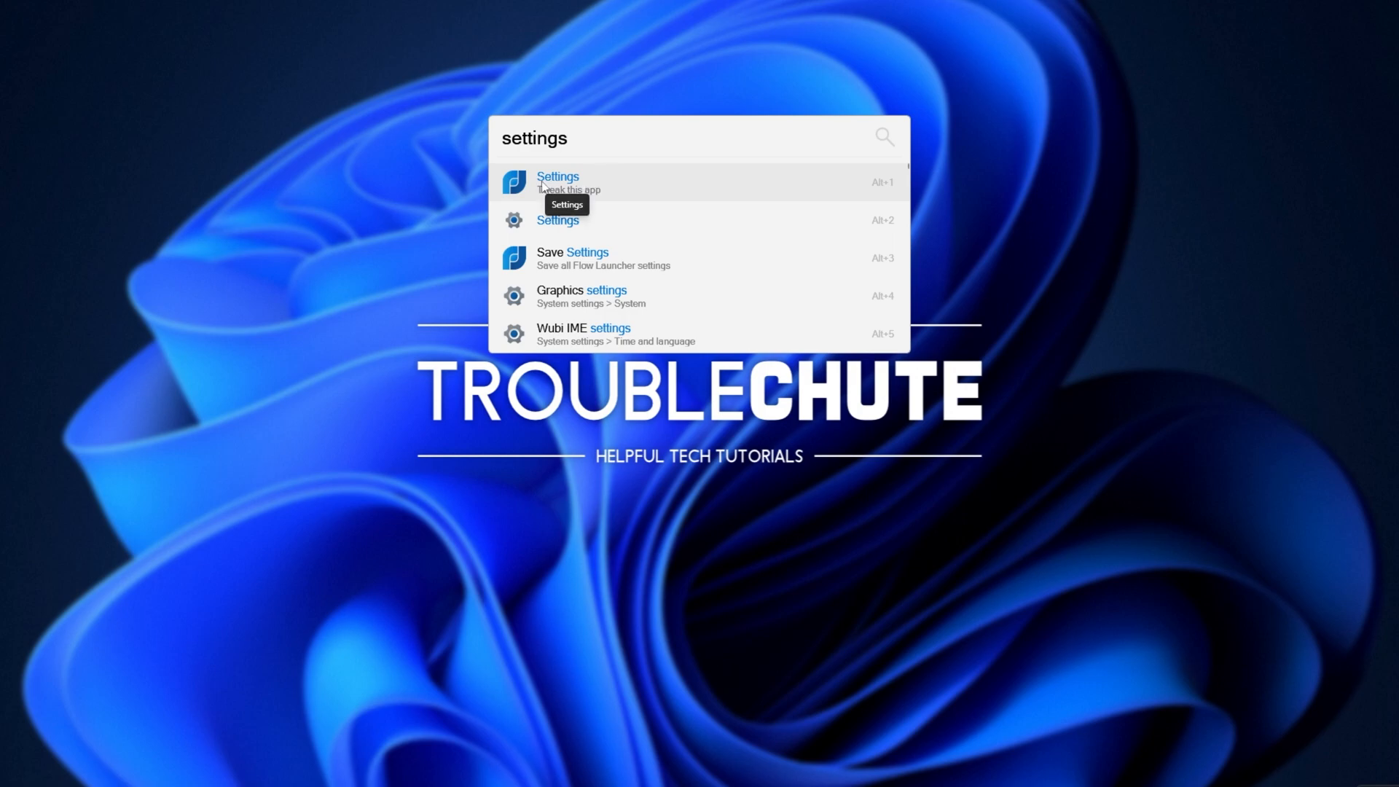
Choose the Flow Launcher Settings result to bring up the settings window's General page.
left_click(556, 177)
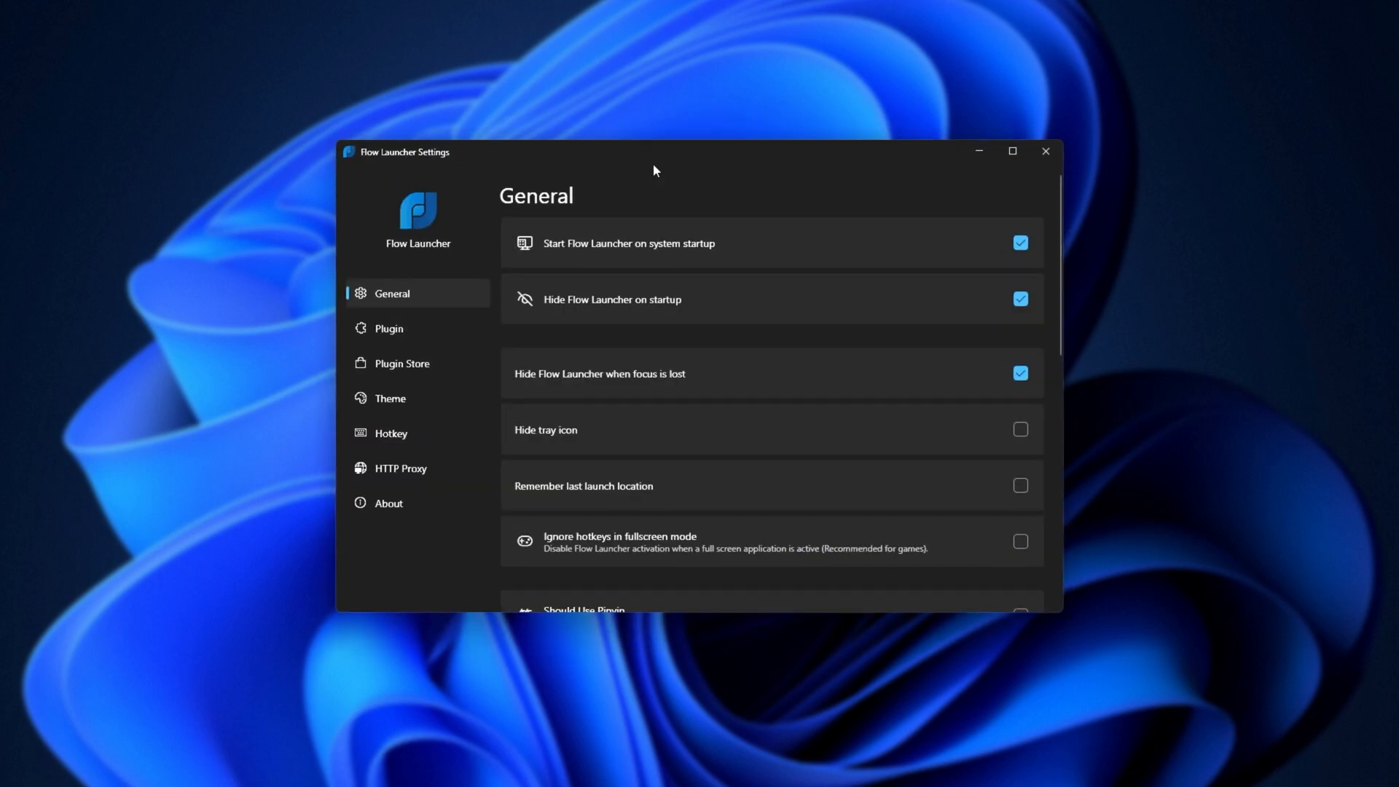
mouse_move(560, 172)
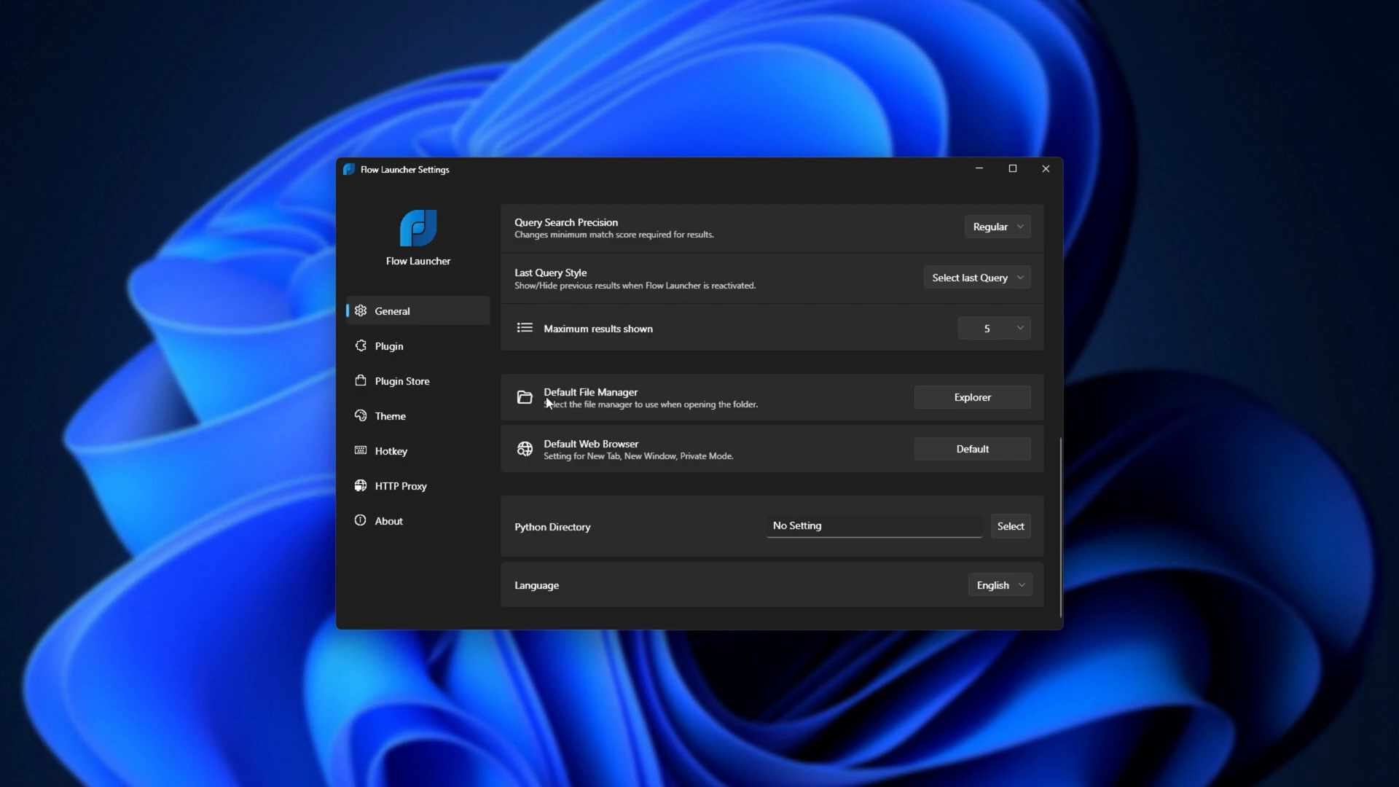
mouse_move(701, 436)
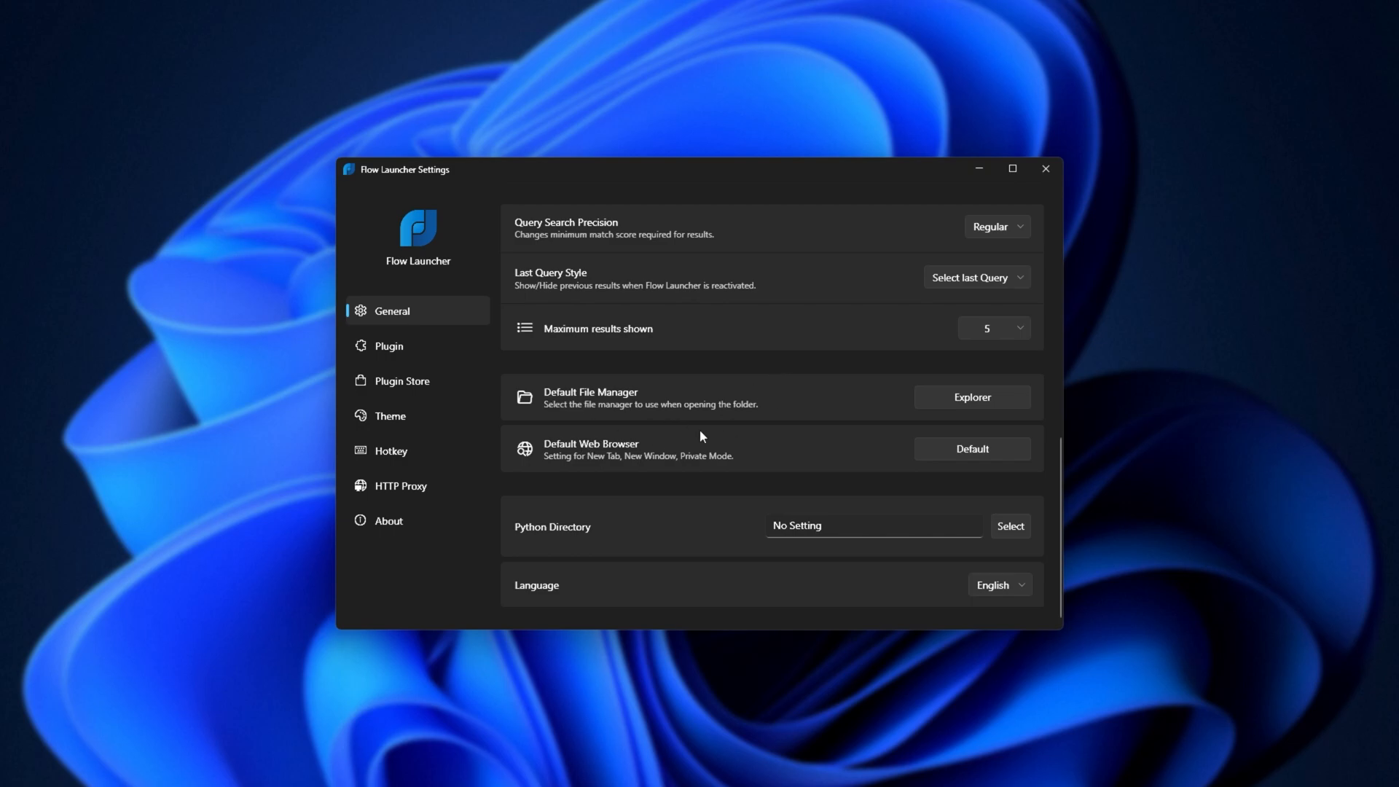
mouse_move(820, 519)
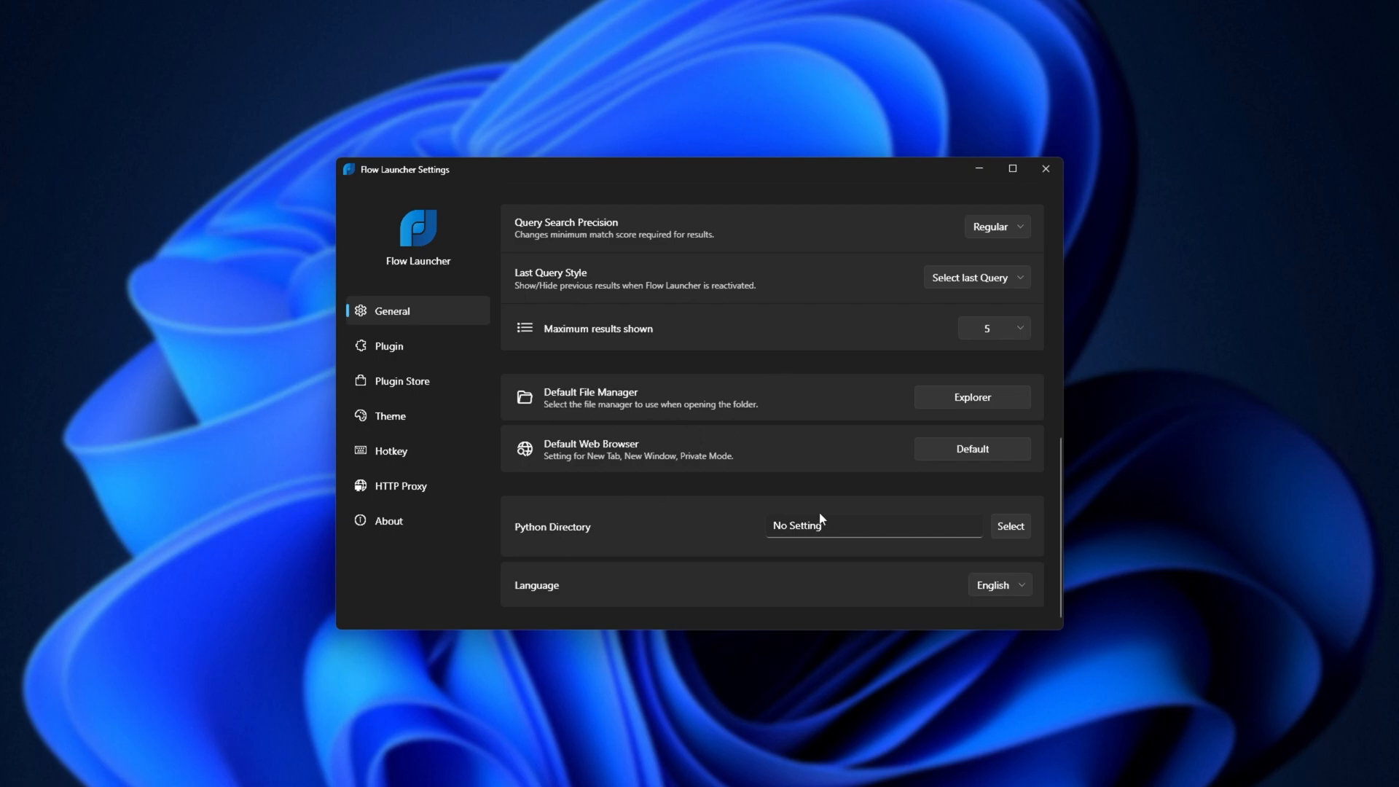
mouse_move(772, 438)
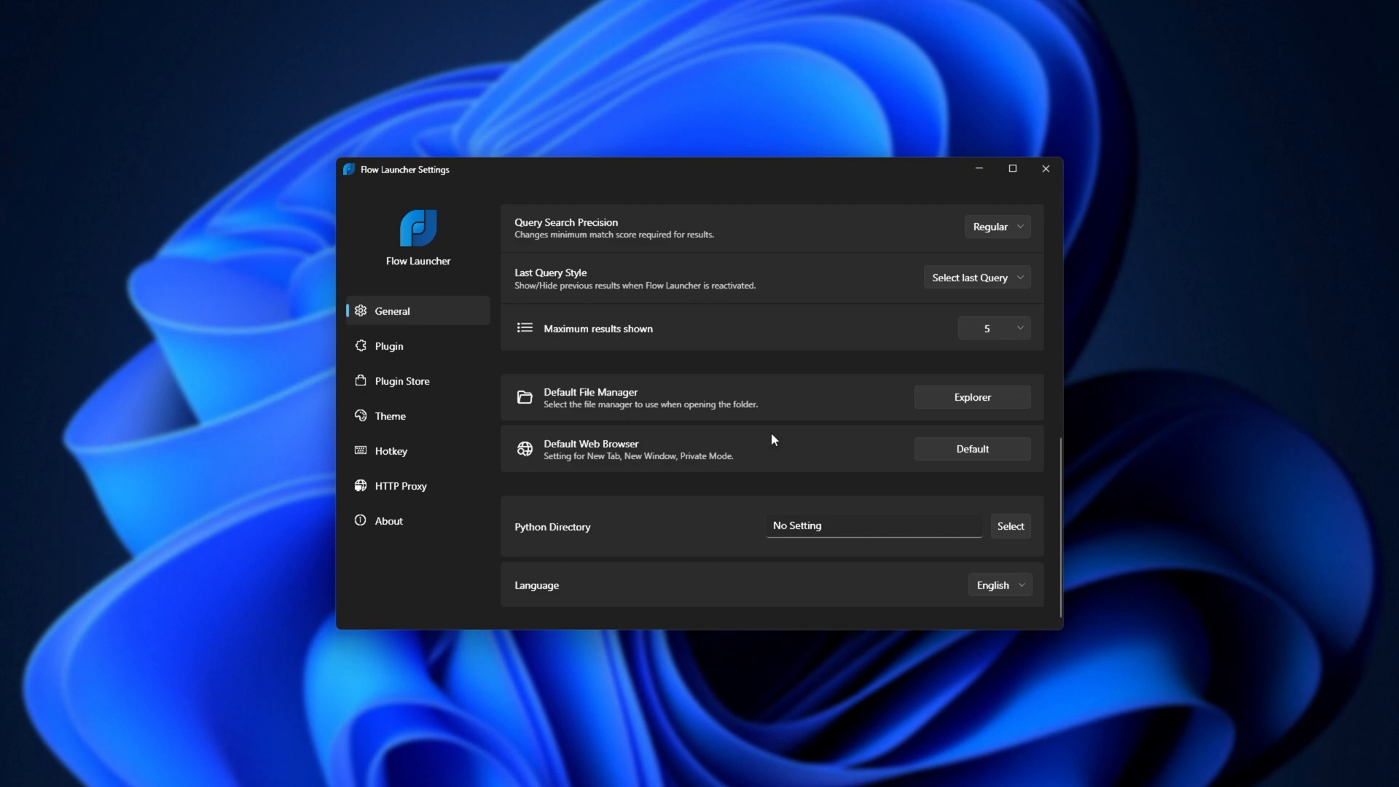
mouse_move(556, 379)
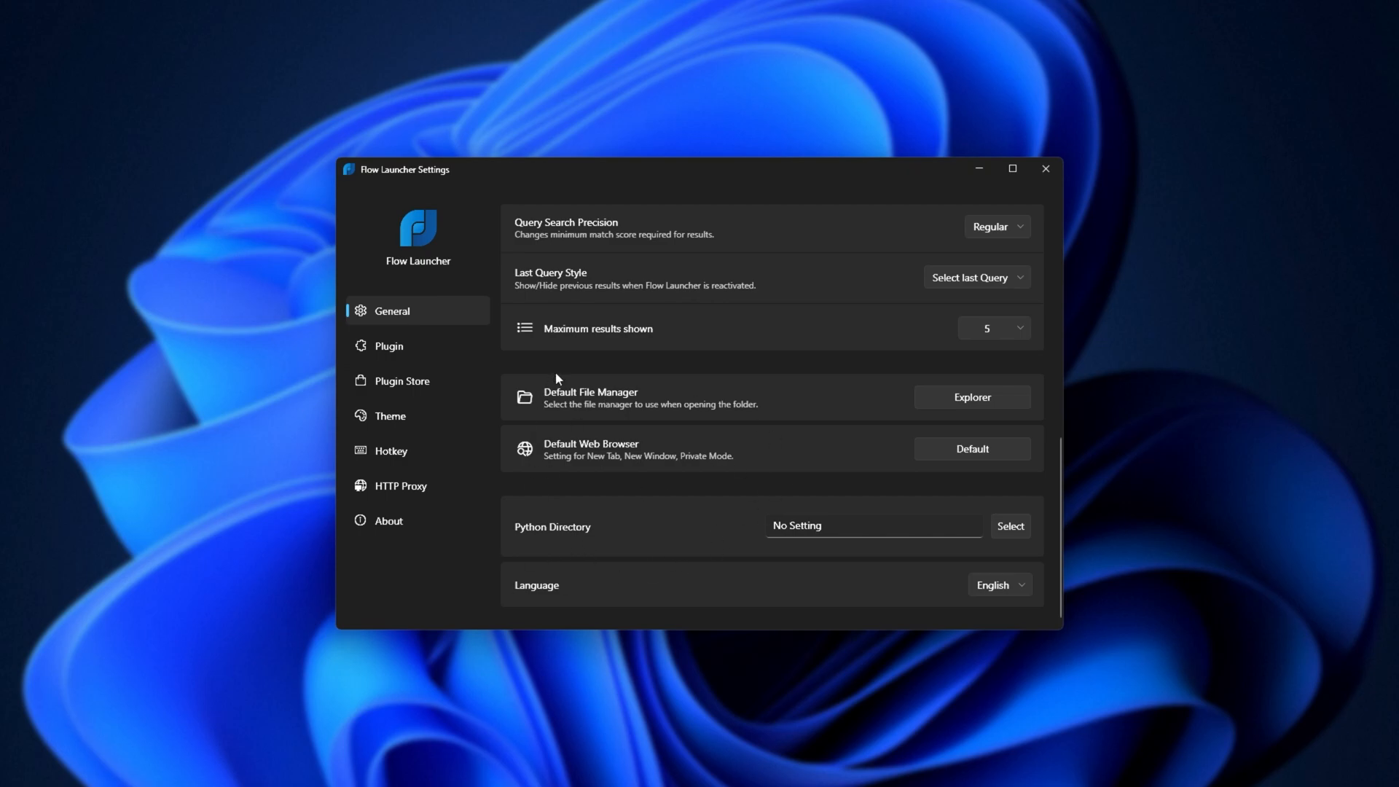
Pass through the Plugins and Plugin Store pages to the Theme settings page.
left_click(387, 346)
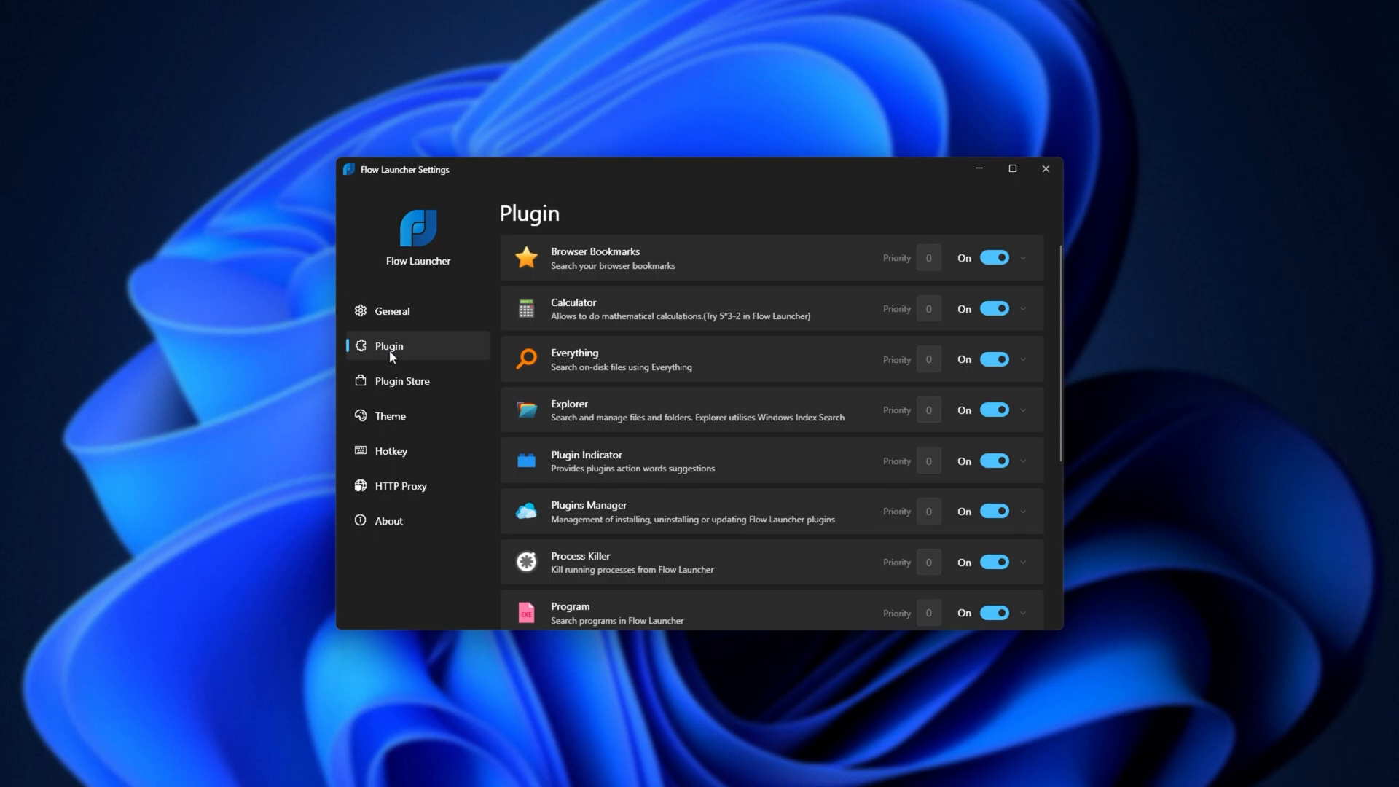
mouse_move(441, 392)
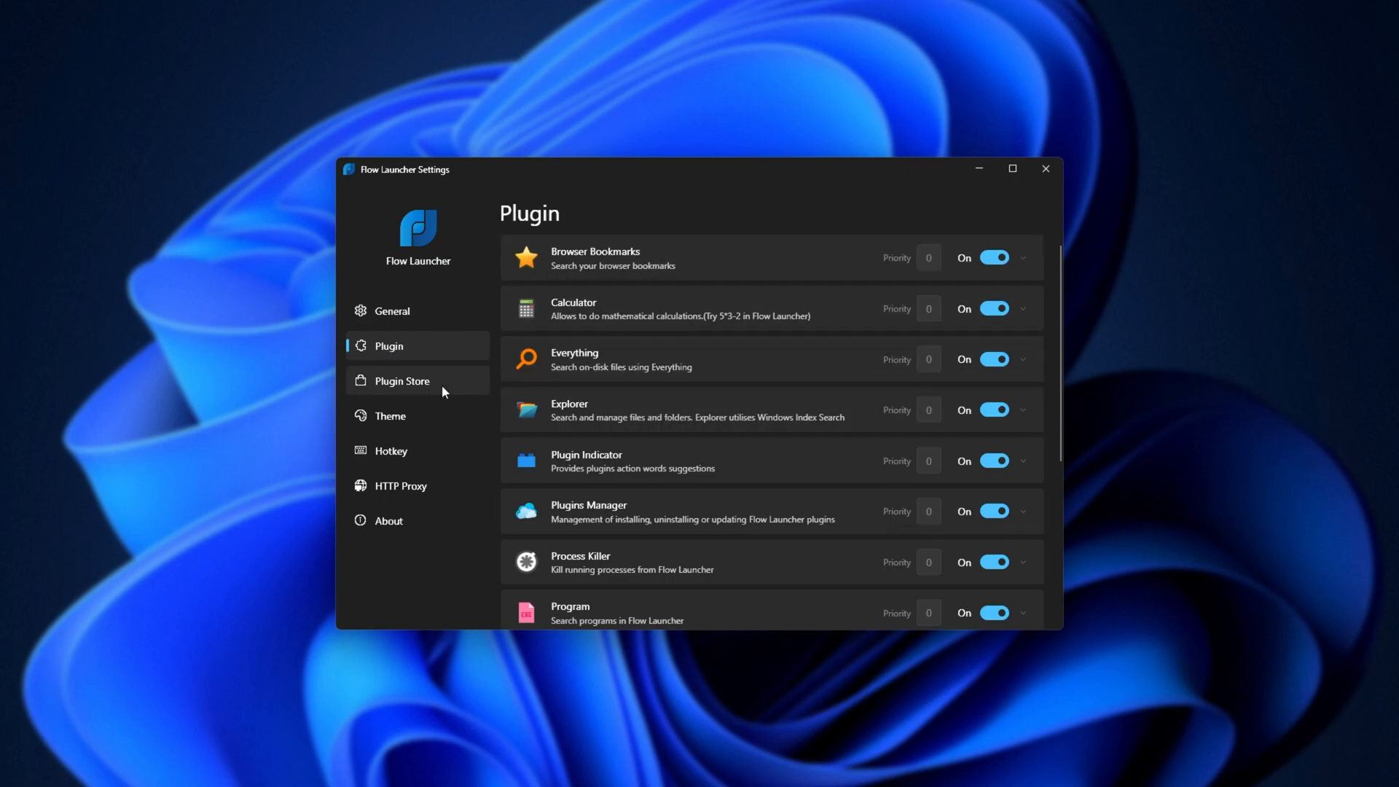
left_click(402, 380)
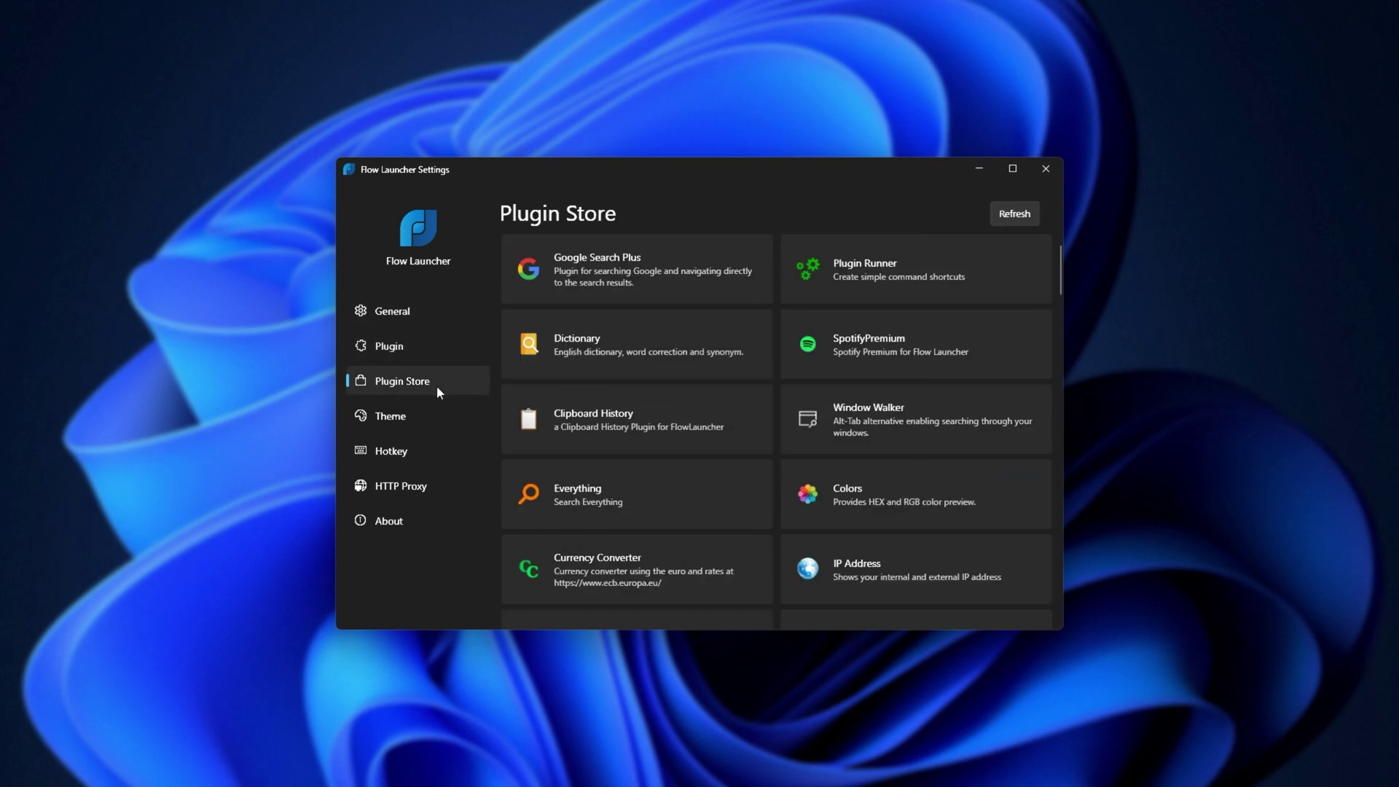
left_click(391, 416)
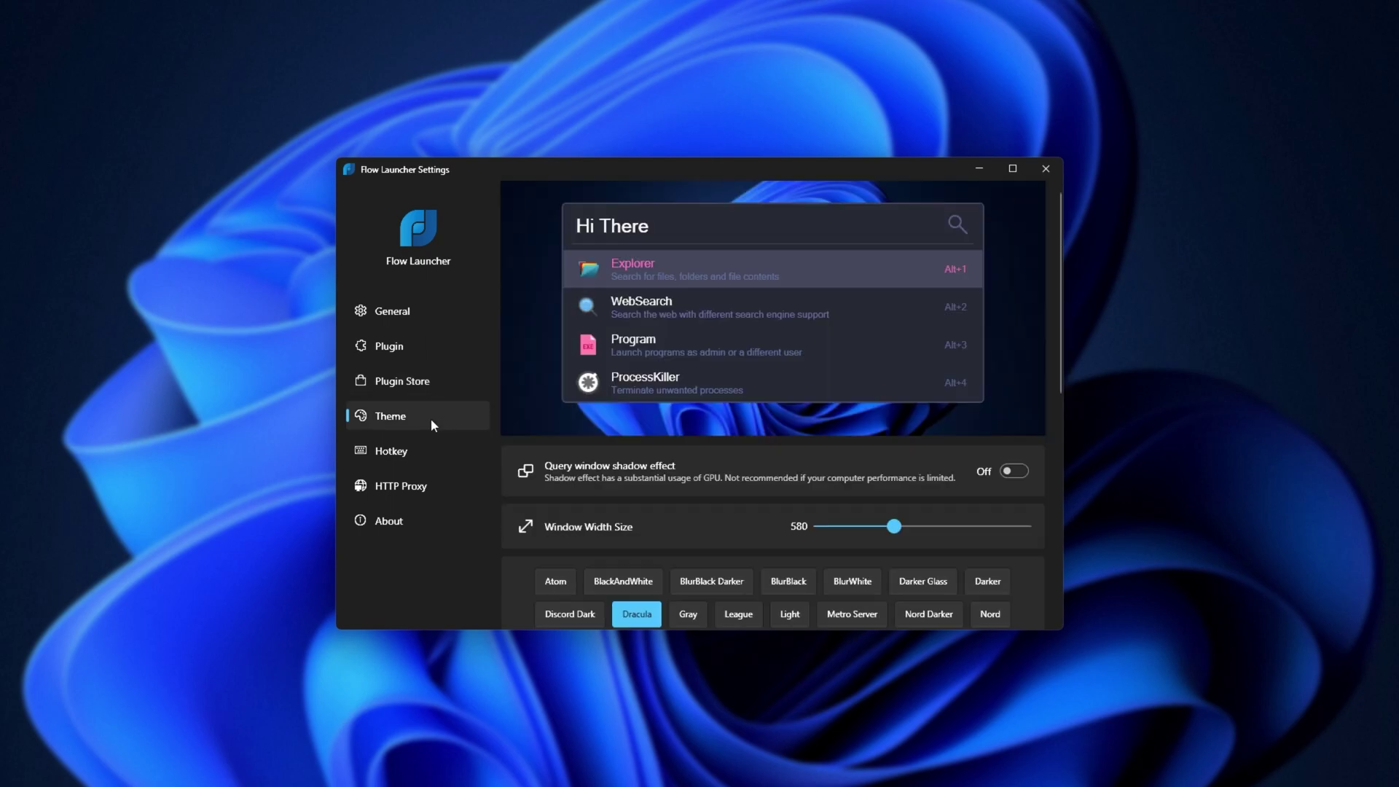
scroll("down", 3)
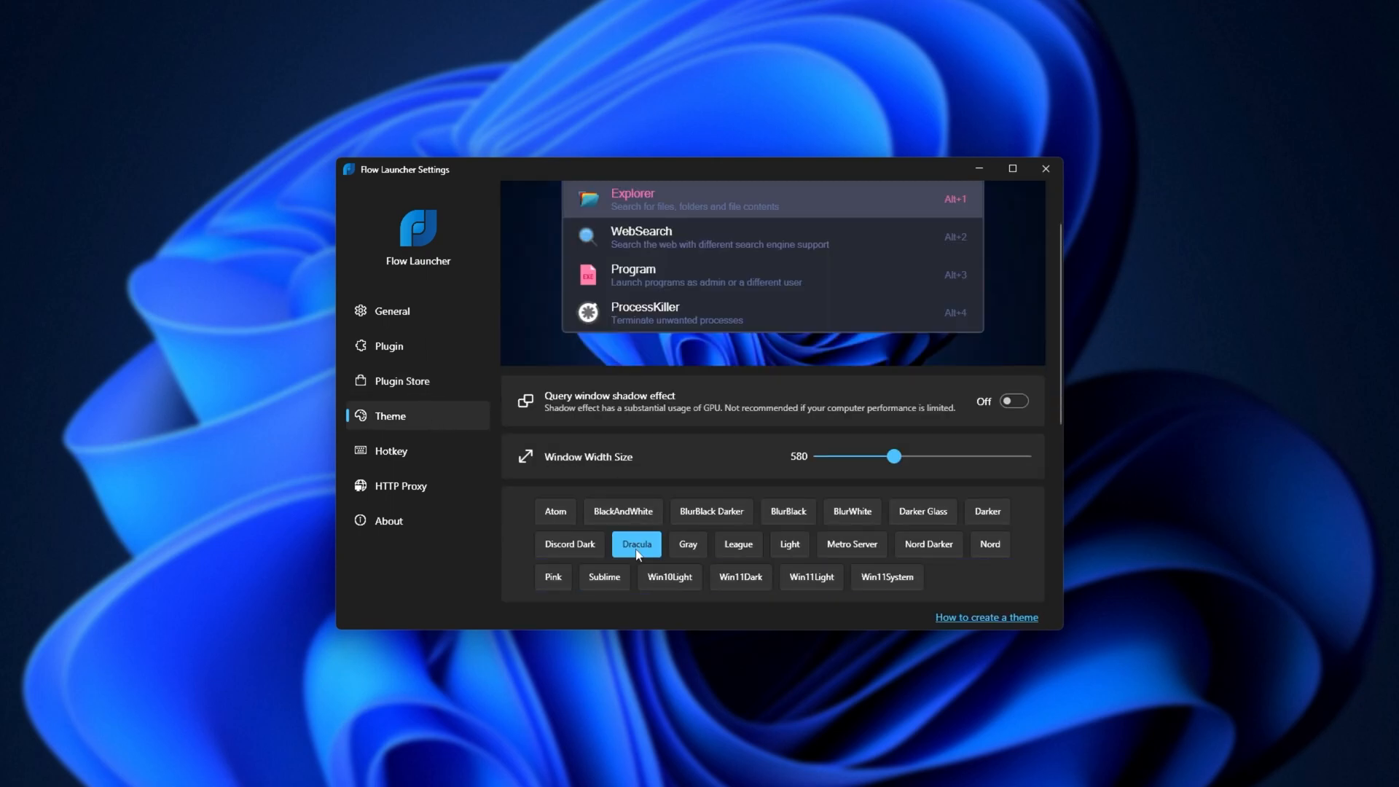
mouse_move(639, 538)
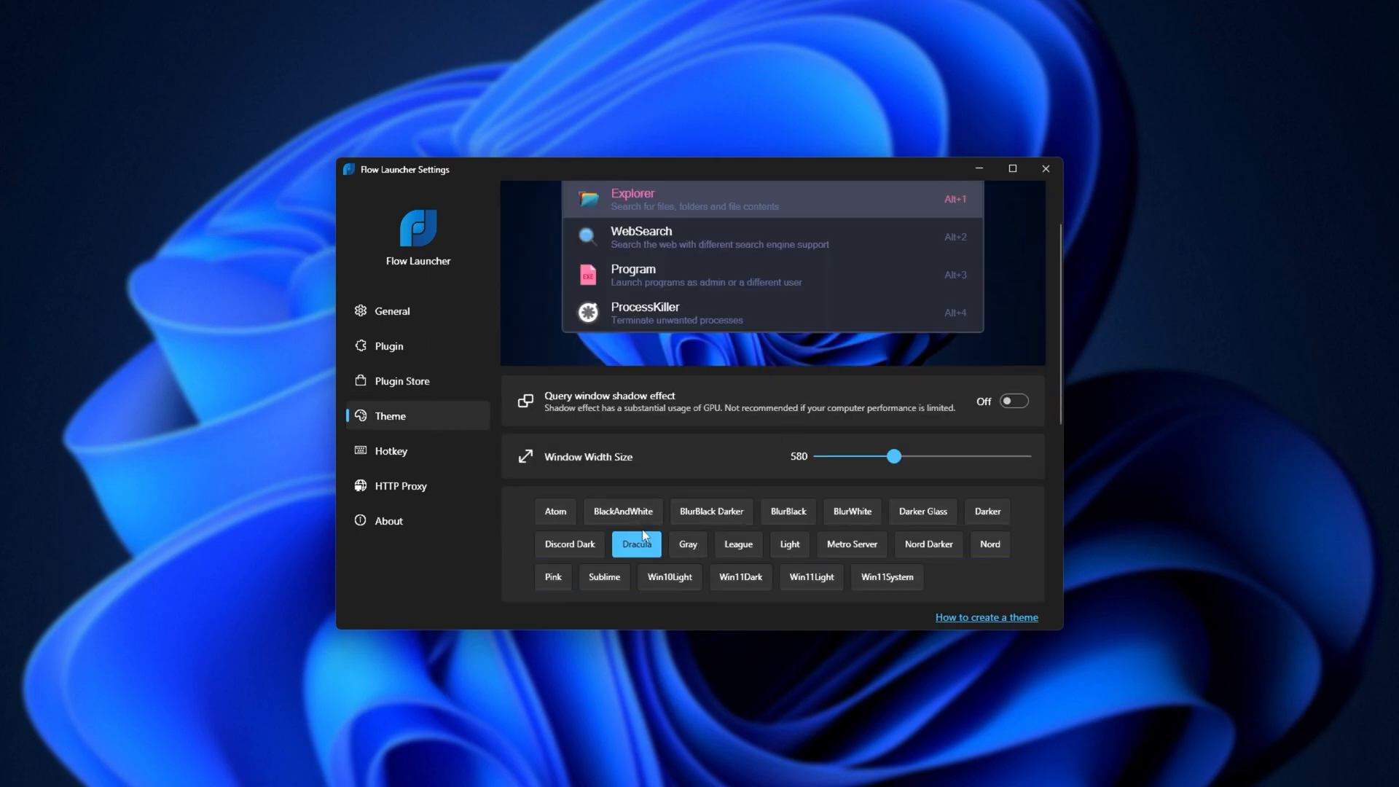
Preview the Darker Glass and Discord Dark themes, keeping Dracula selected.
left_click(921, 512)
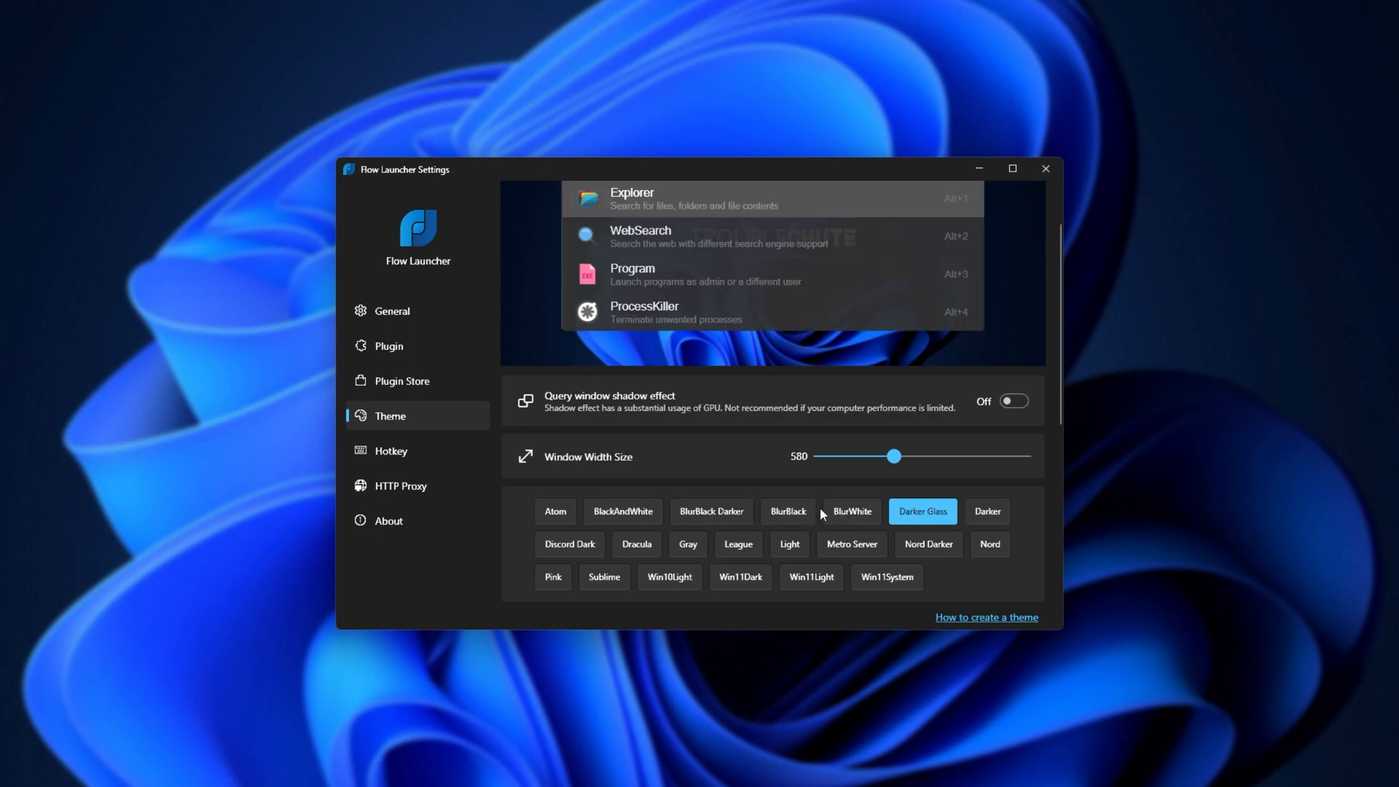
left_click(636, 543)
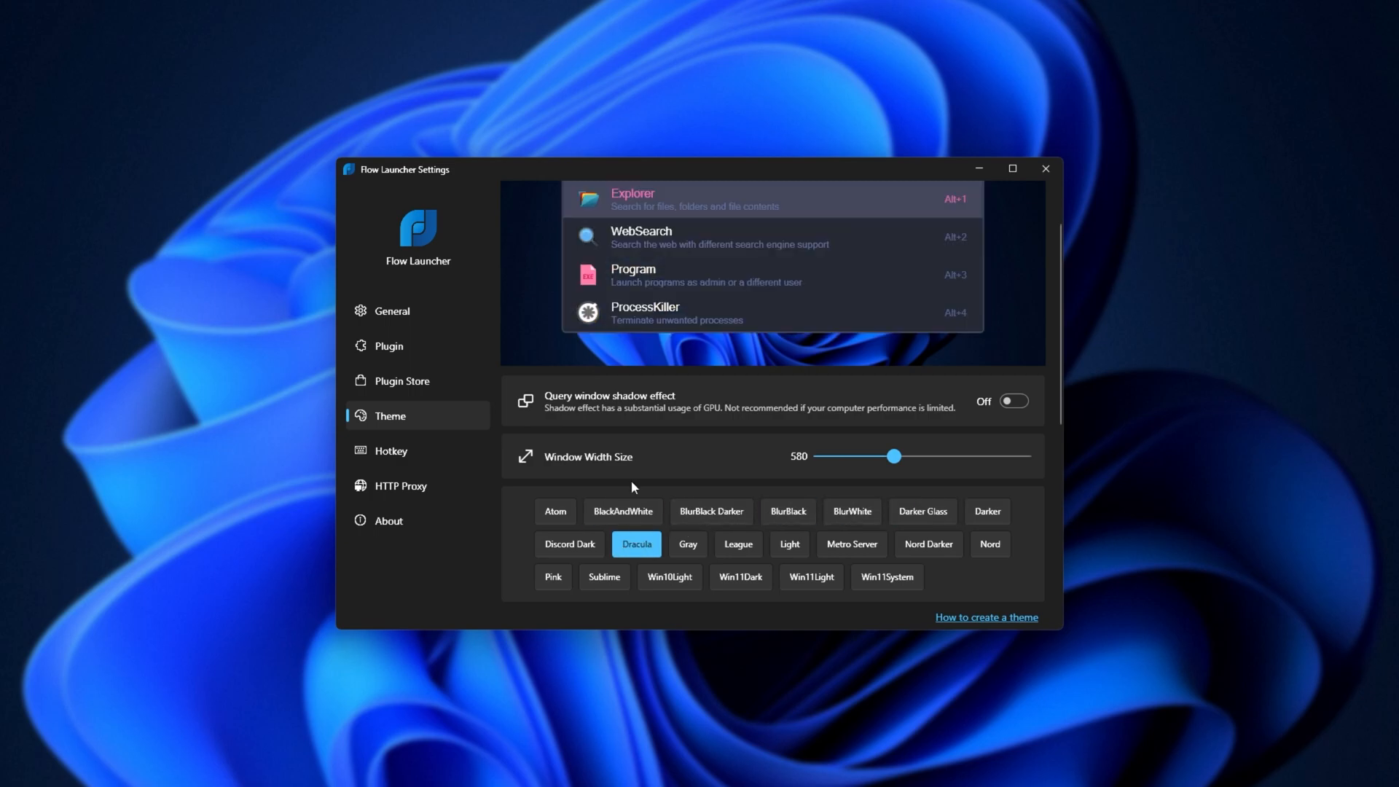
left_click(568, 544)
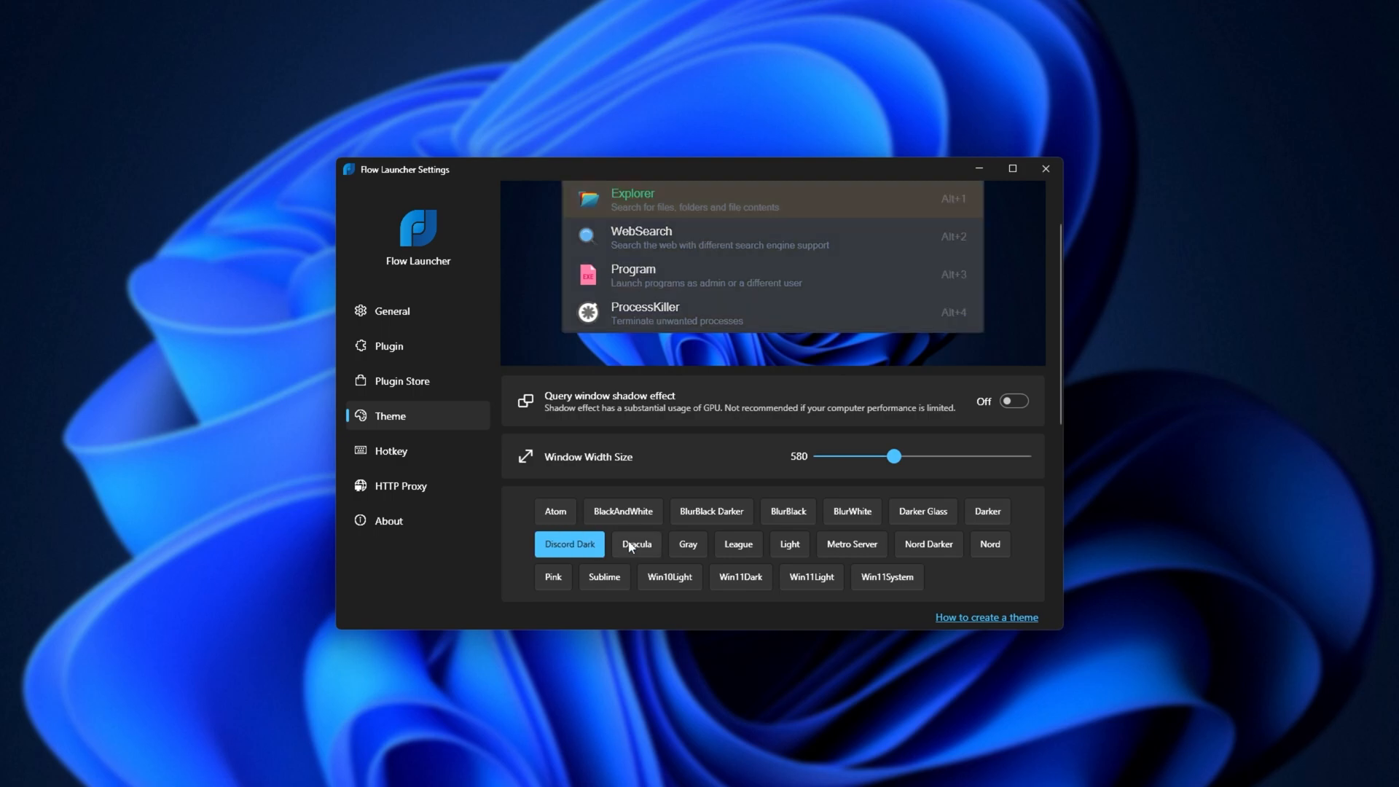
left_click(635, 543)
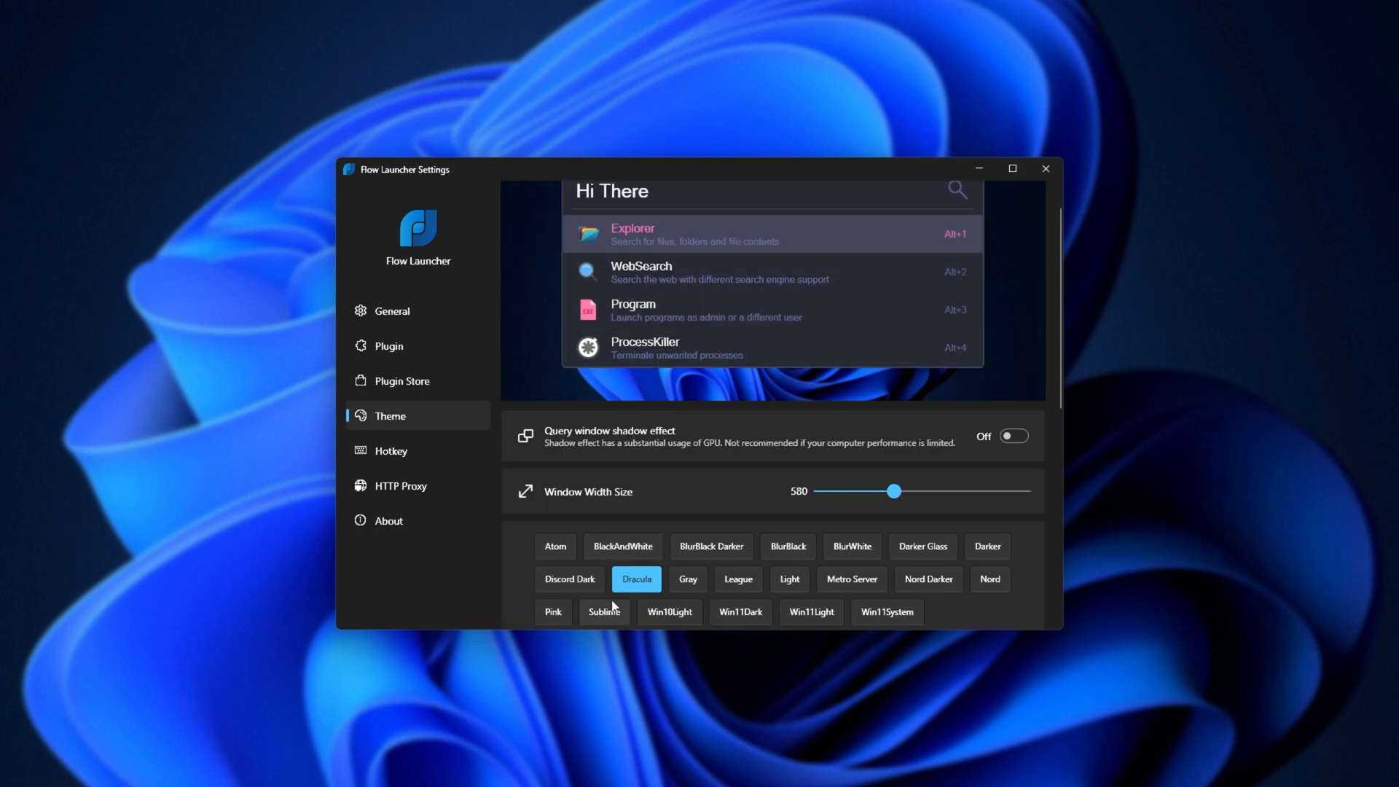
View the Hotkey and HTTP Proxy pages, ending on About showing version 1.9.4.
left_click(391, 450)
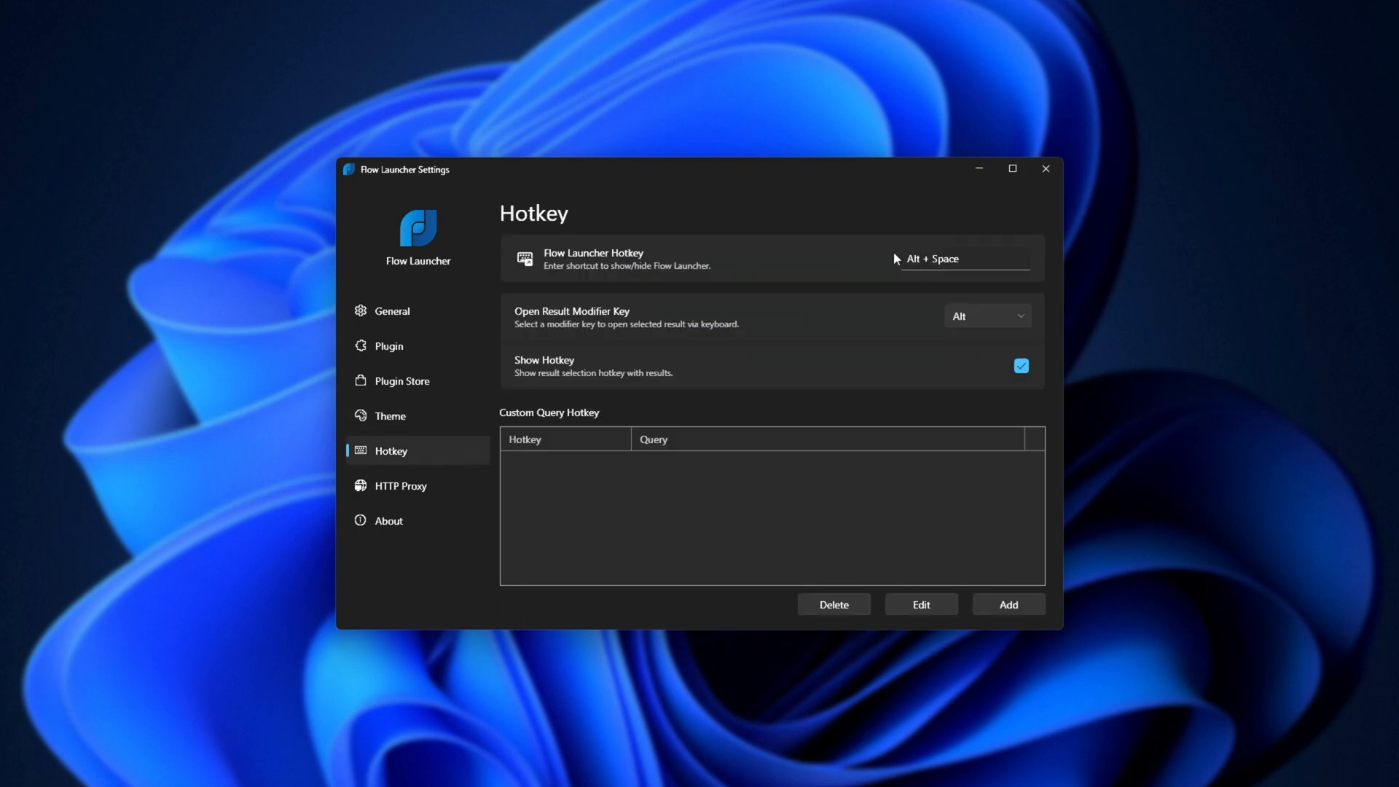
mouse_move(726, 572)
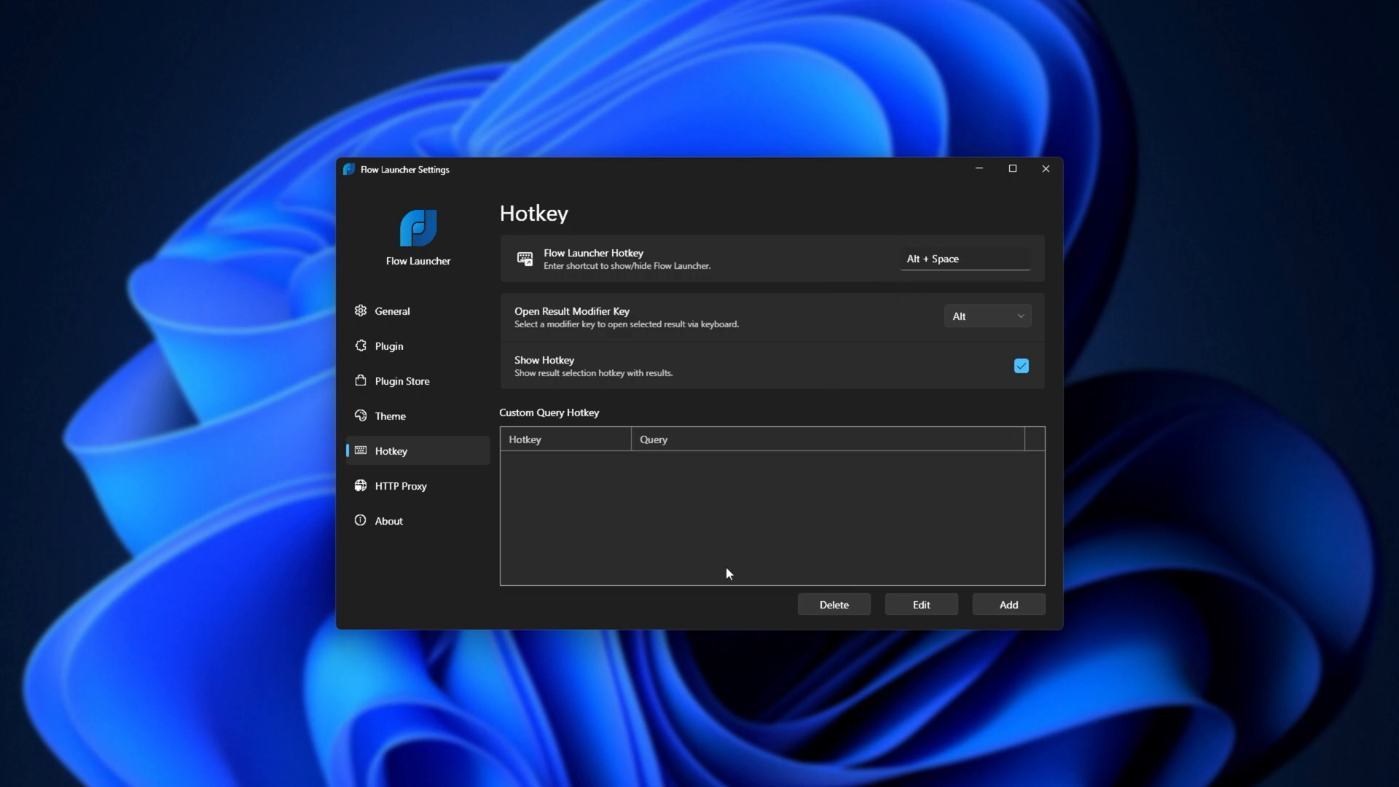
left_click(400, 485)
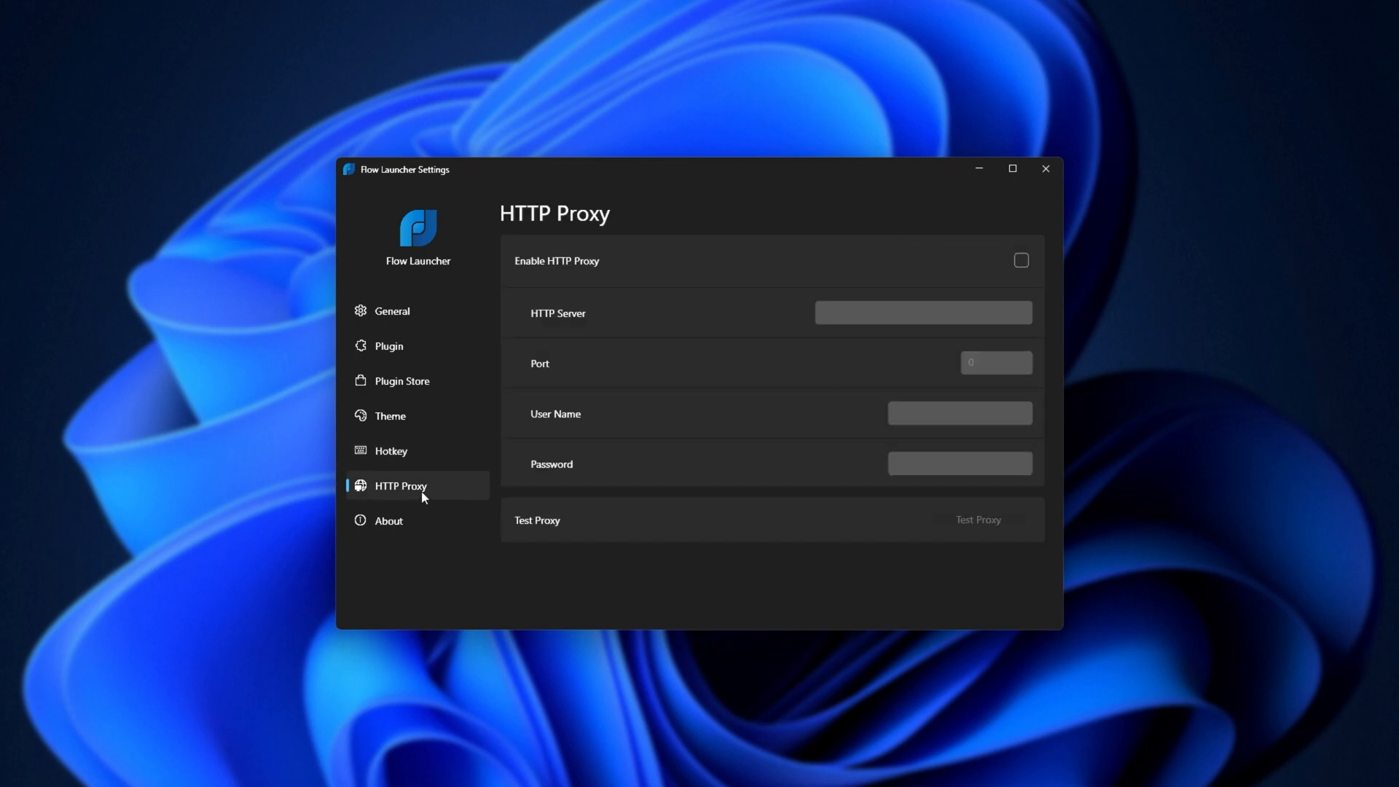
left_click(387, 521)
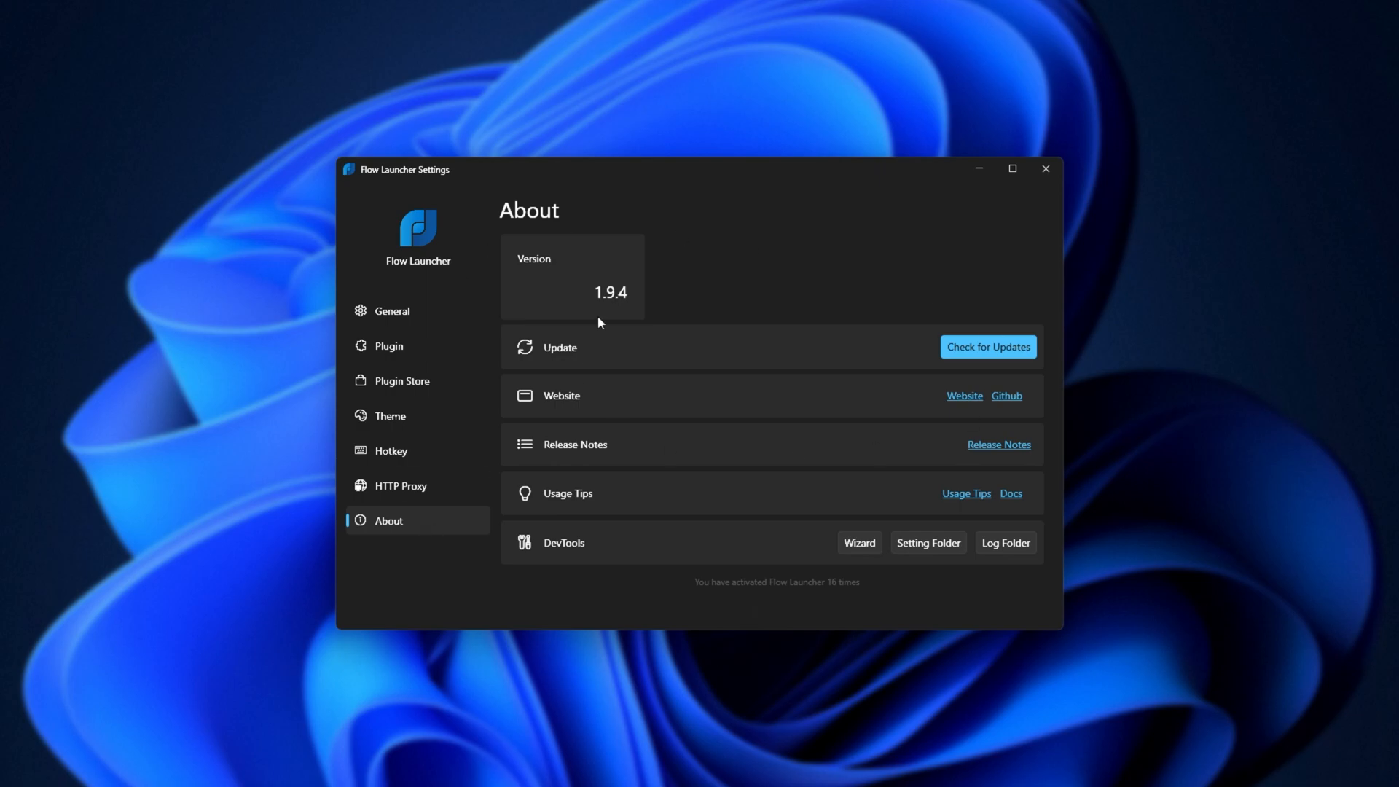
mouse_move(989, 408)
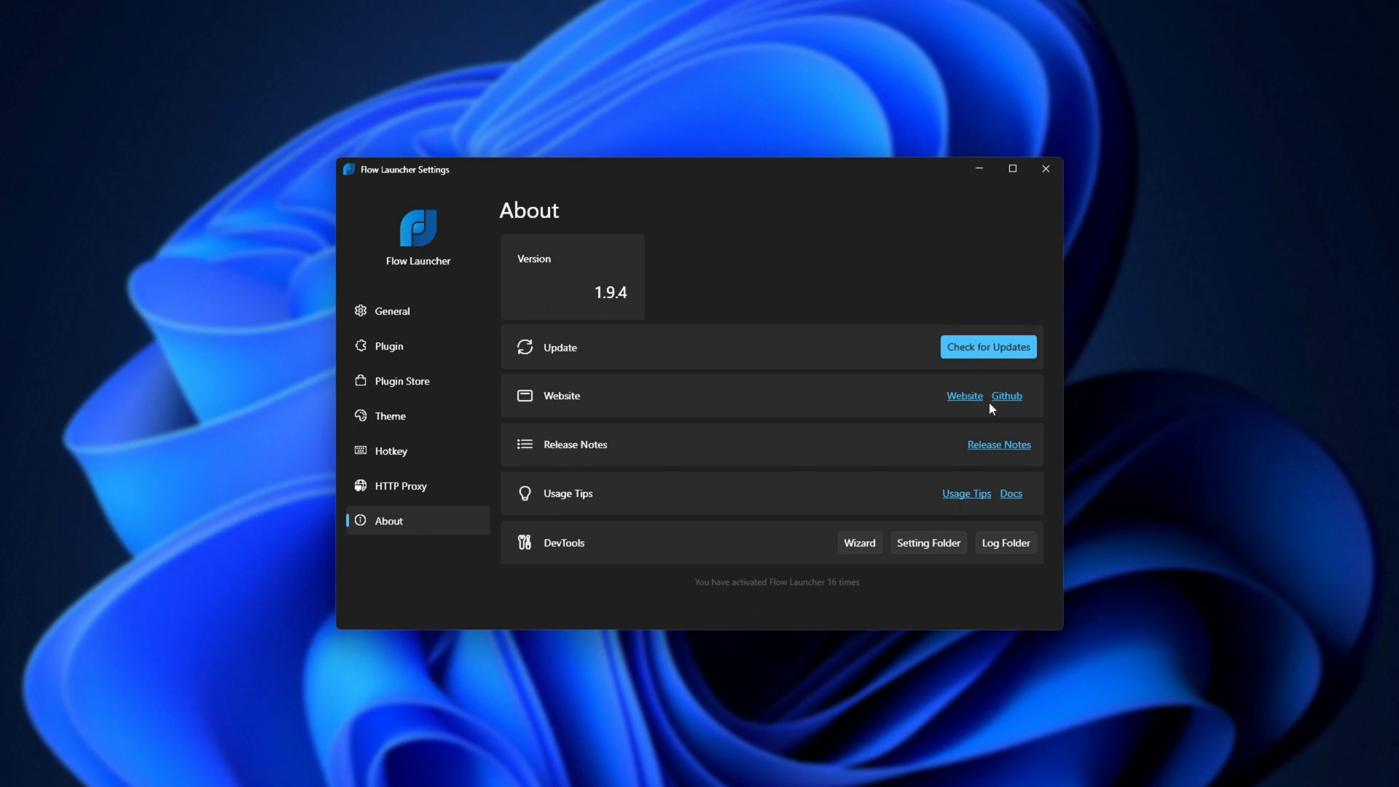
mouse_move(427, 388)
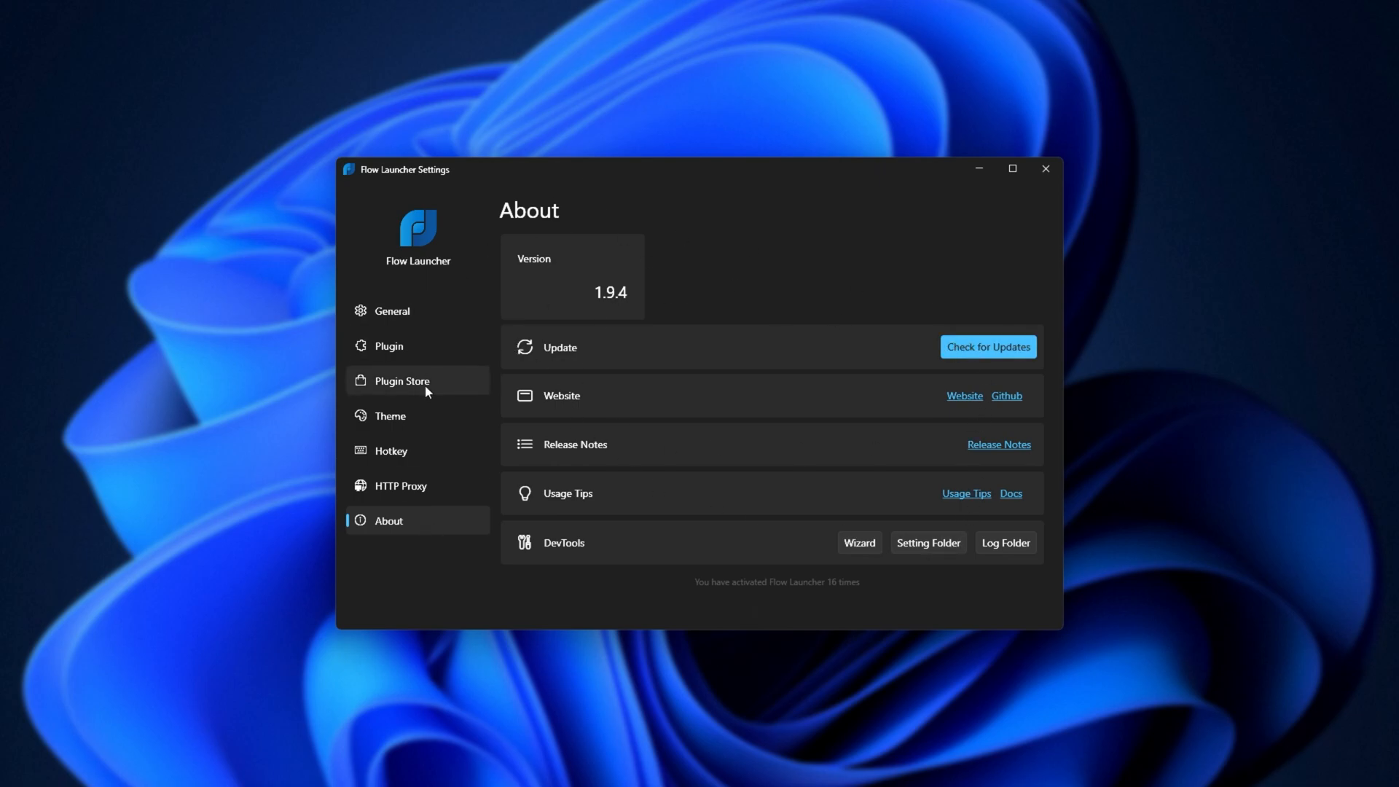
Bring up the Plugin Store listing installable plugins such as Everything.
left_click(401, 380)
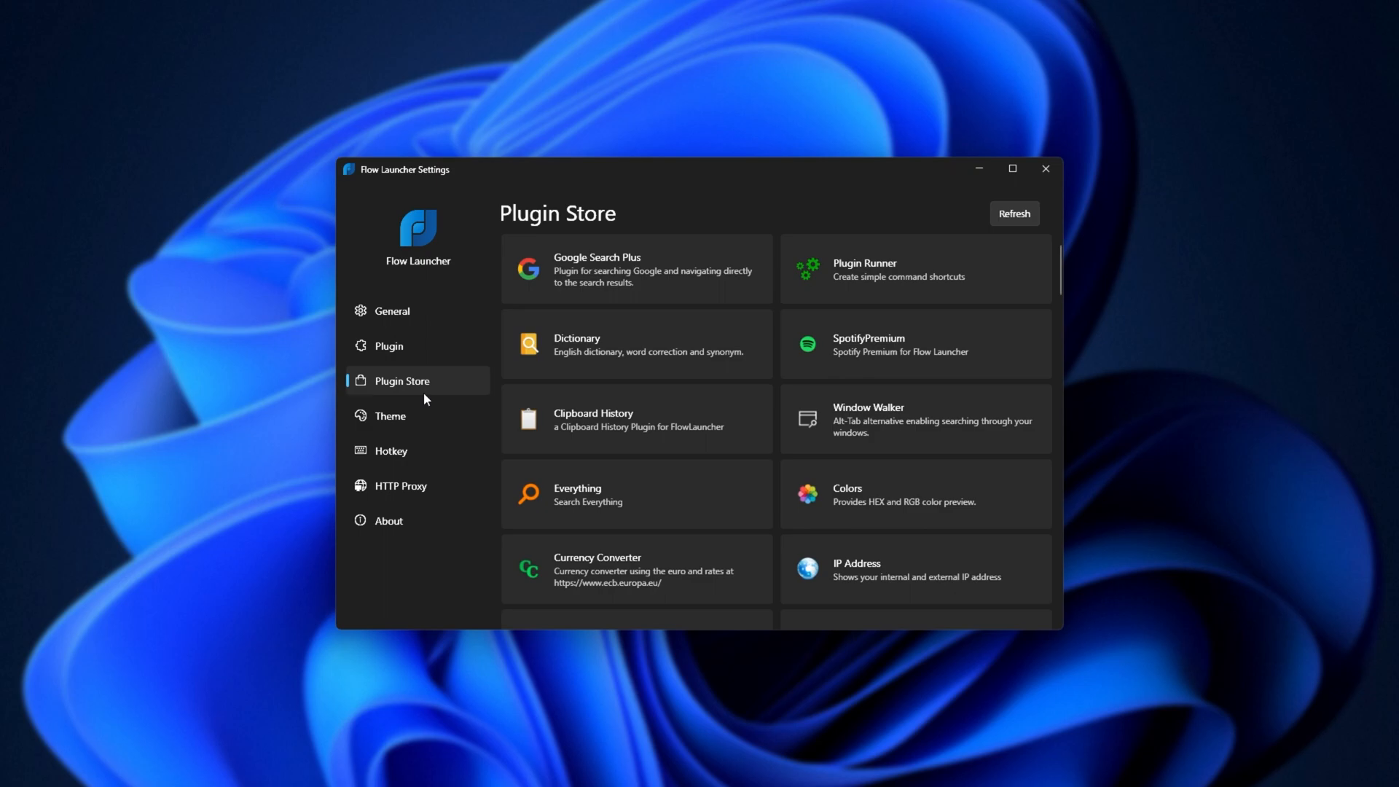
mouse_move(637, 496)
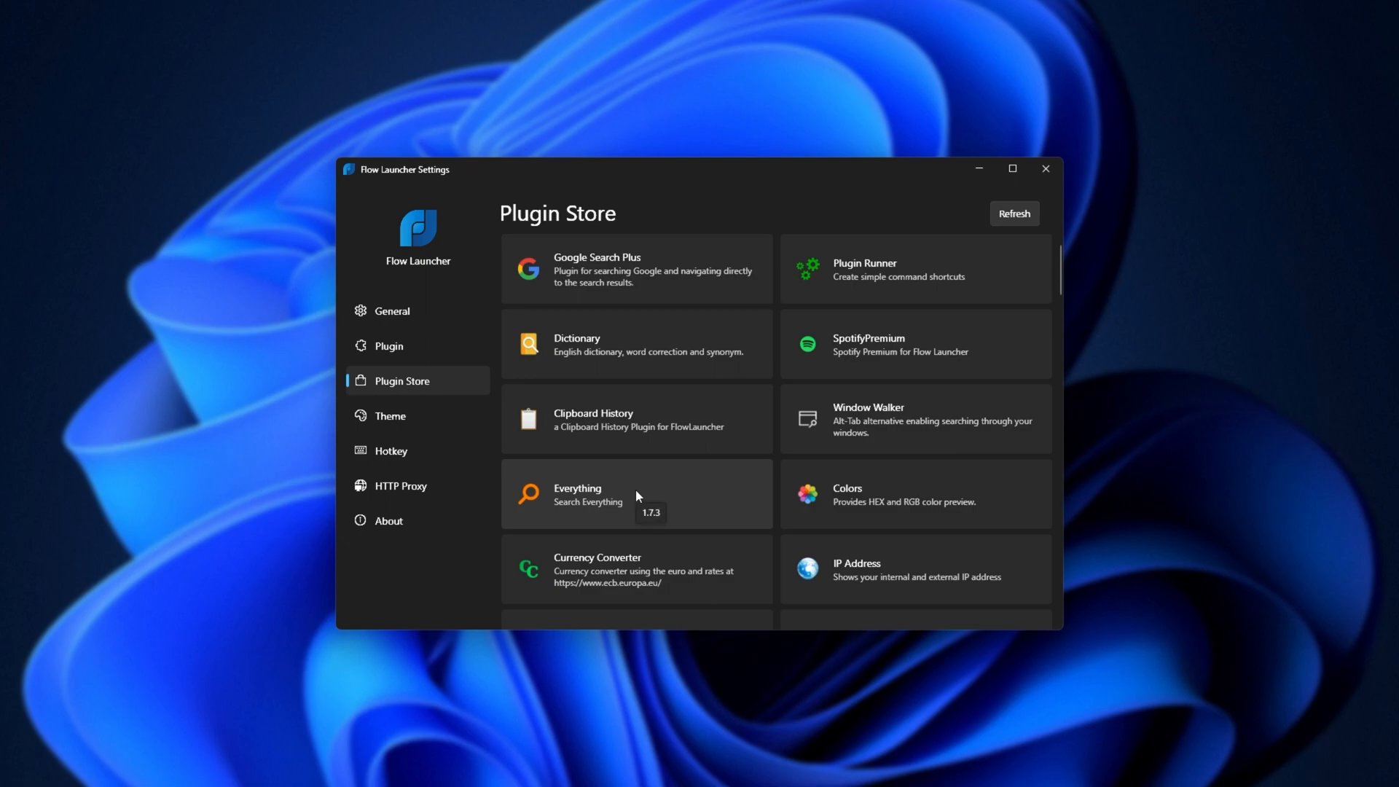
mouse_move(682, 486)
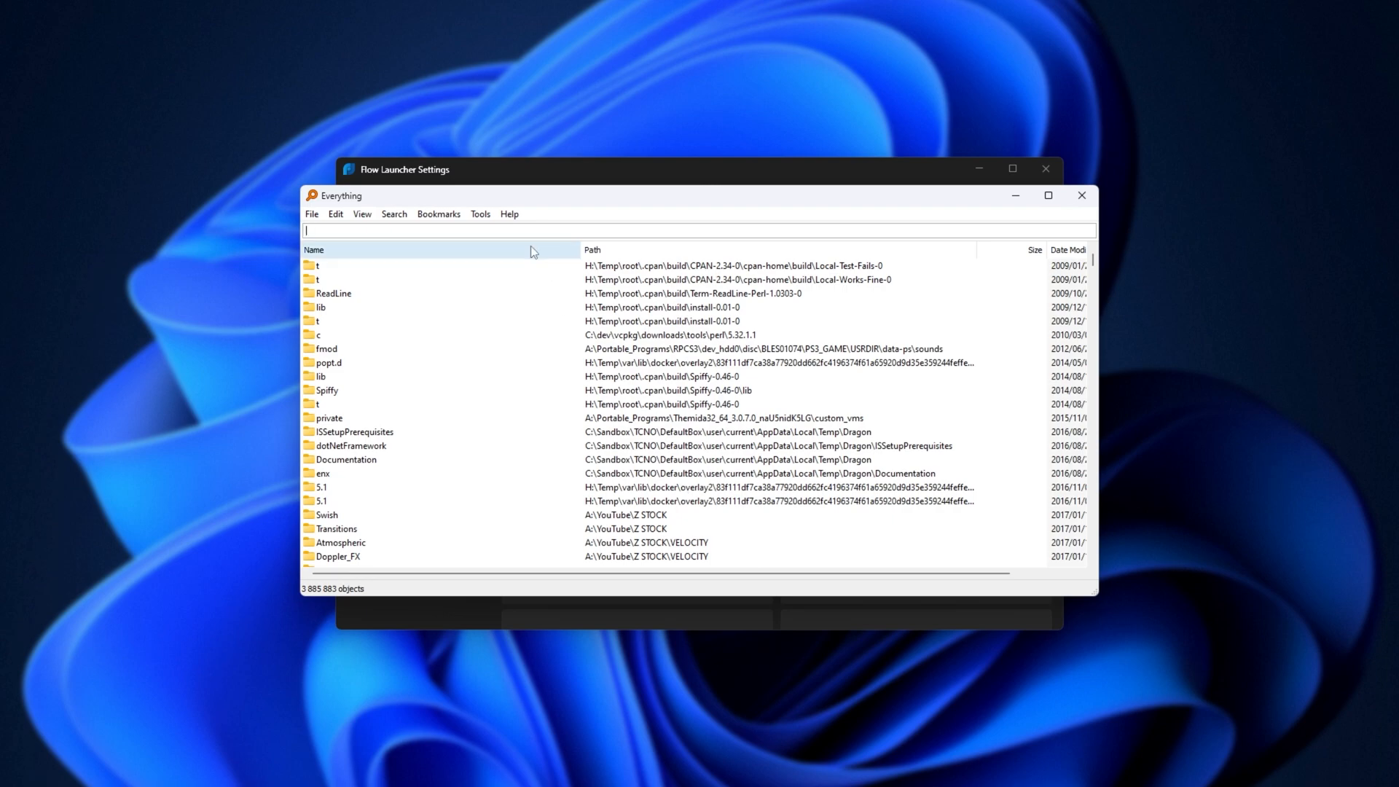
Search Everything for 'steam' to confirm the index responds before closing it.
type("steam")
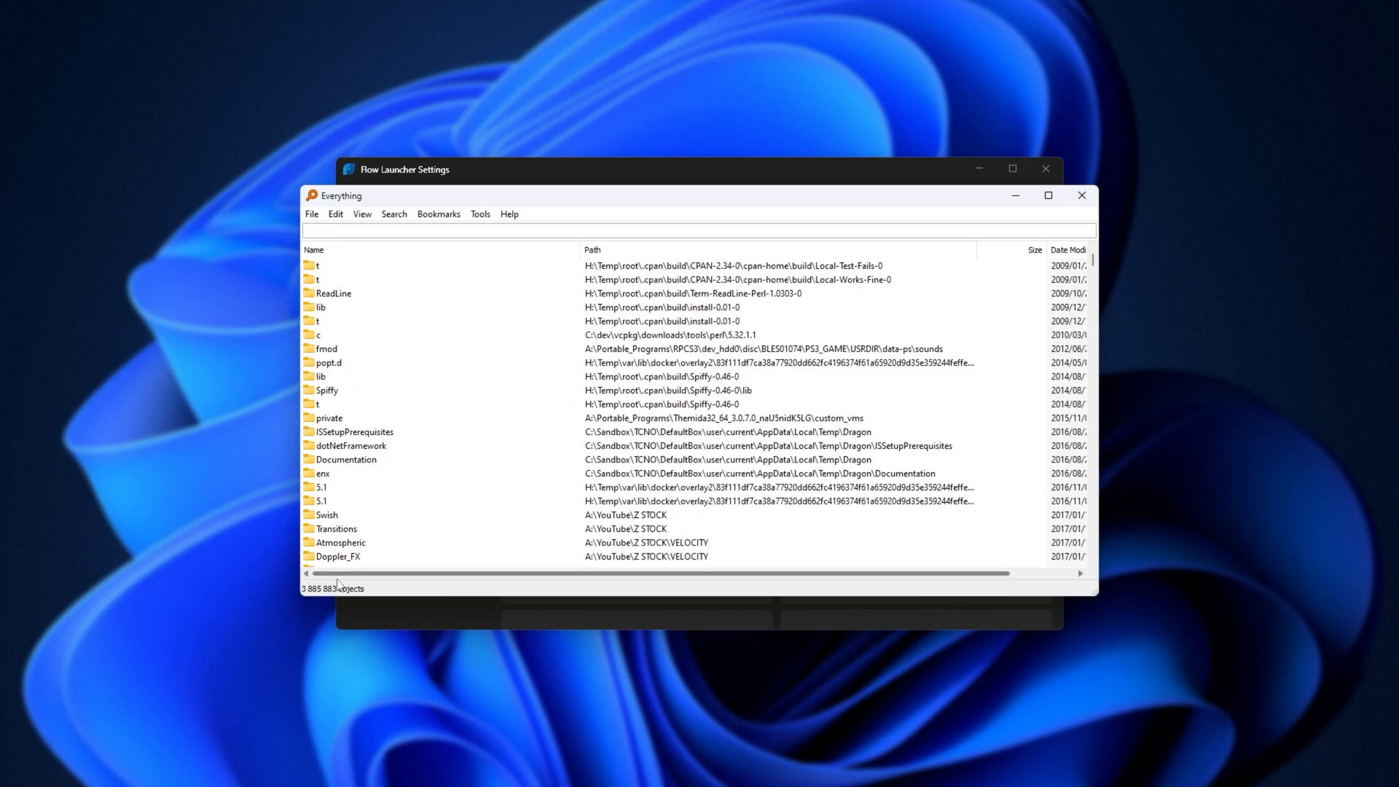
mouse_move(508, 481)
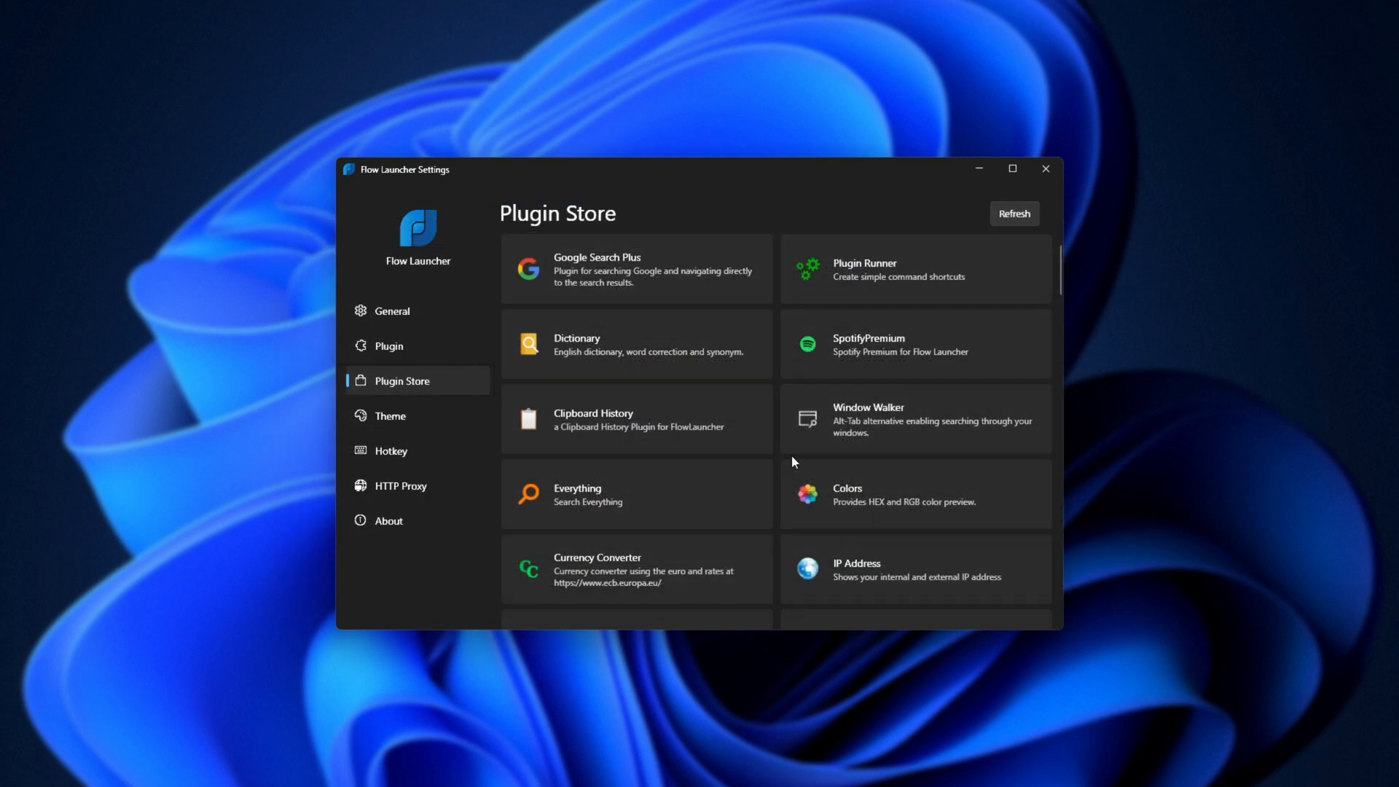
mouse_move(631, 481)
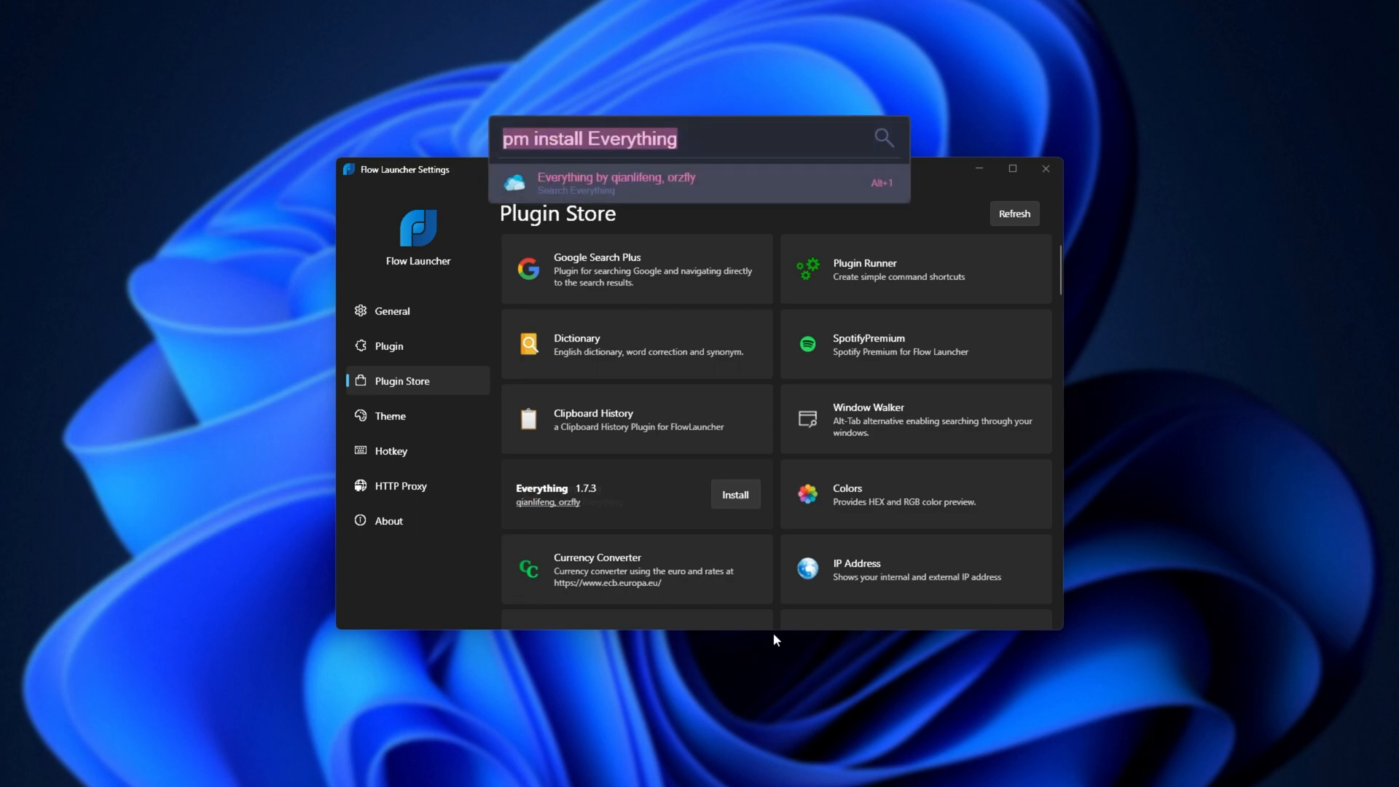
mouse_move(495, 138)
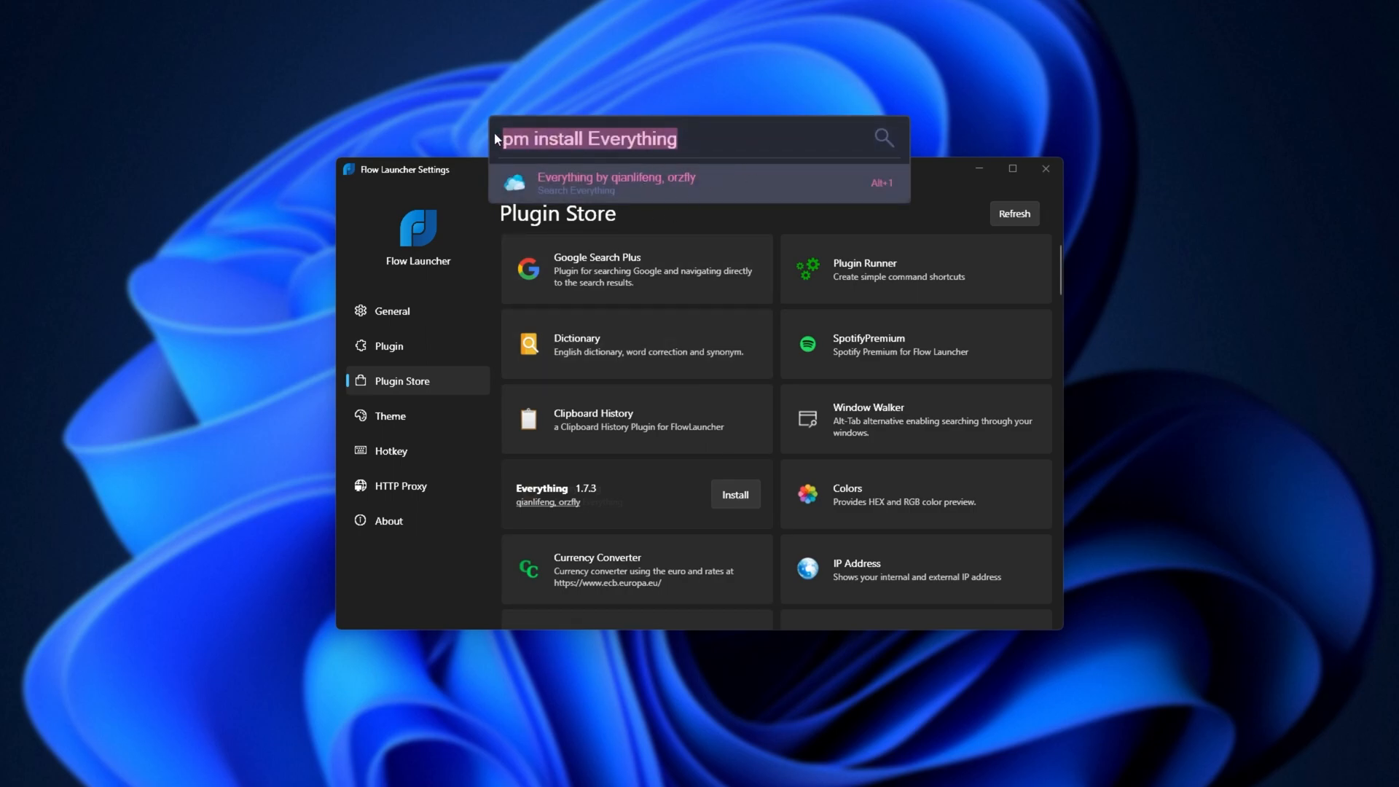
mouse_move(711, 190)
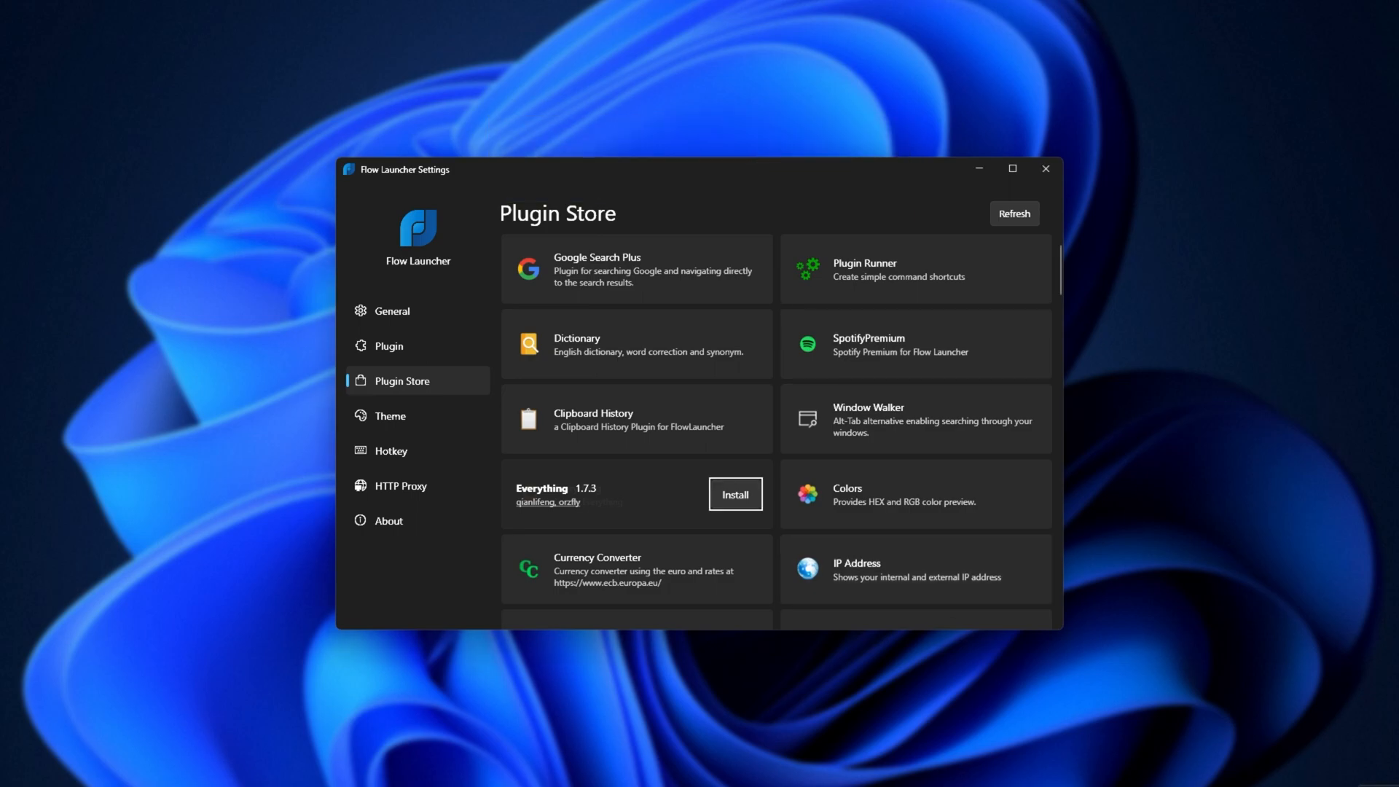
mouse_move(852, 509)
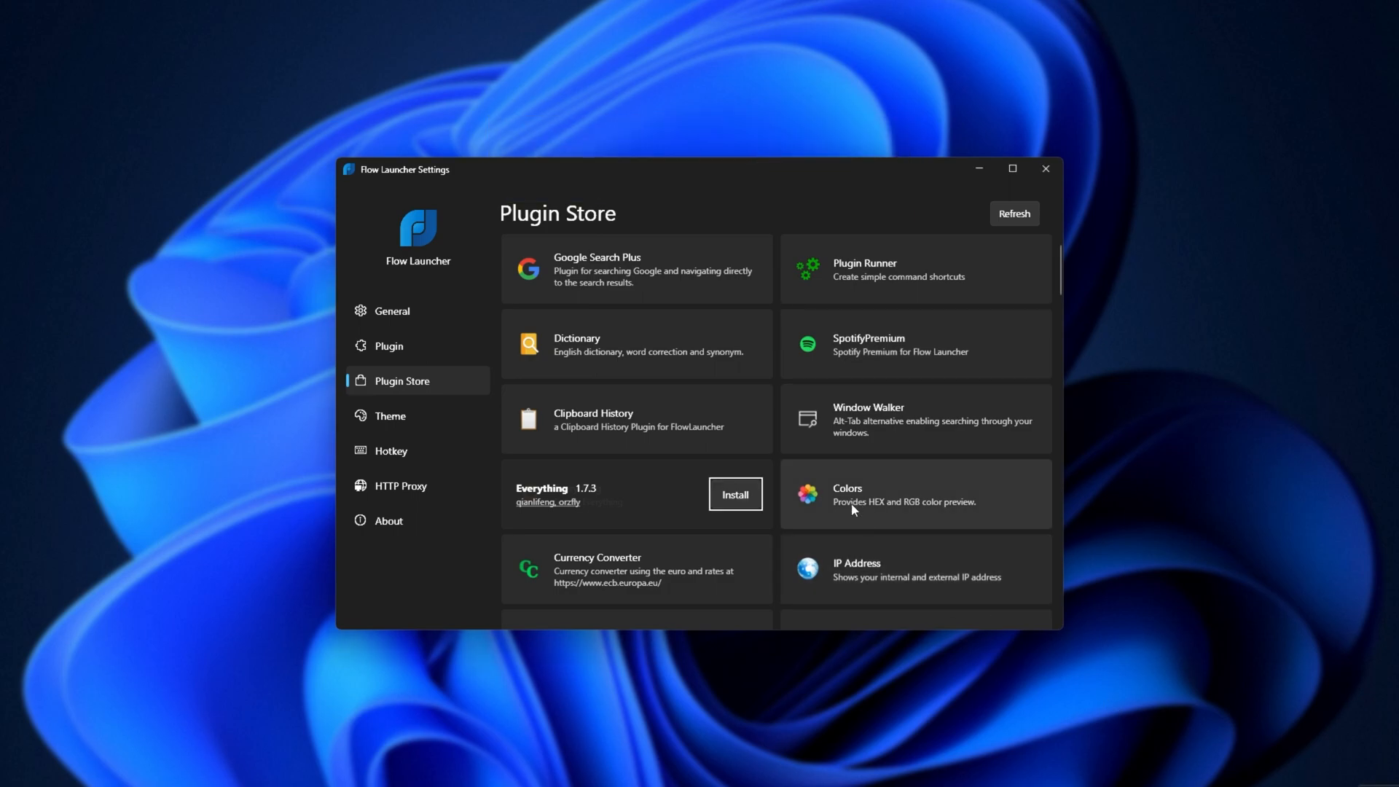
Search the launcher for 'steam exe' through the newly installed Everything plugin.
type("s")
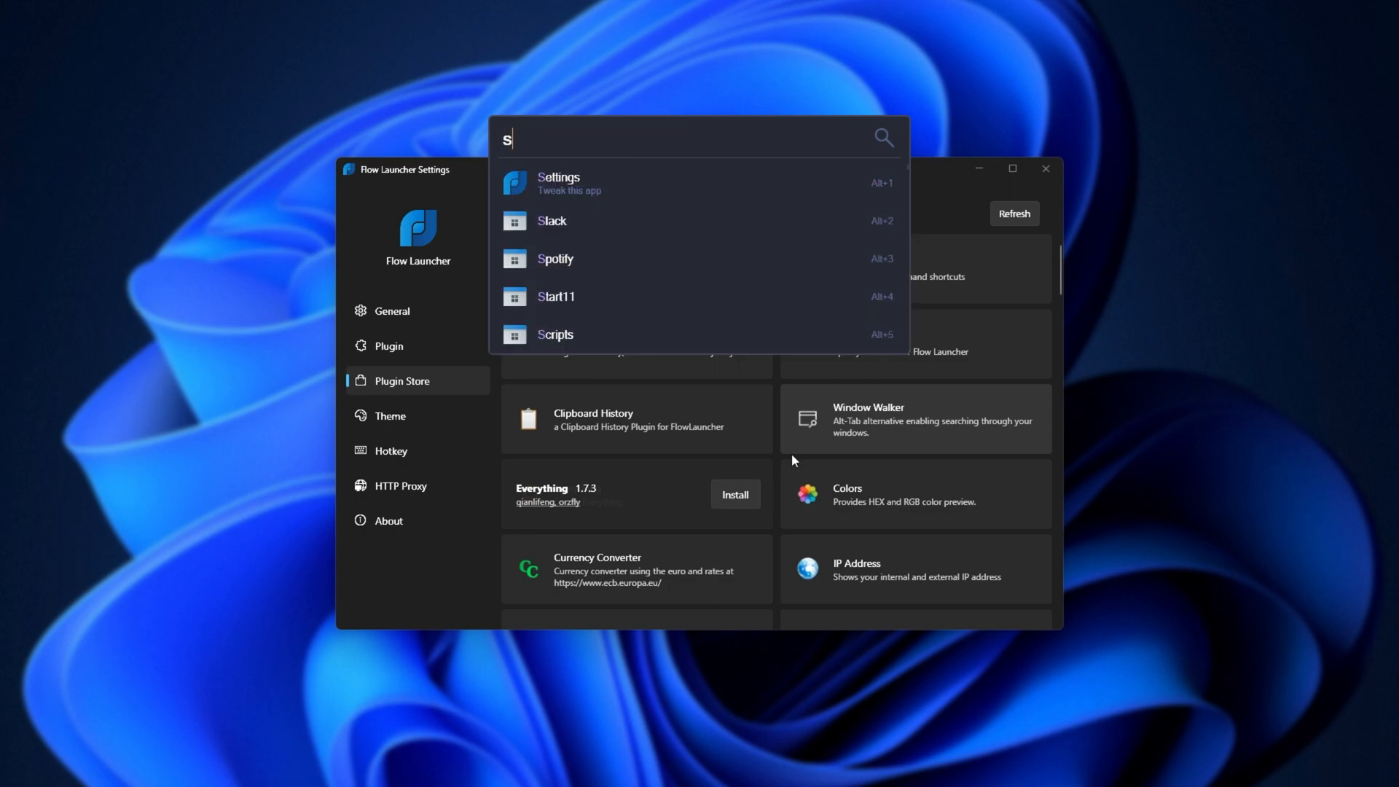
type("team exe")
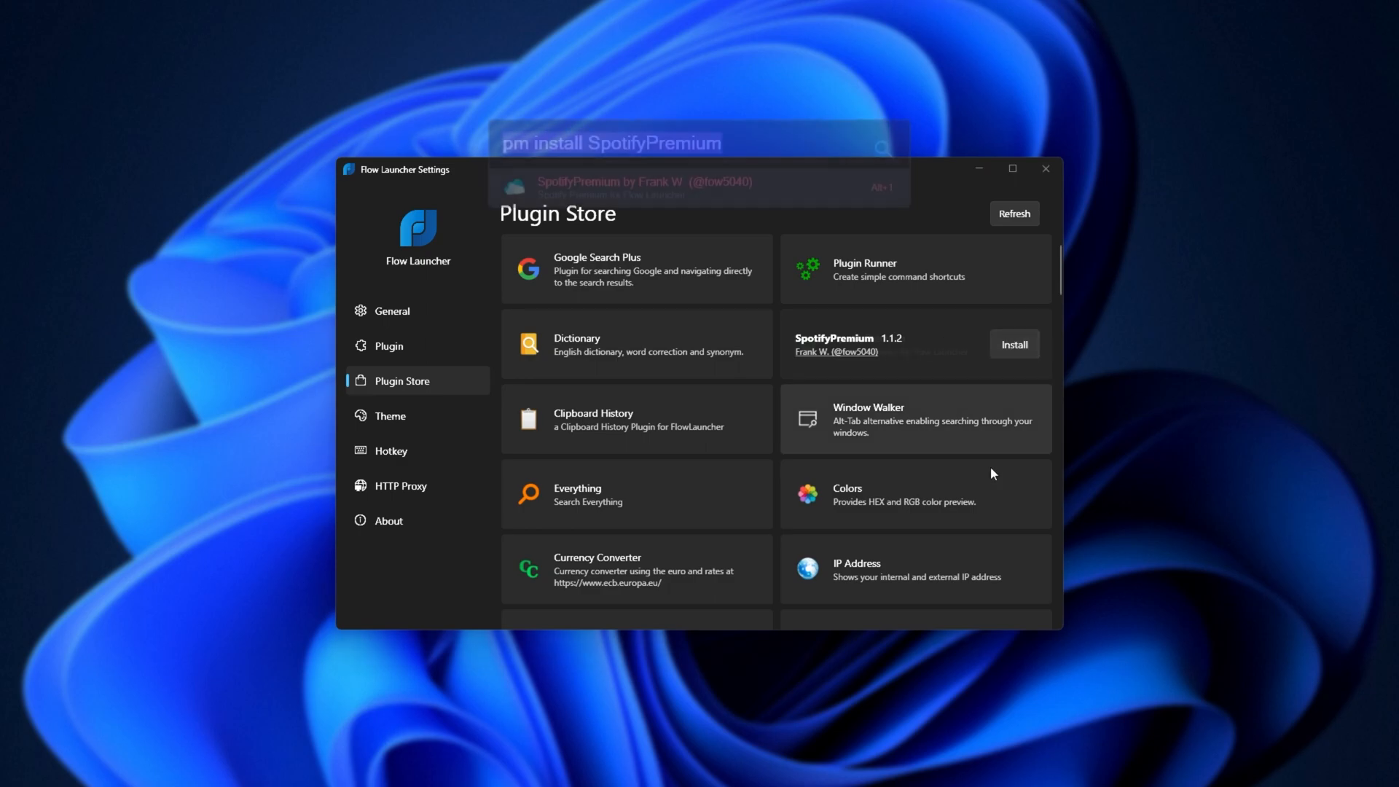
Install SpotifyPremium 1.1.2, confirm the restart, and choose Require Authentication.
left_click(1015, 344)
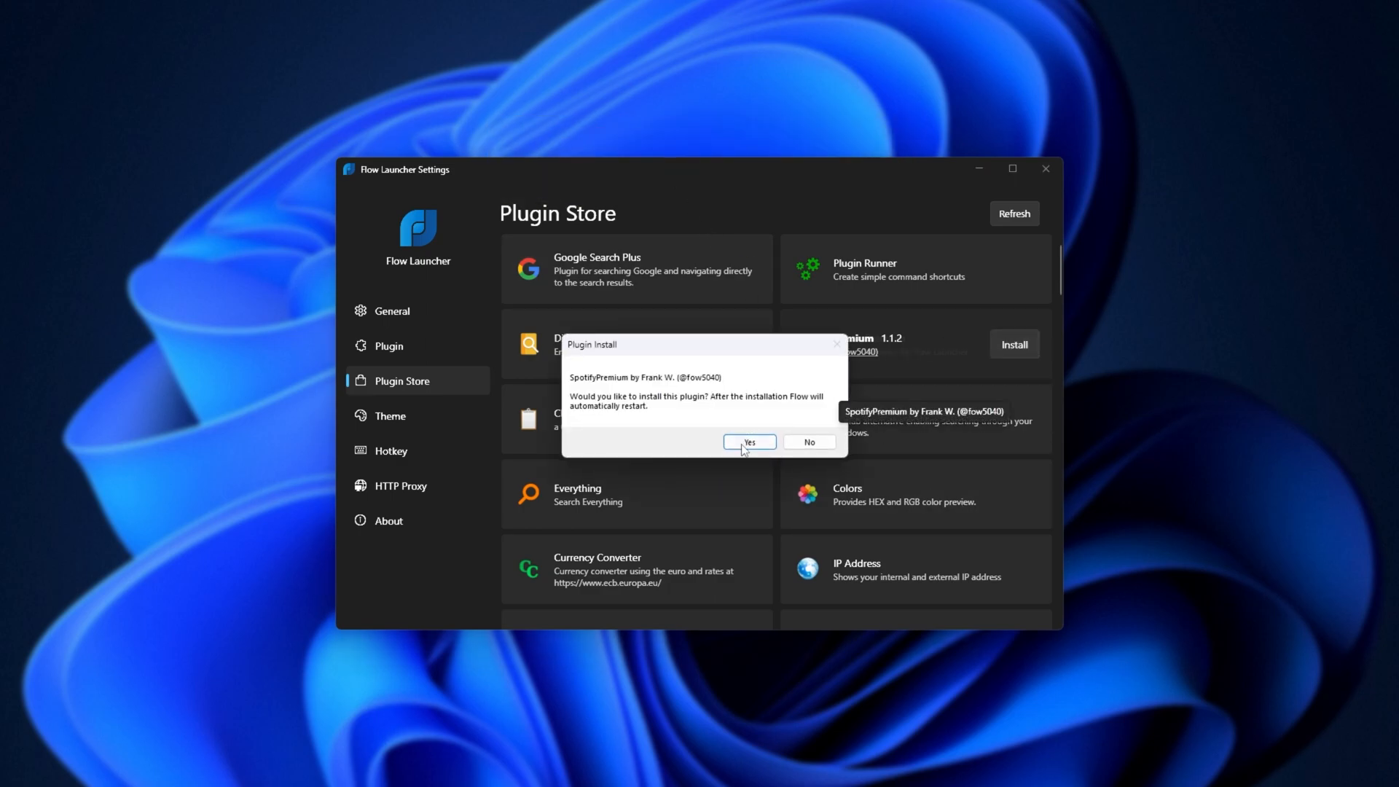
left_click(747, 441)
type("sp")
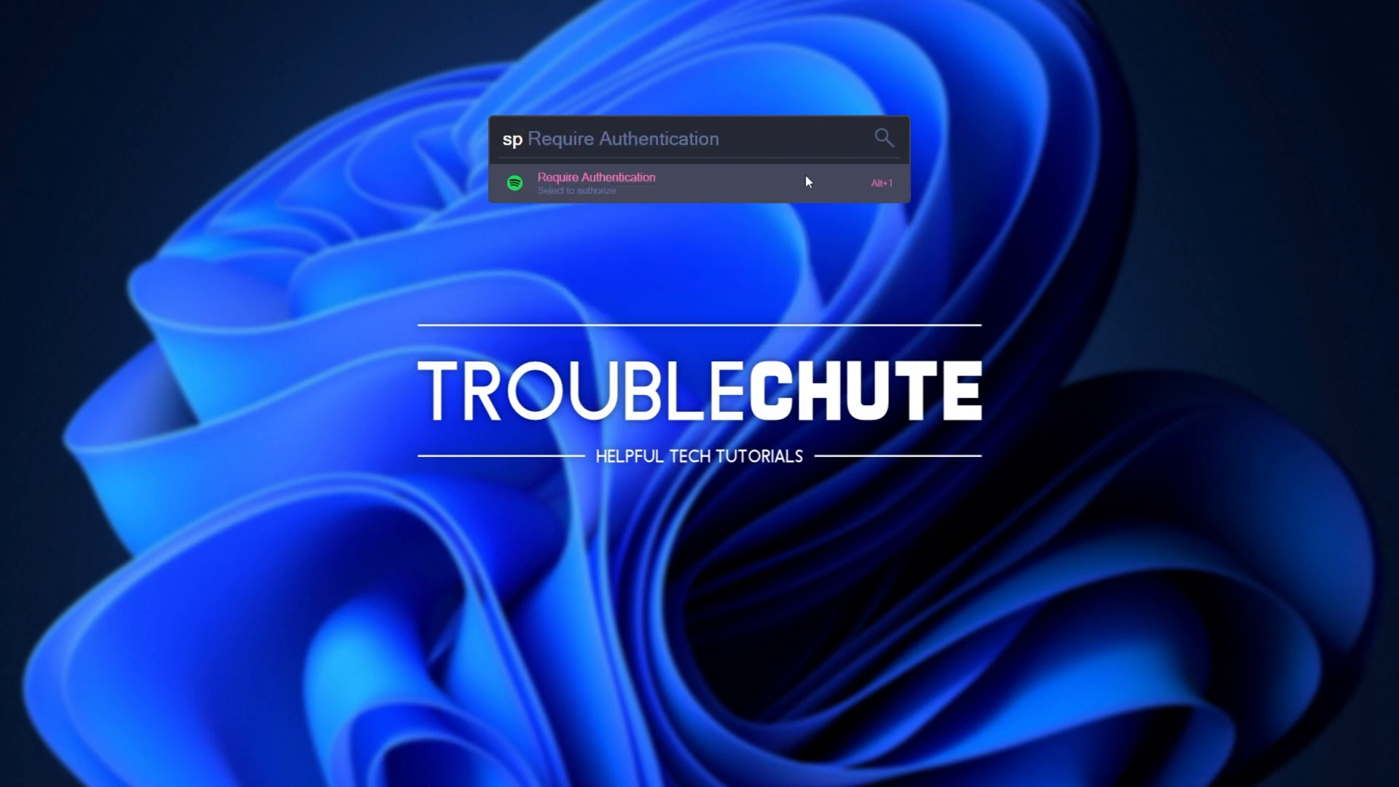
left_click(596, 184)
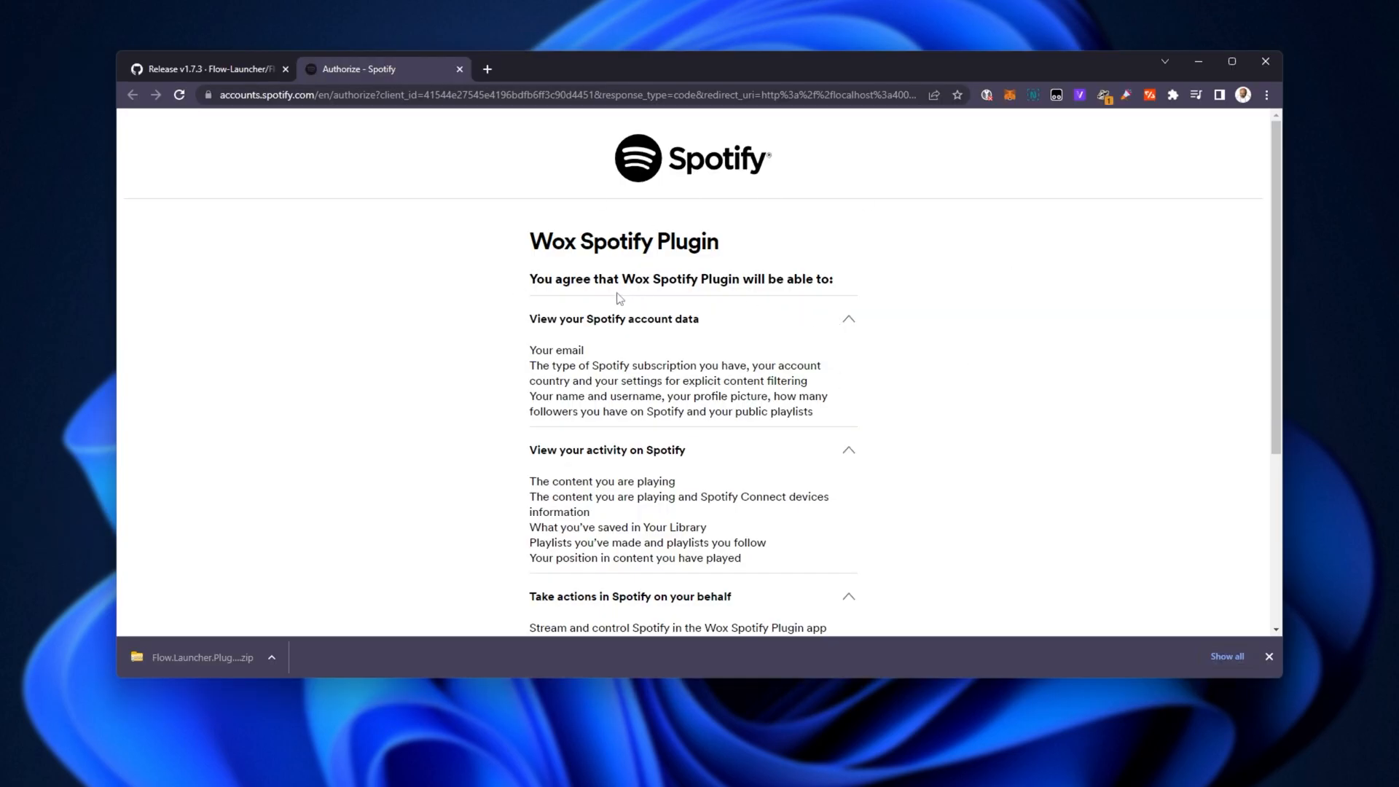
Highlight 'Wox' in the plugin title on Spotify's authorization page.
double_click(553, 240)
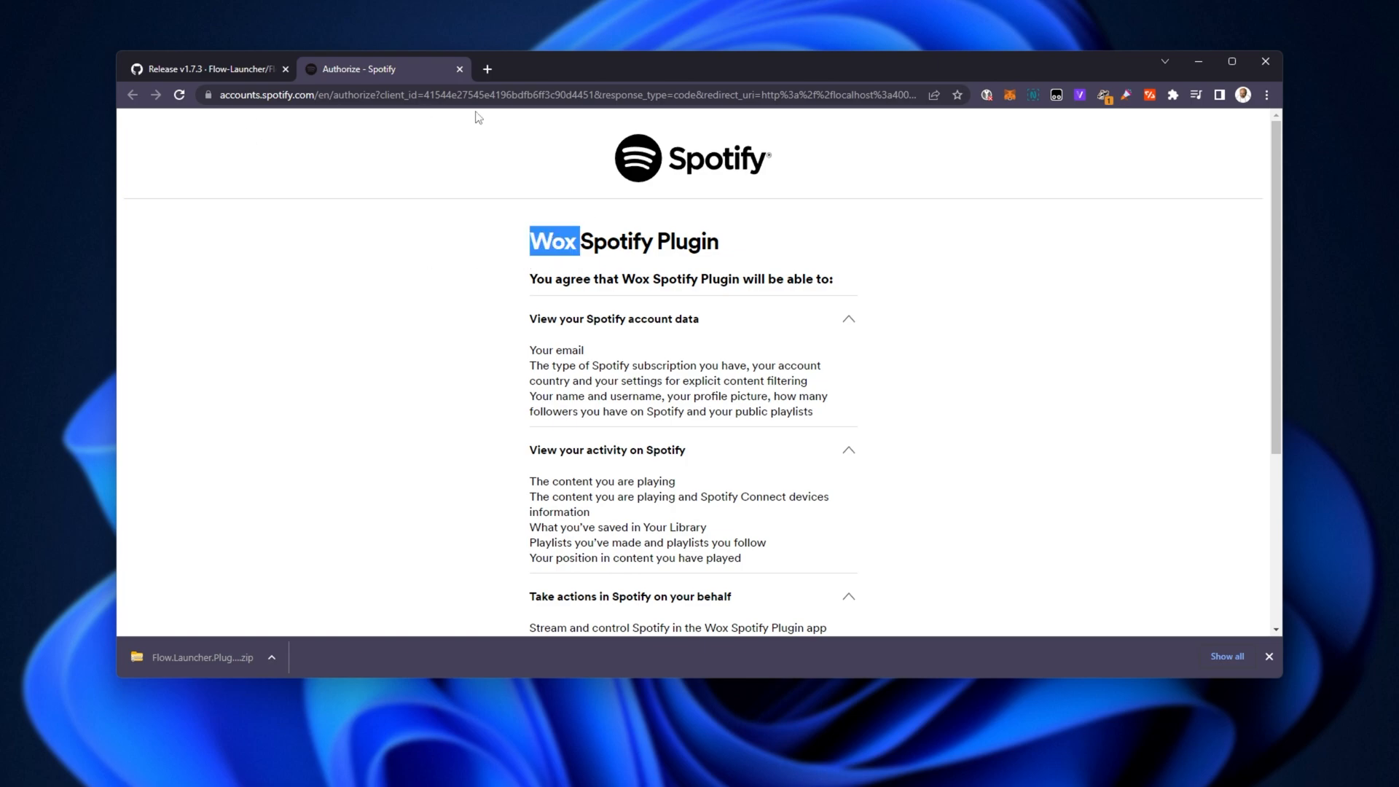
mouse_move(682, 328)
type("s")
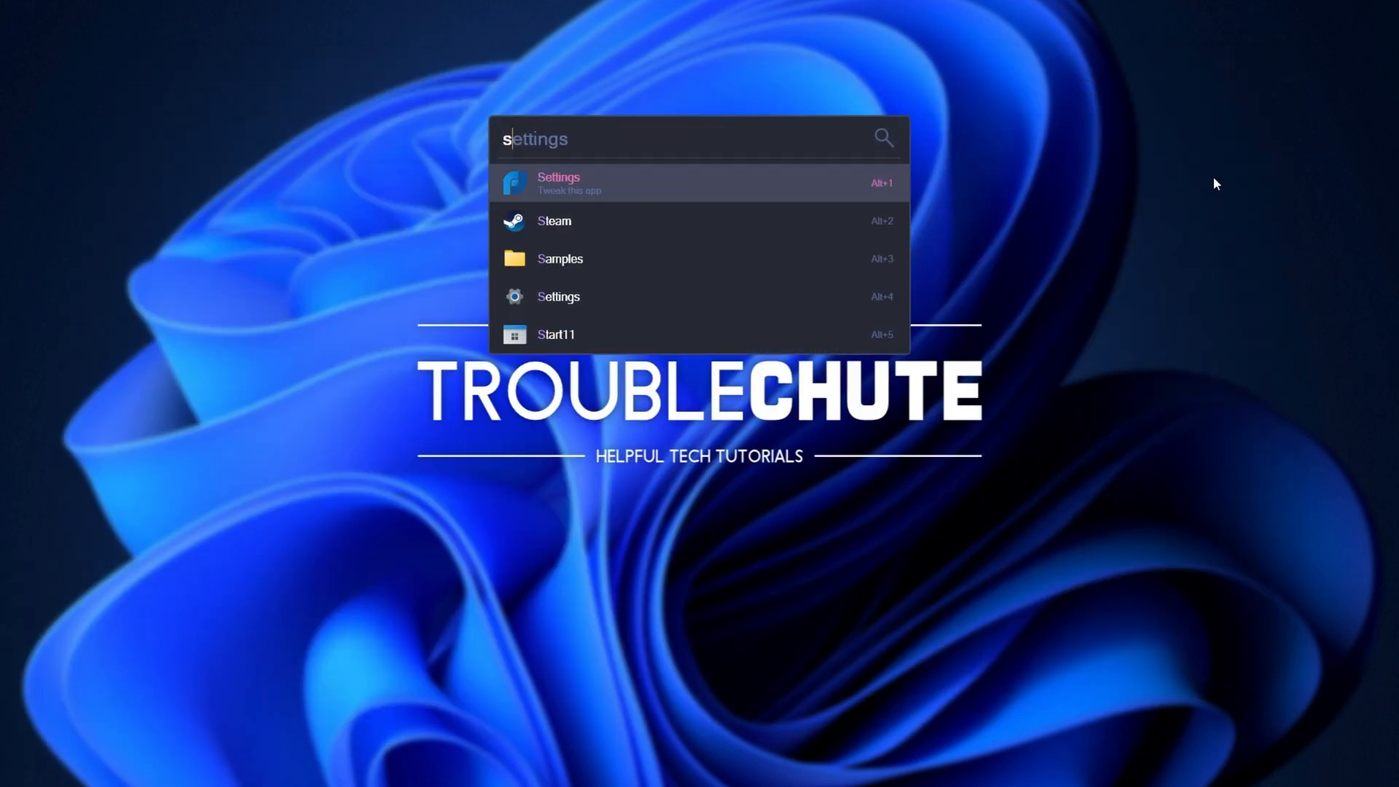
Query 'sp' for playback controls and search Spotify for 'deadmau'.
type("p")
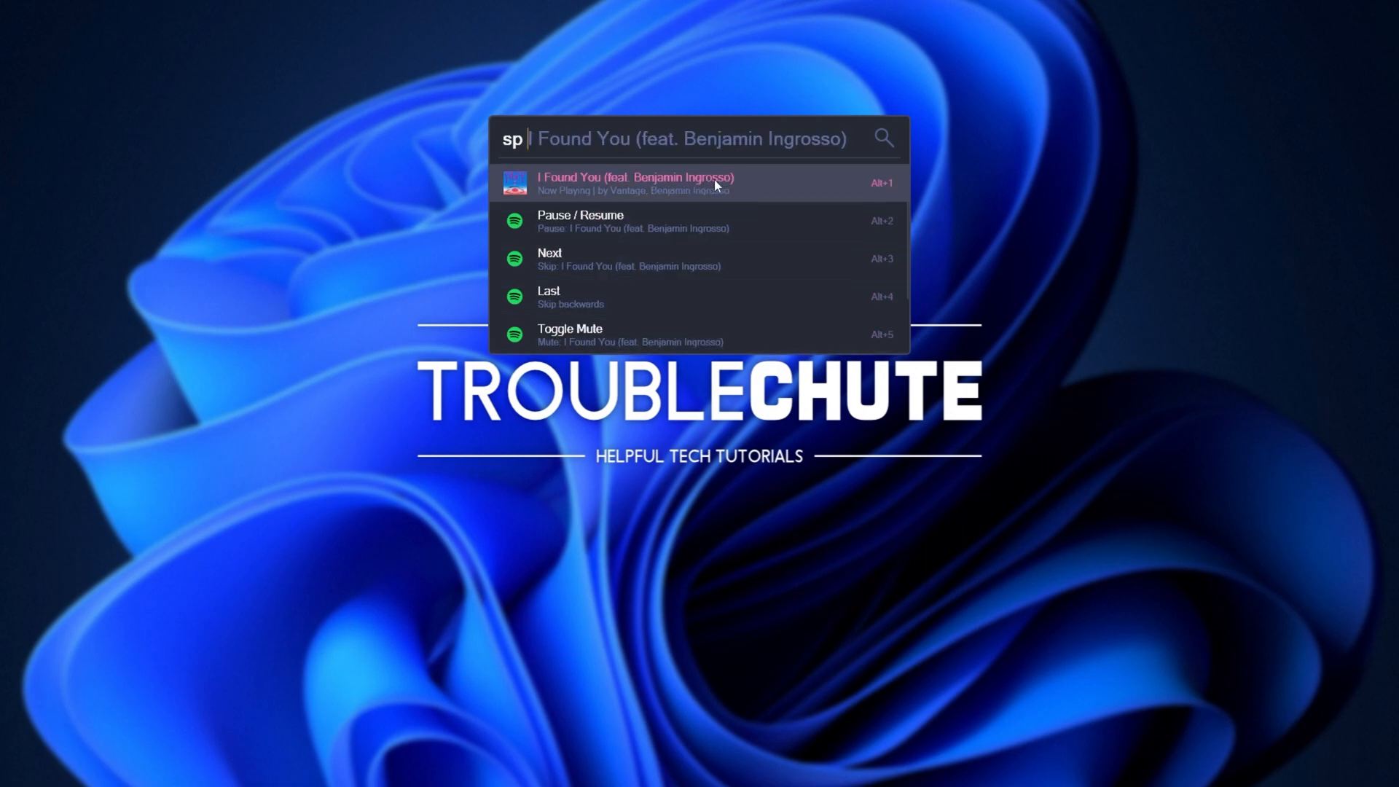
type("deadmau")
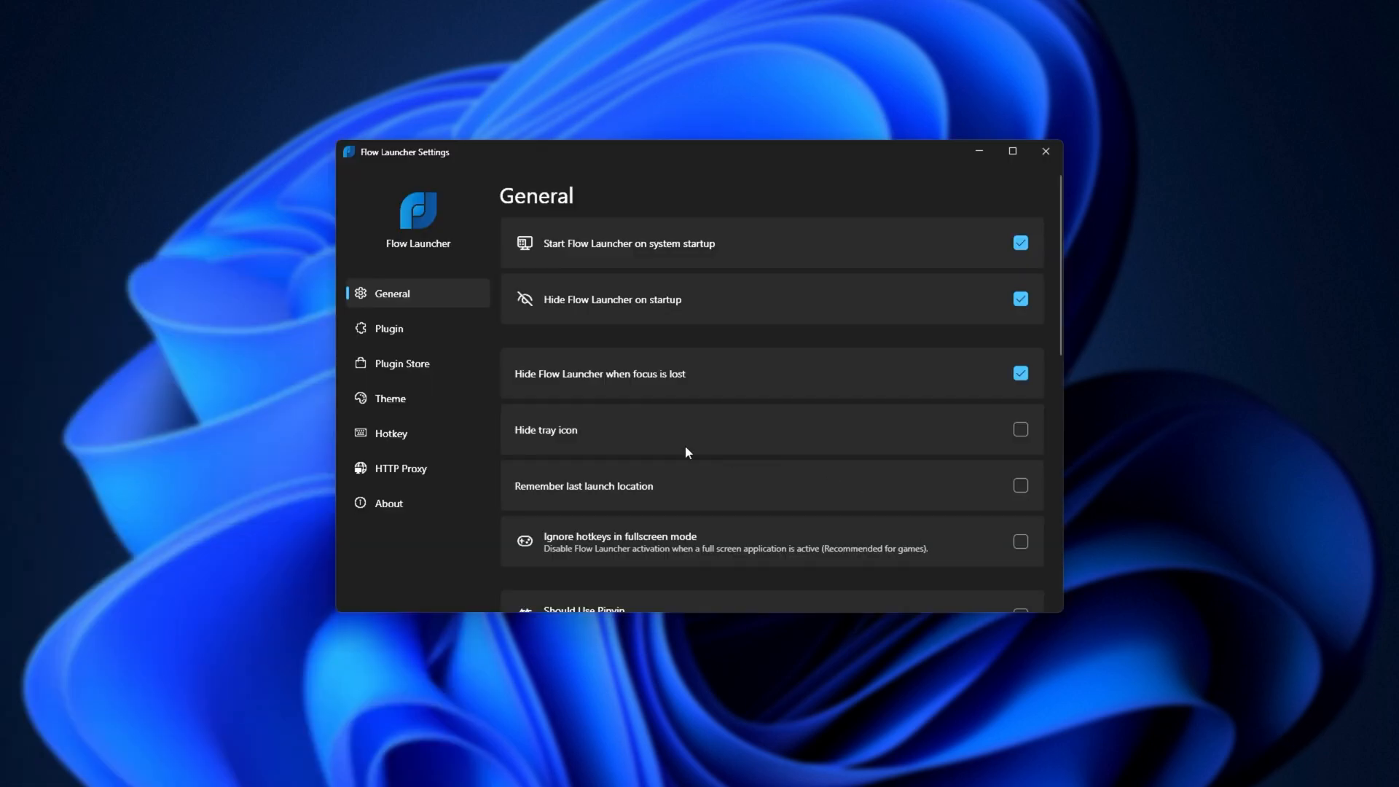
Add a Ctrl+Alt+Space custom query hotkey that fills in 'sp' and save it.
left_click(391, 432)
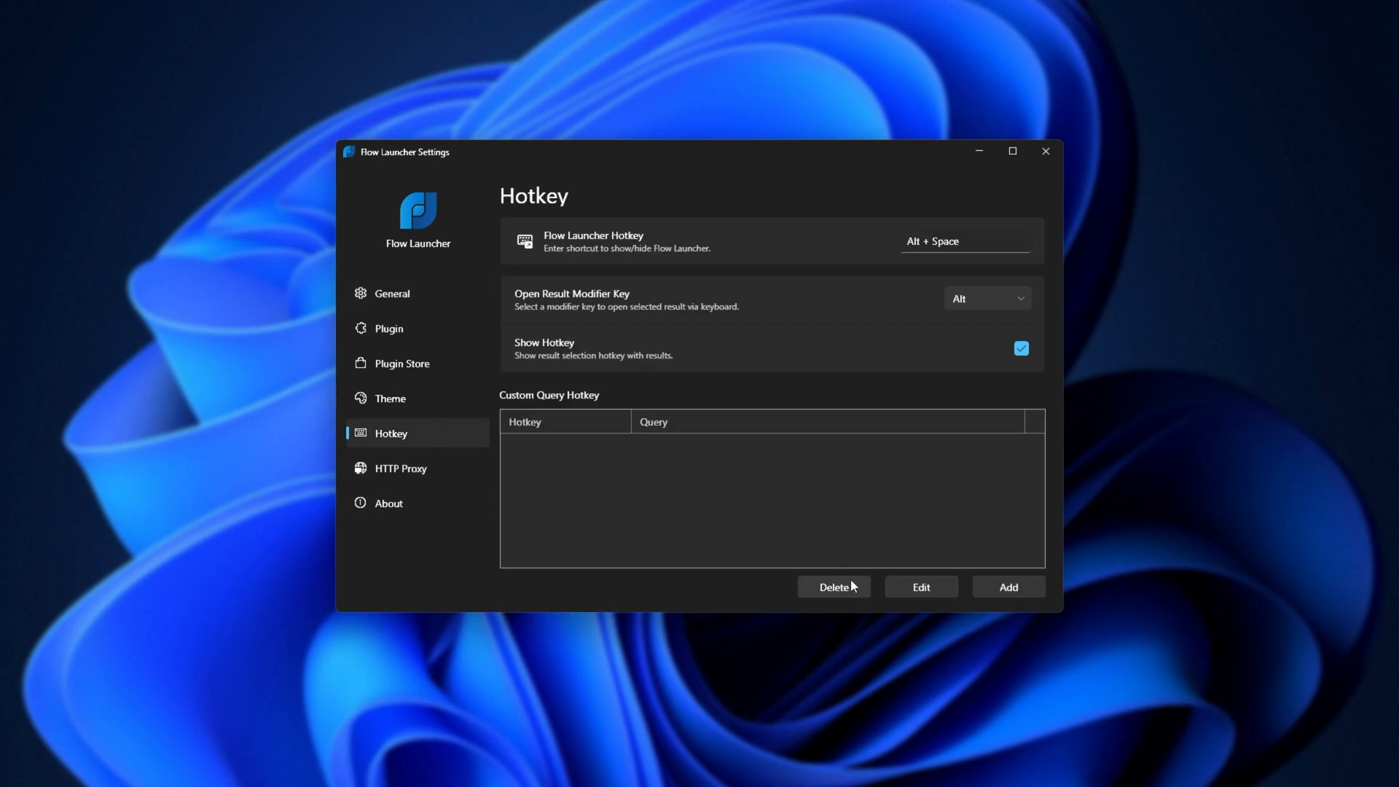
left_click(1007, 586)
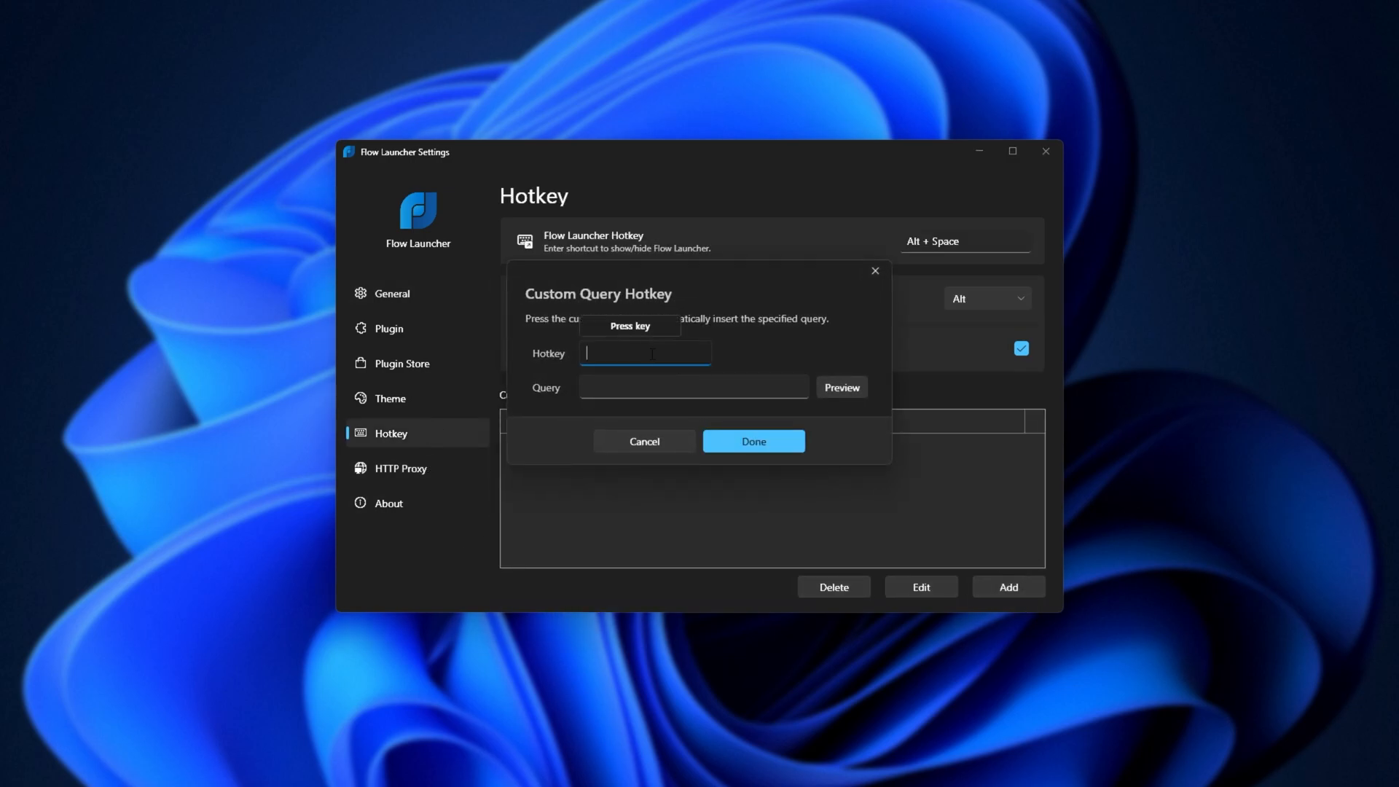
key("Ctrl+Alt+Space")
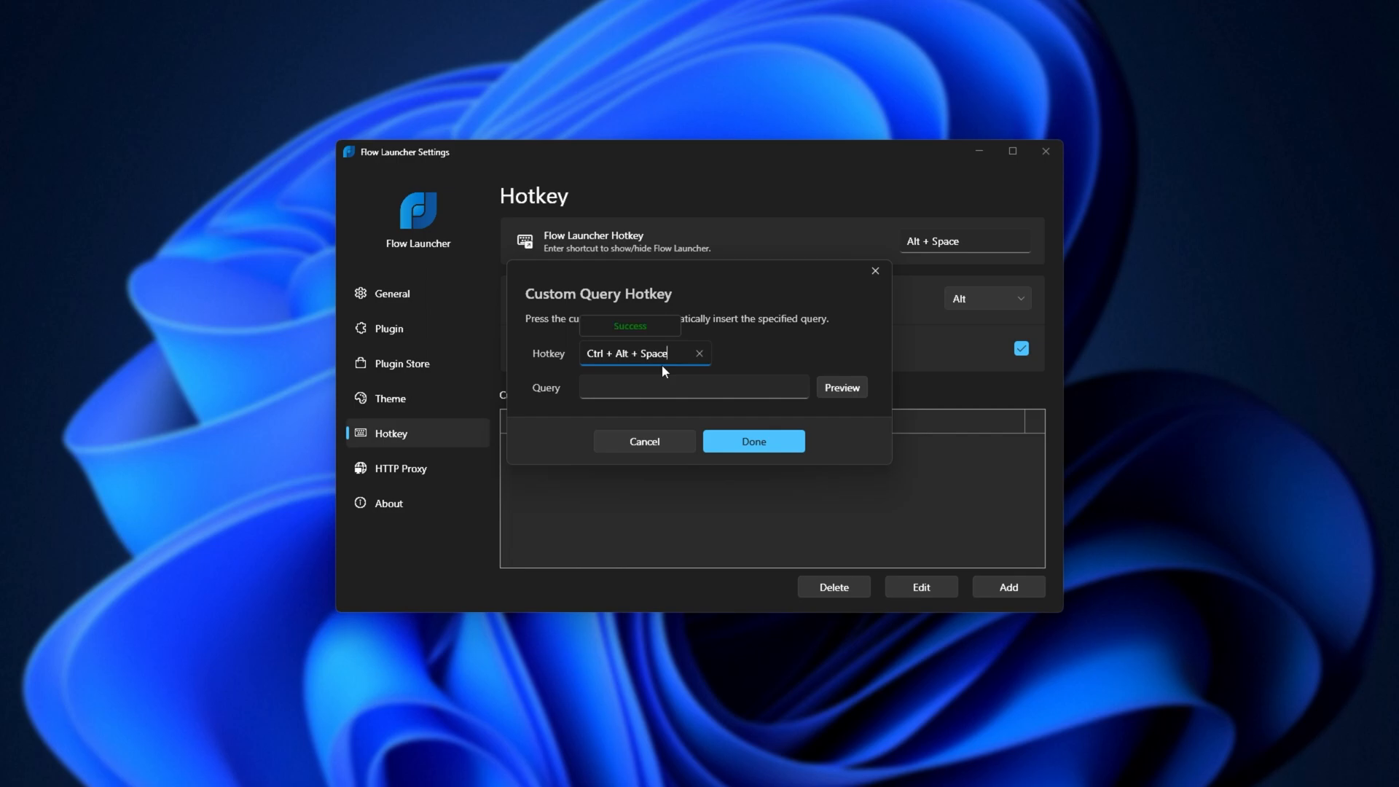
type("spl")
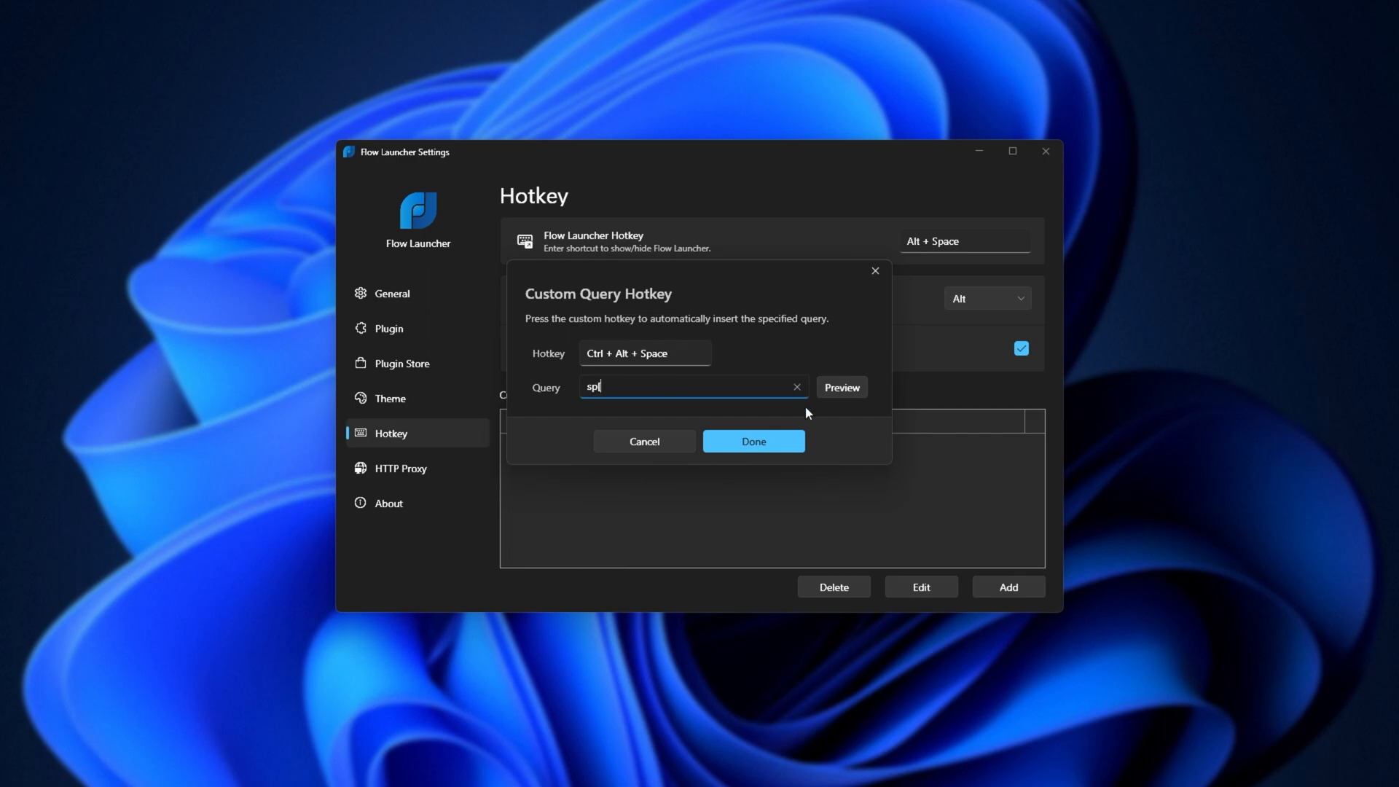
key("Backspace")
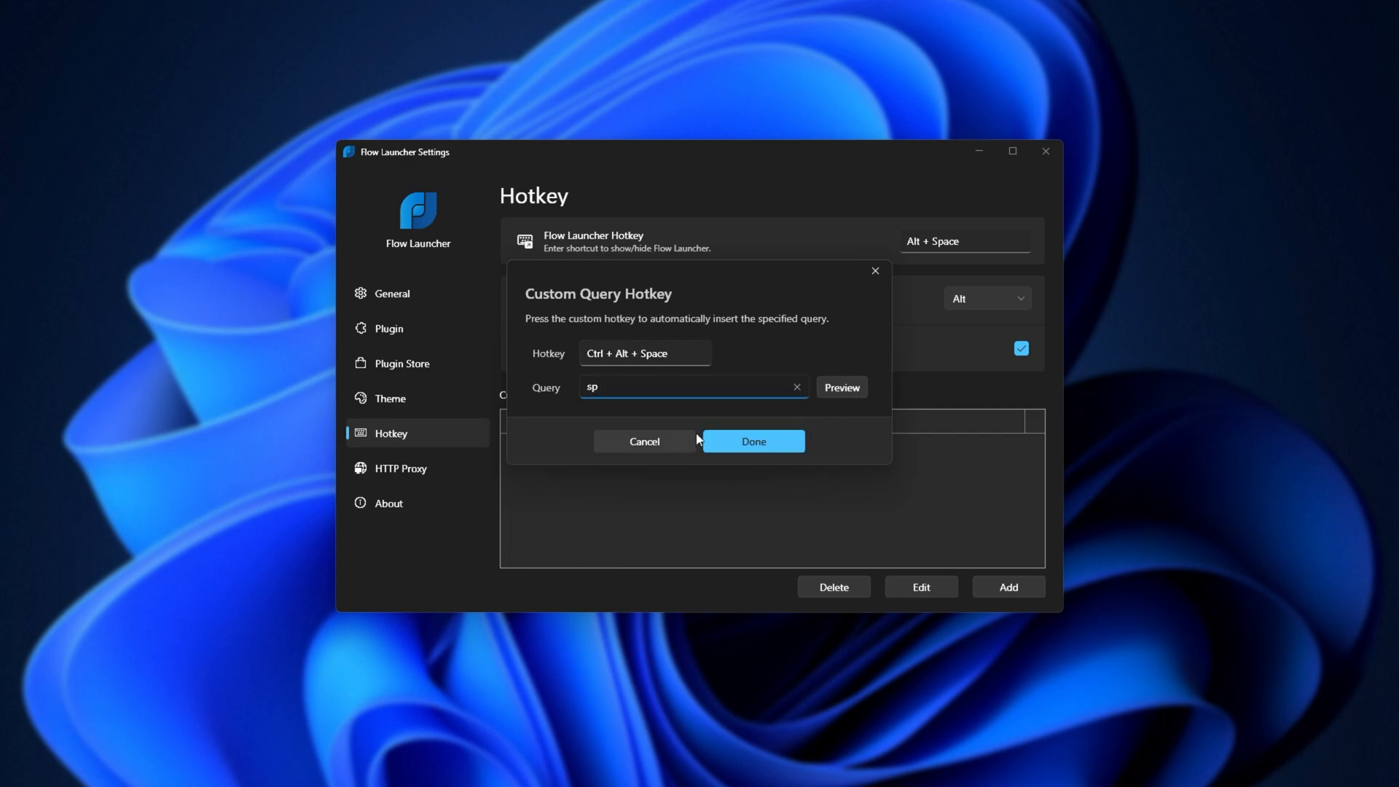
left_click(840, 386)
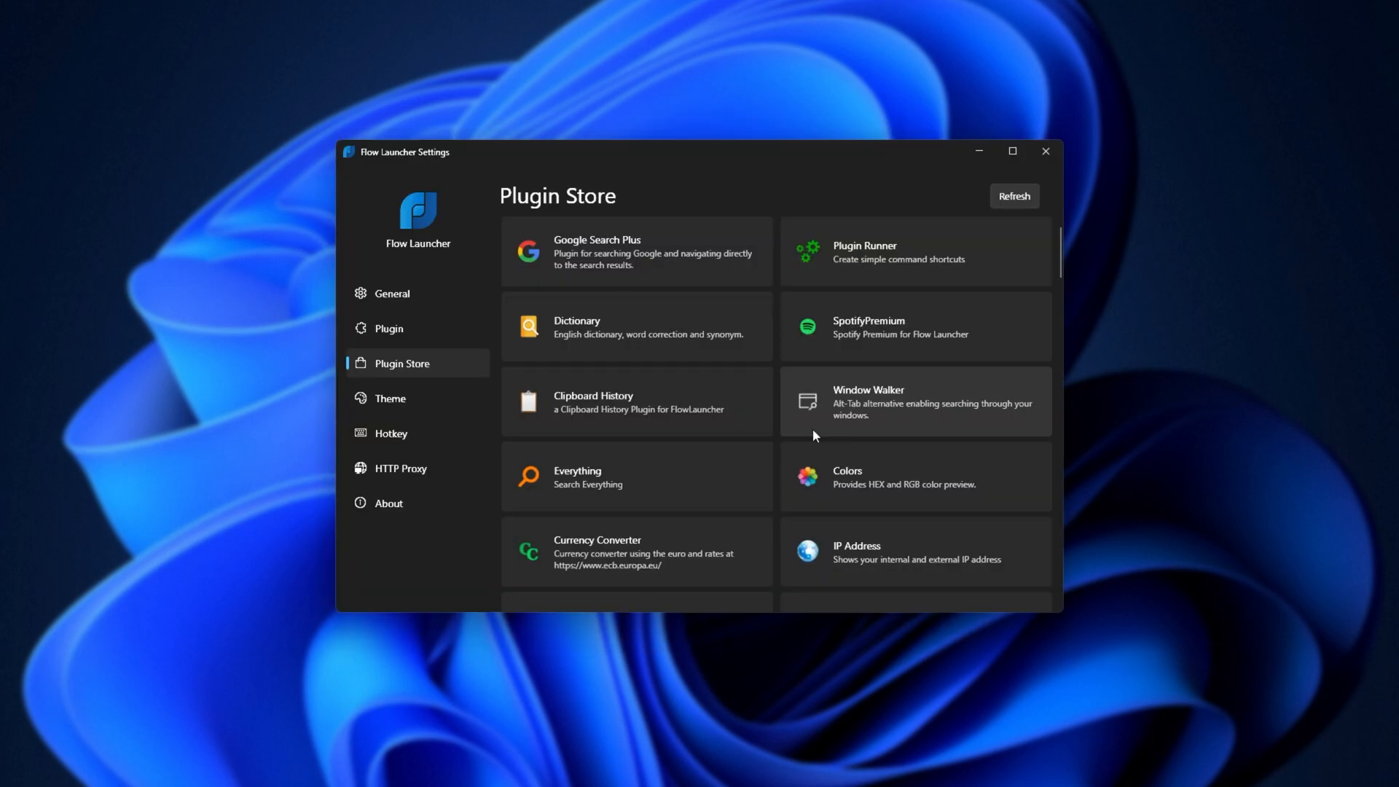
mouse_move(790, 443)
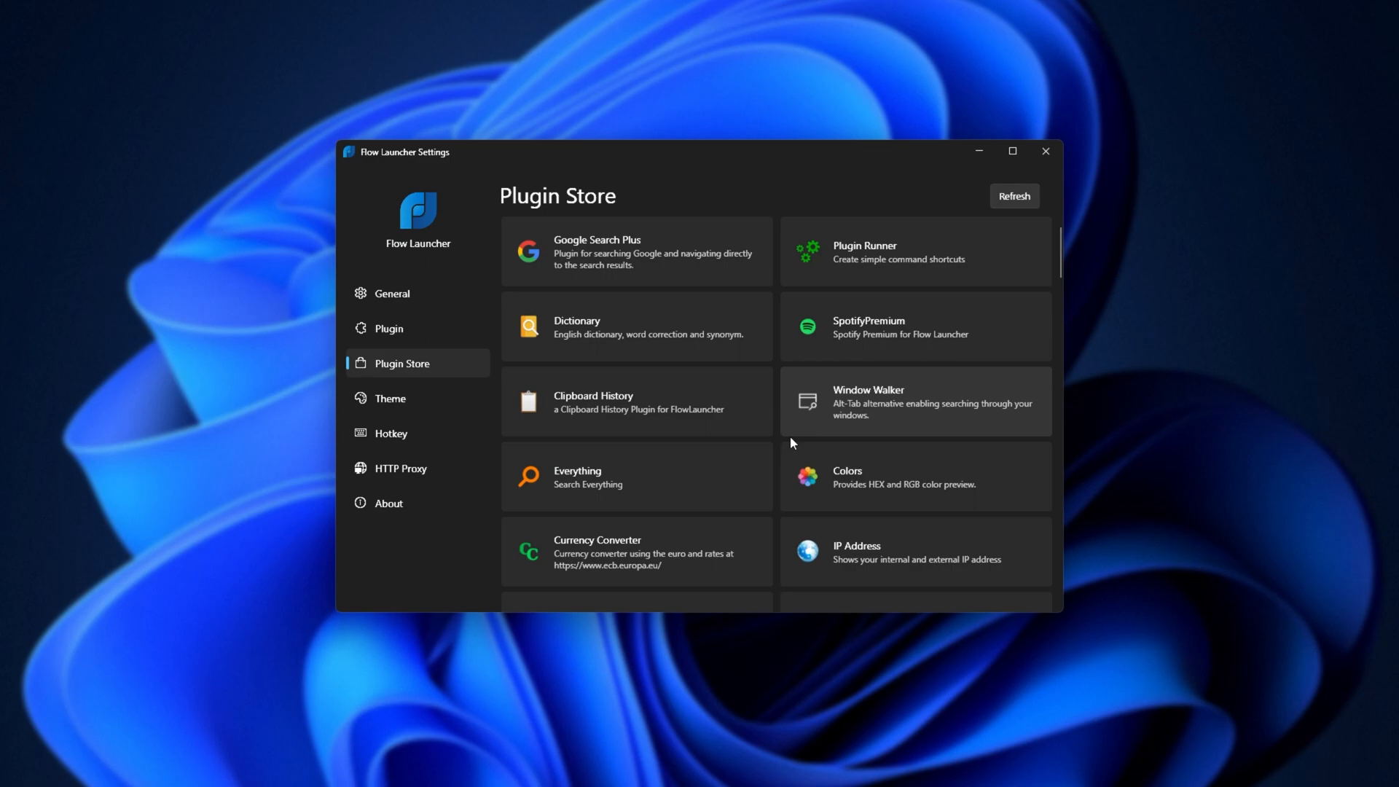
mouse_move(829, 496)
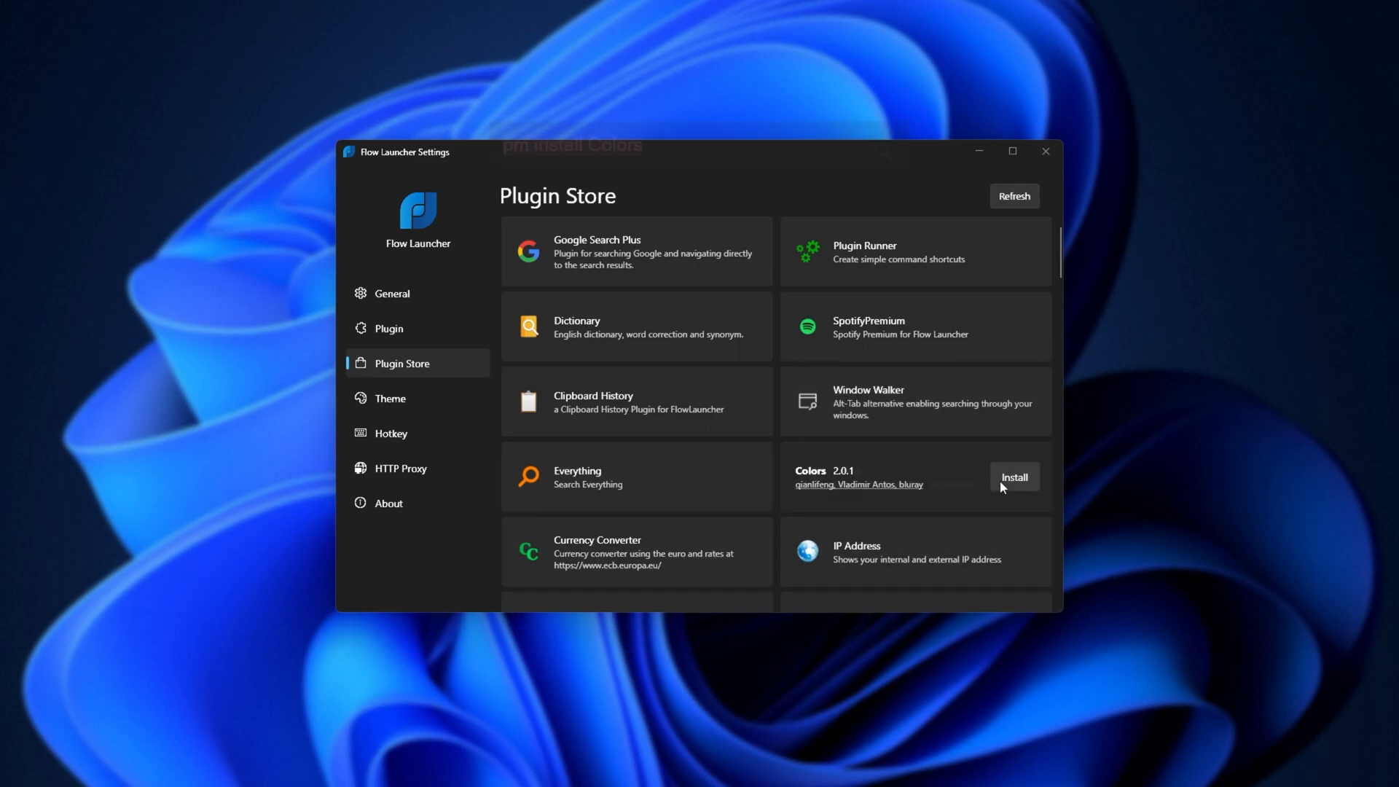
mouse_move(837, 560)
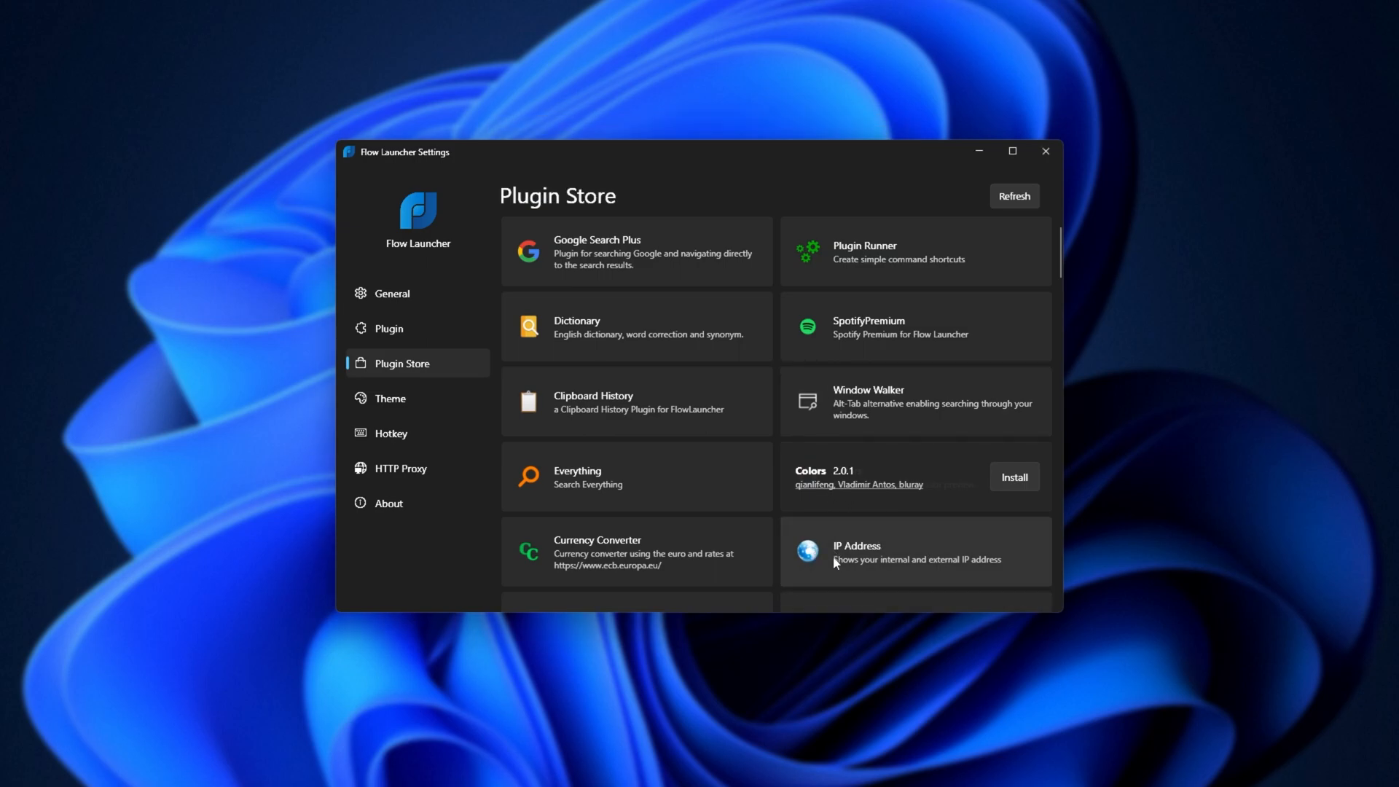
mouse_move(695, 539)
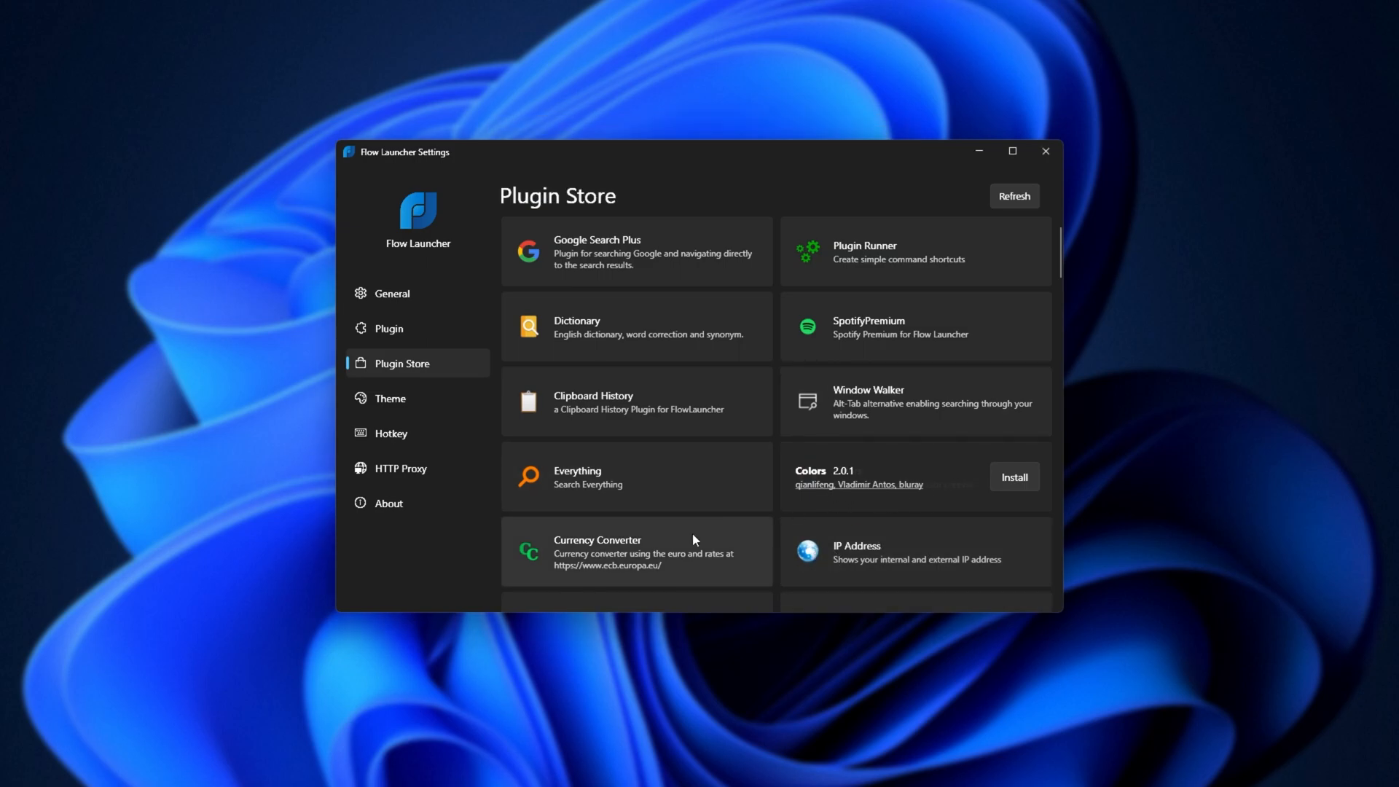
scroll("down", 3)
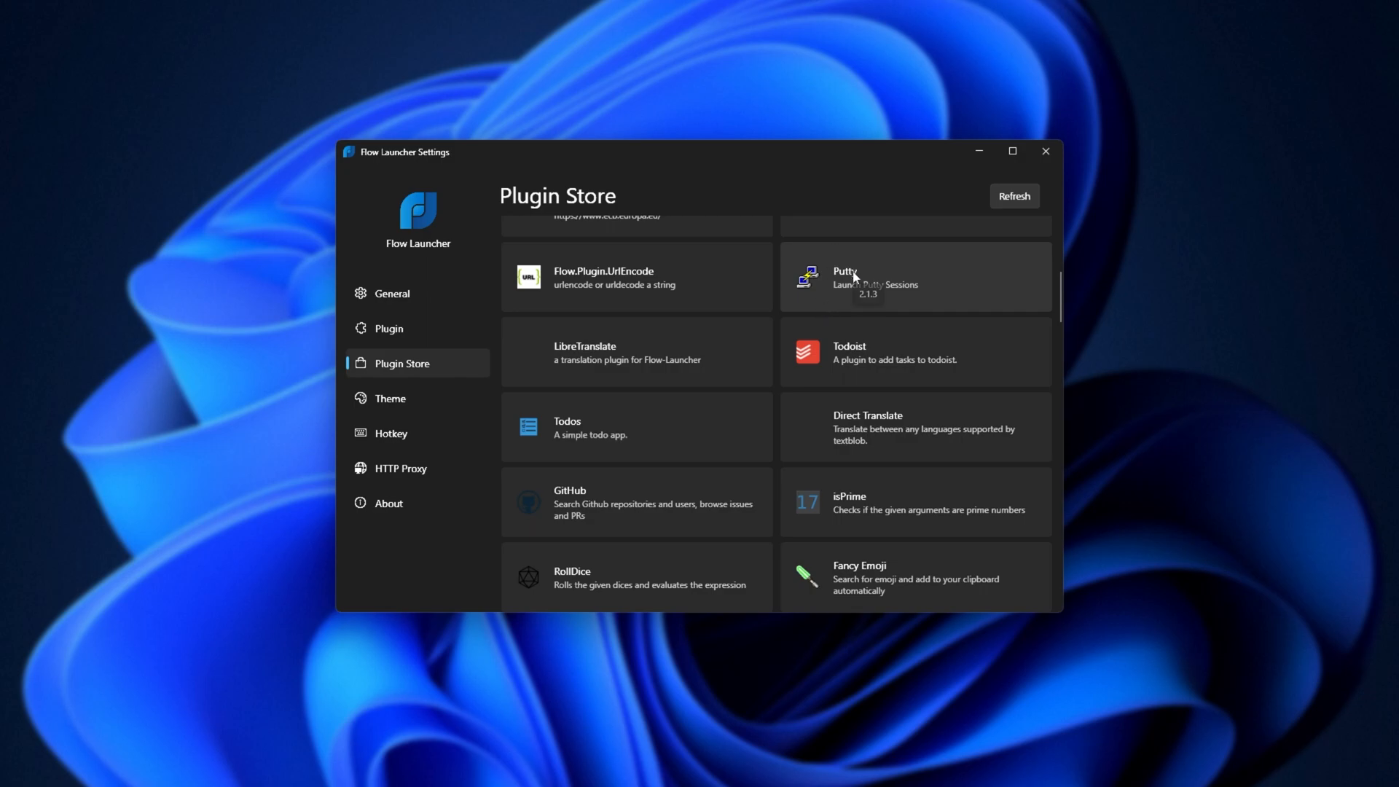
scroll("down", 3)
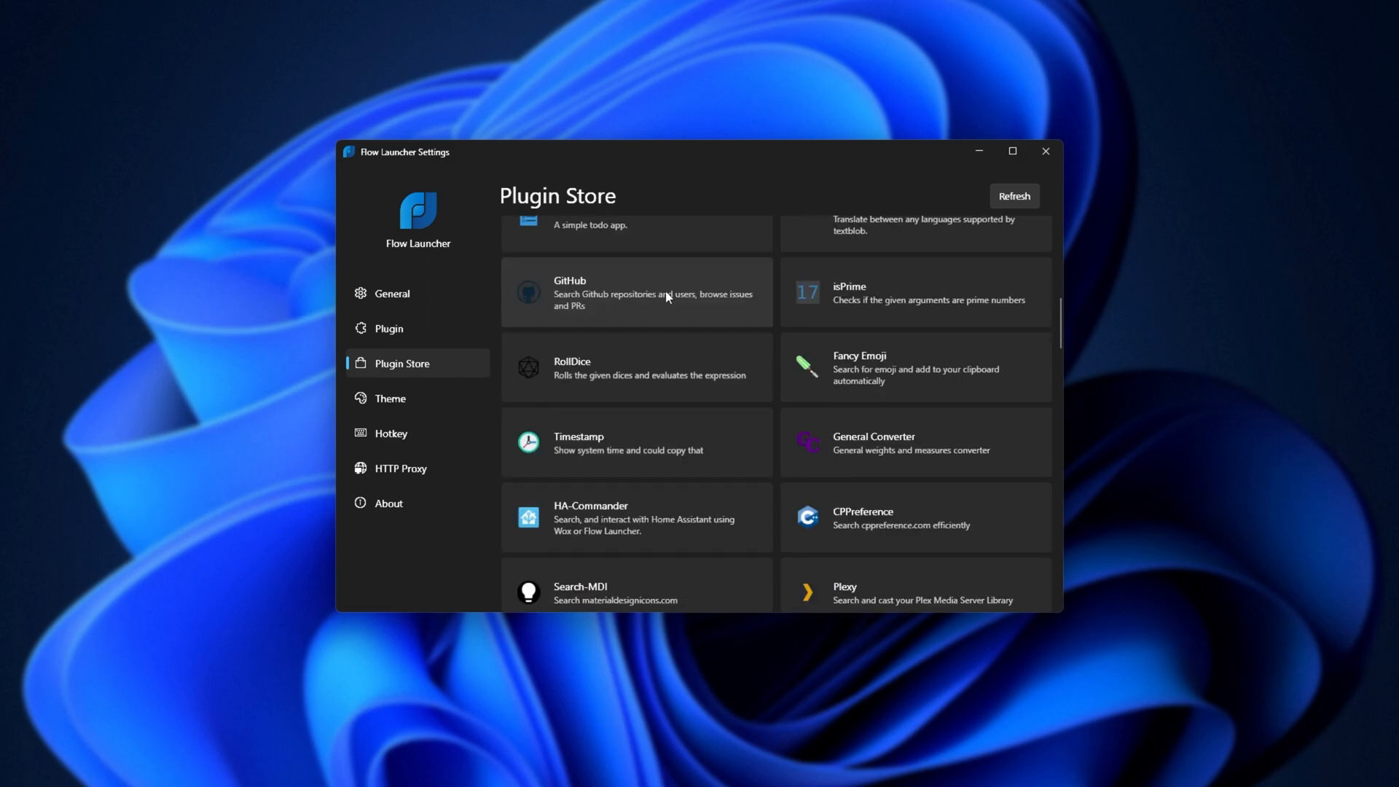
scroll("down", 3)
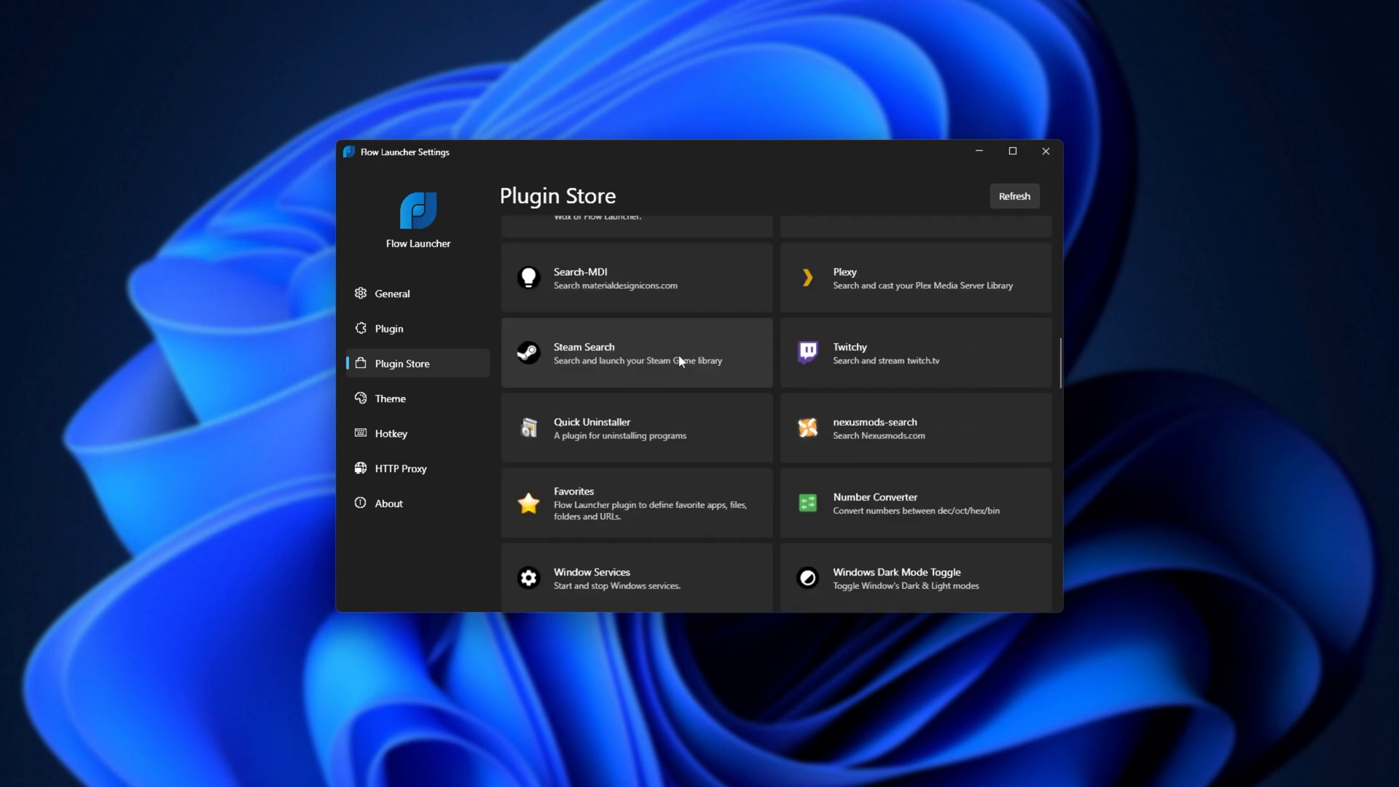
scroll("up", 3)
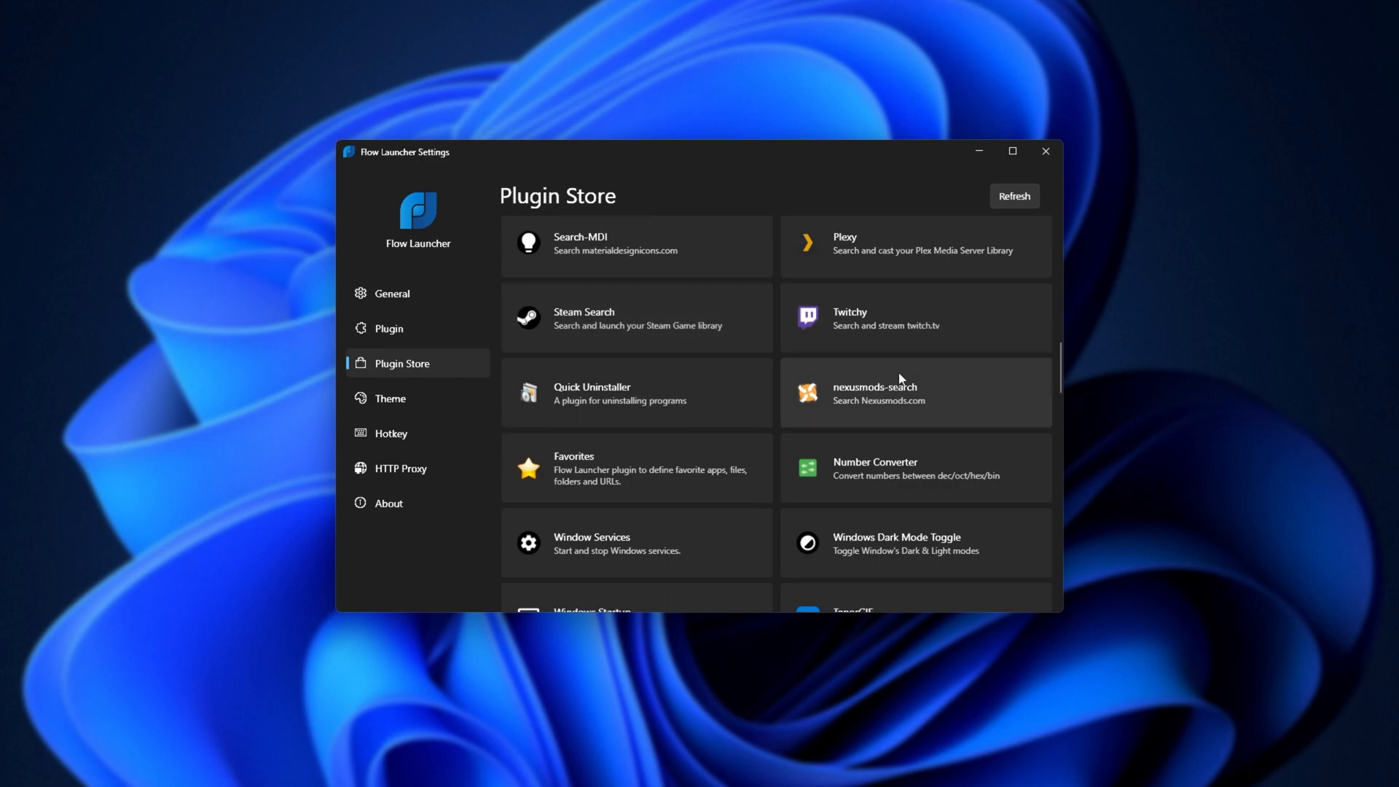
scroll("down", 3)
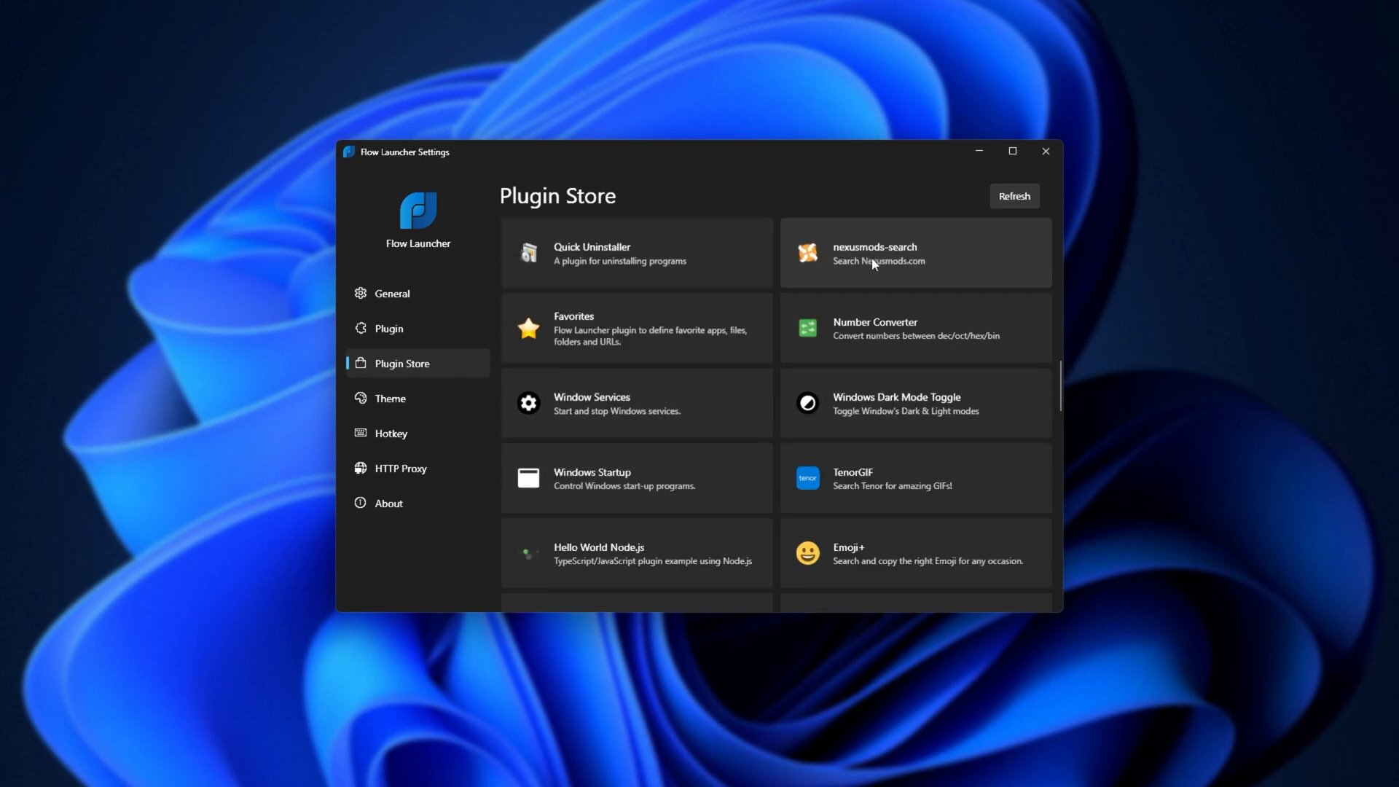
scroll("down", 3)
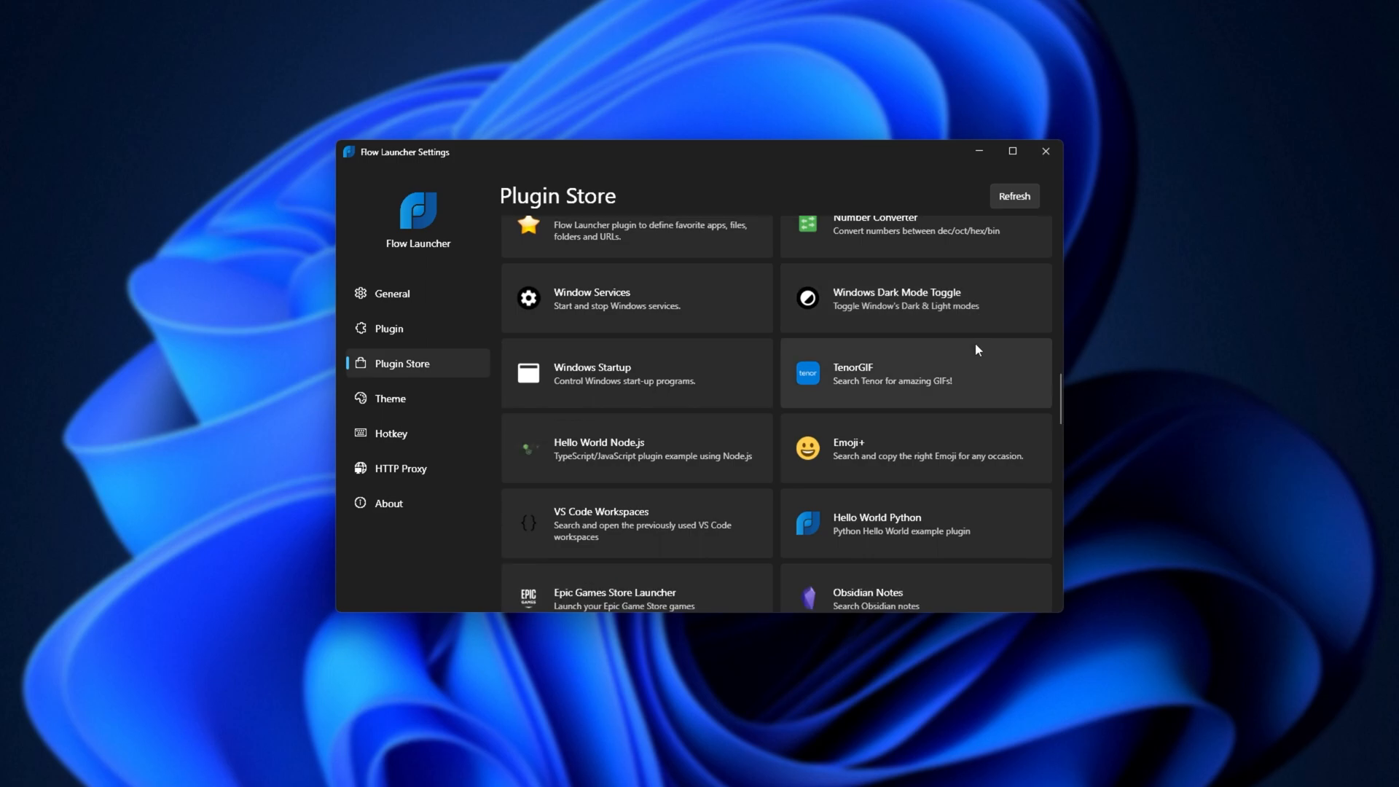
scroll("down", 3)
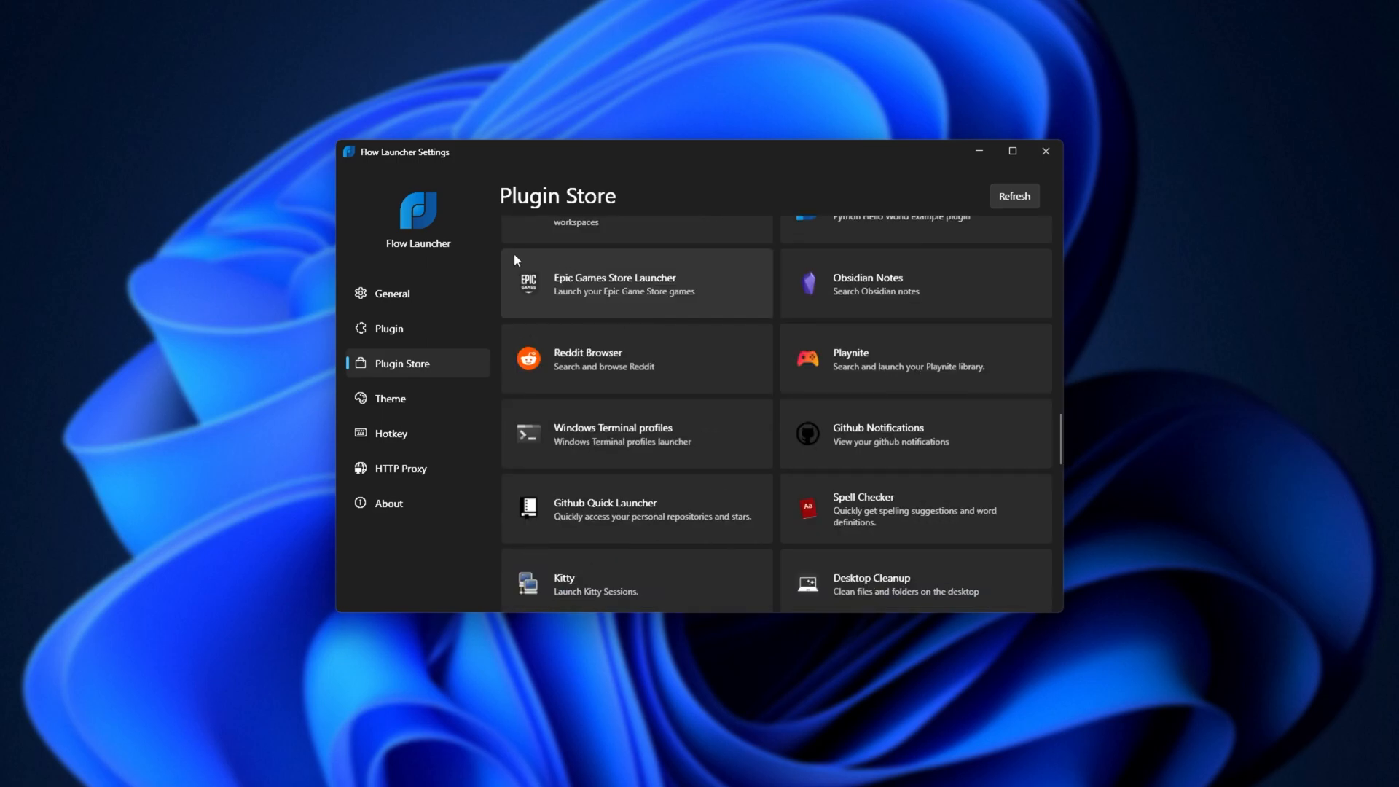
scroll("down", 3)
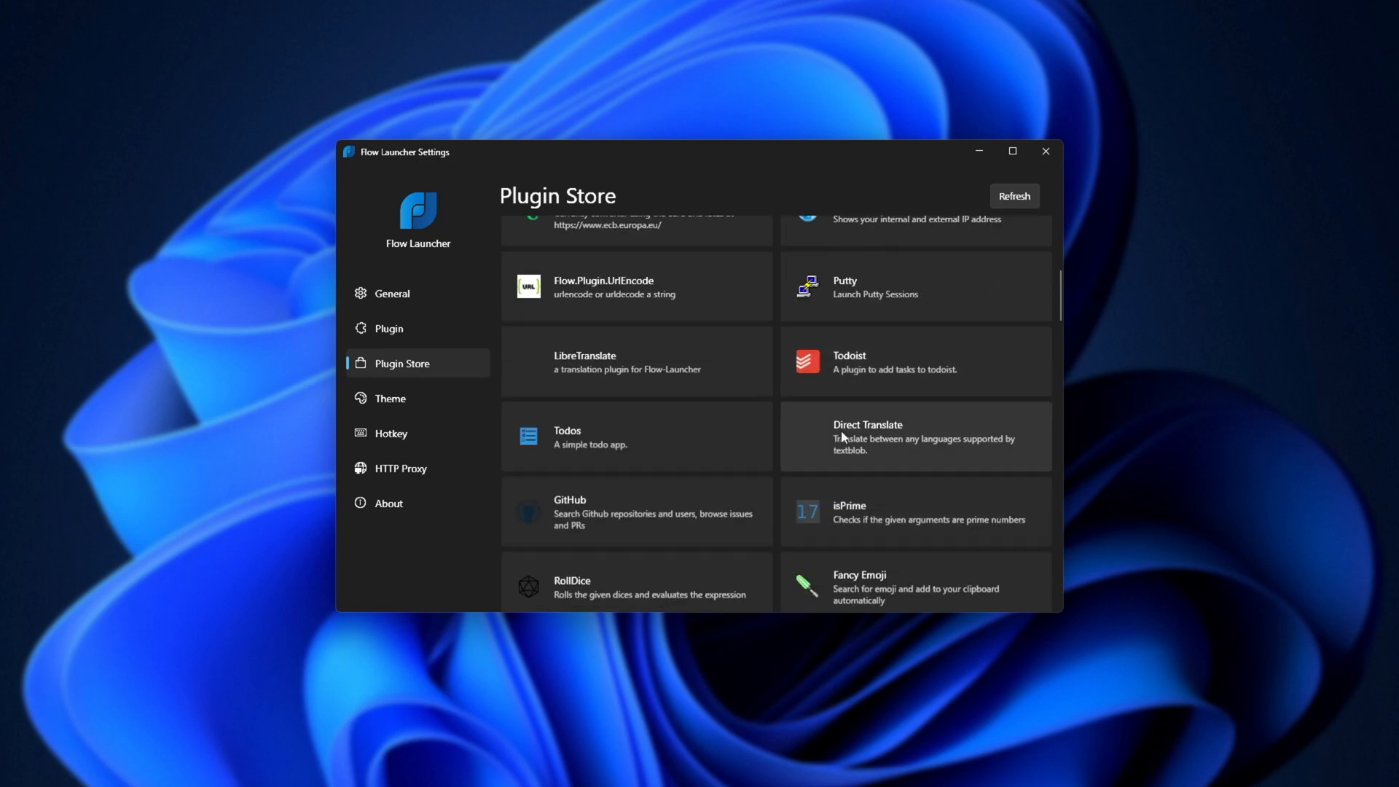
scroll("up", 3)
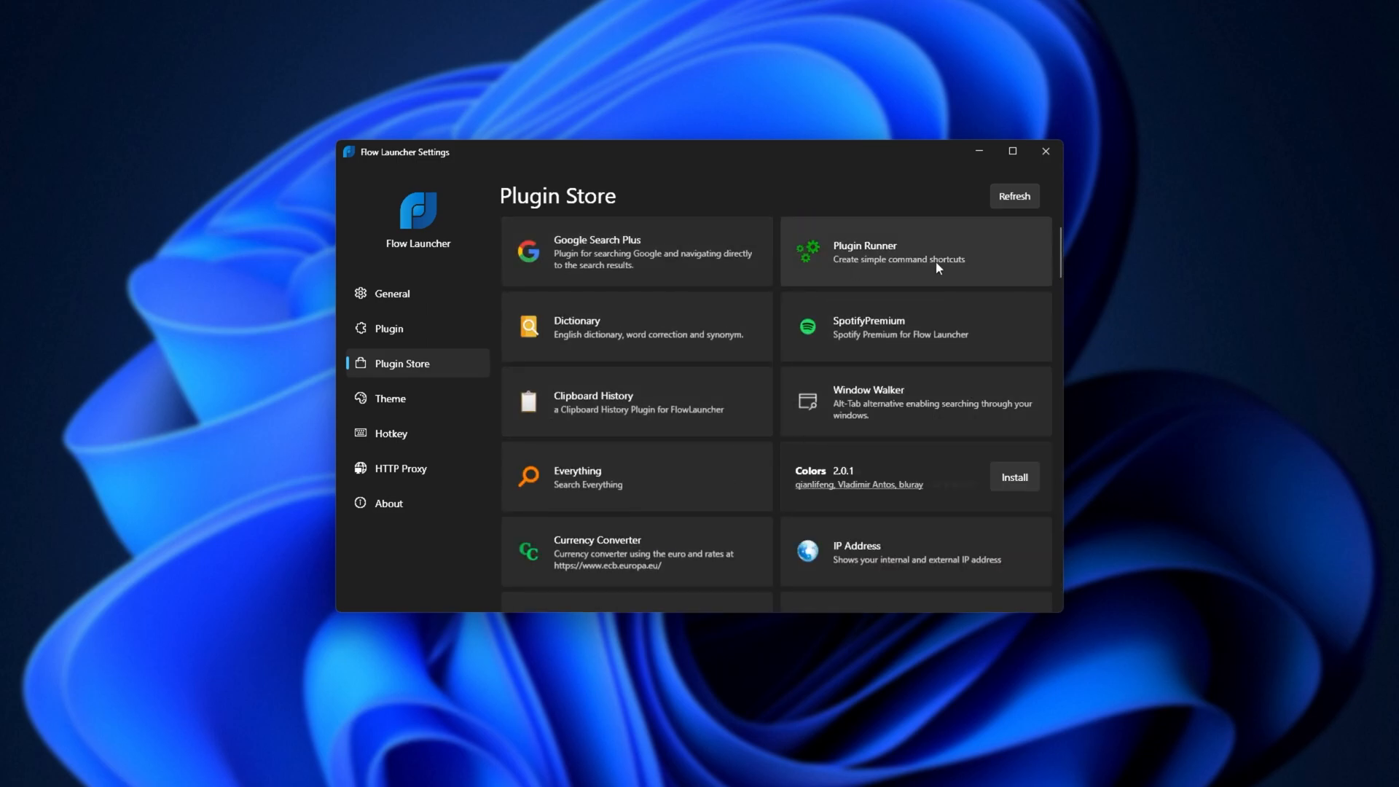